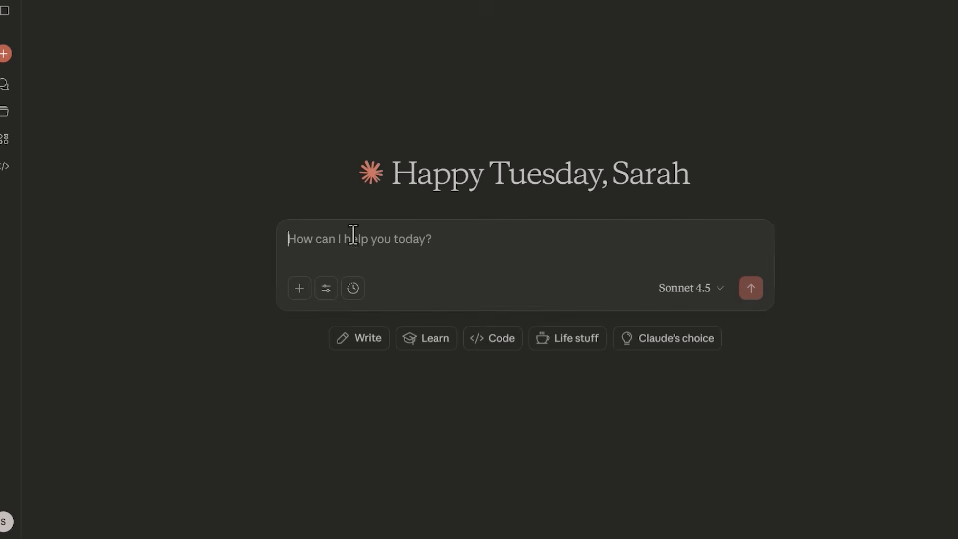
# - Request a '100 Facts About The Silk Road To Fall Asleep To' script, first 10 minutes with 8-9 story-woven facts
pyautogui.write('I am creating a video, "')
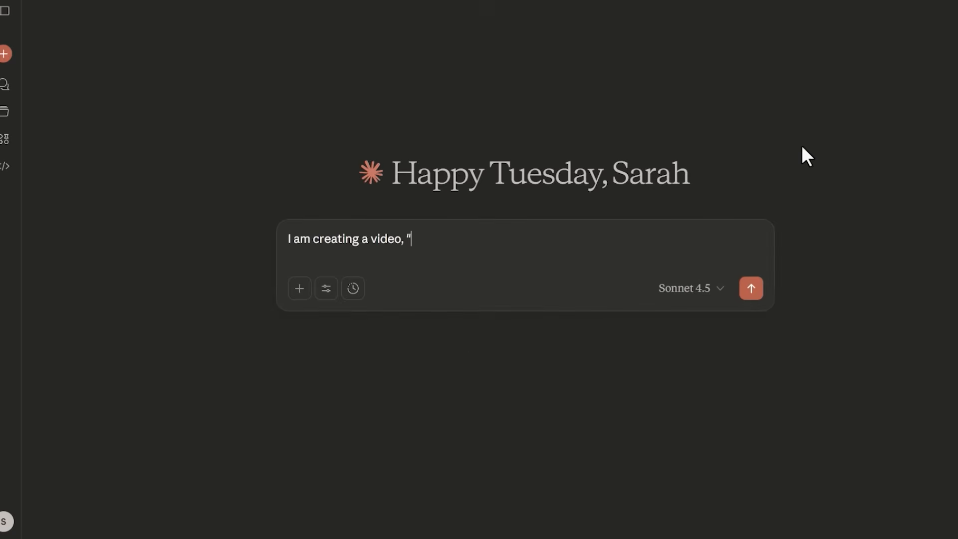
pyautogui.write('100 Facts About The Silk Road To Fall')
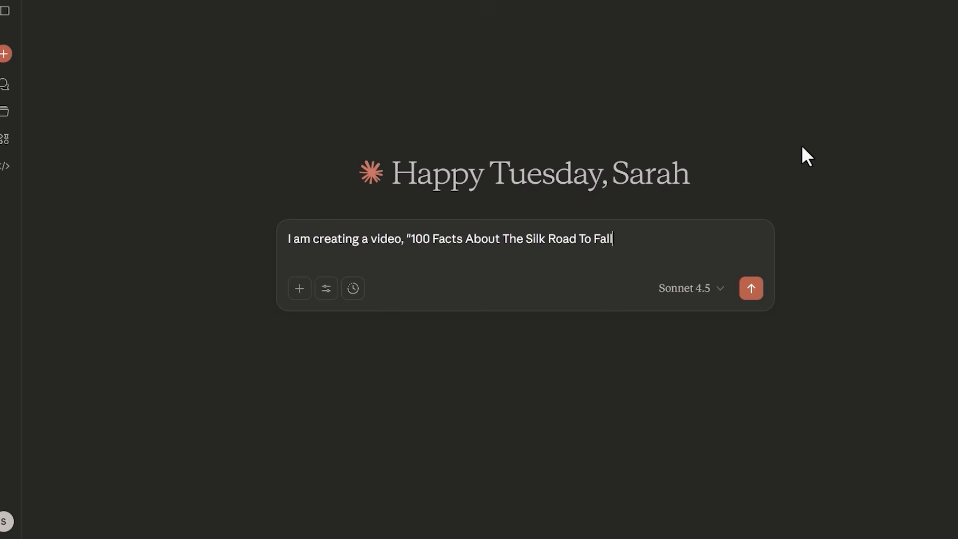
pyautogui.write('Asleep To" and it is going to be a soothing, r')
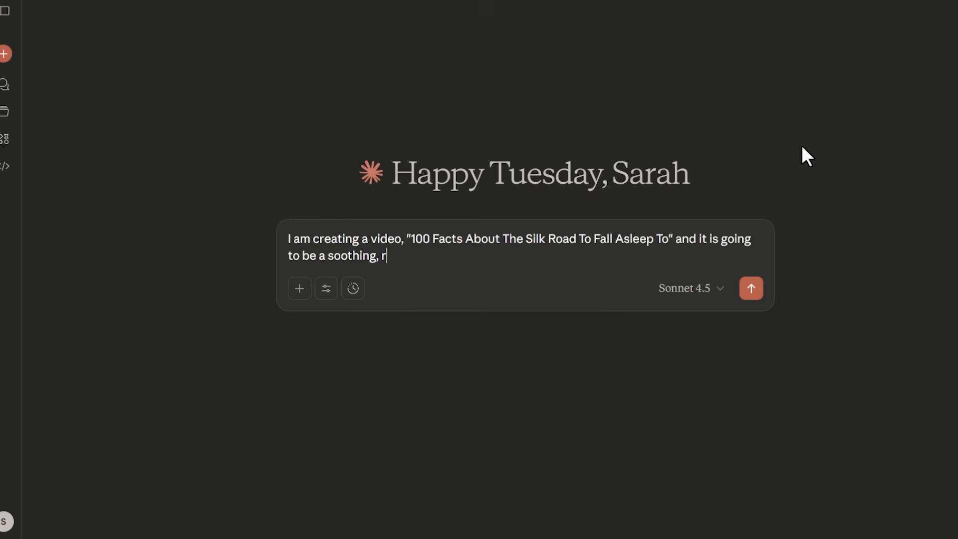
pyautogui.write("elaxing video which tells 100 different facts from start-to-finish about the ancient silk road history told in a story form. They shouldn't be just individual")
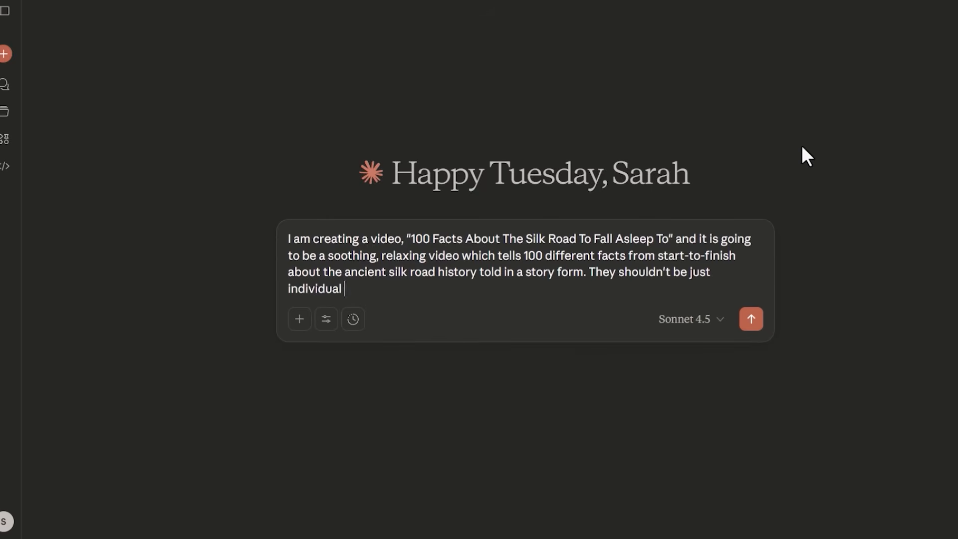
pyautogui.write('facts per-say, they should be woven in to form a stor')
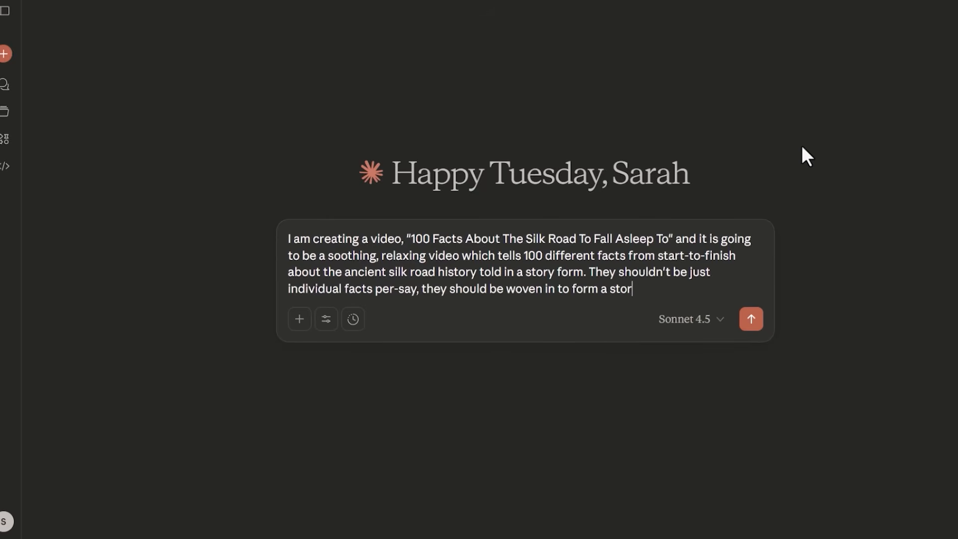
pyautogui.write('y. I need to include 8-9')
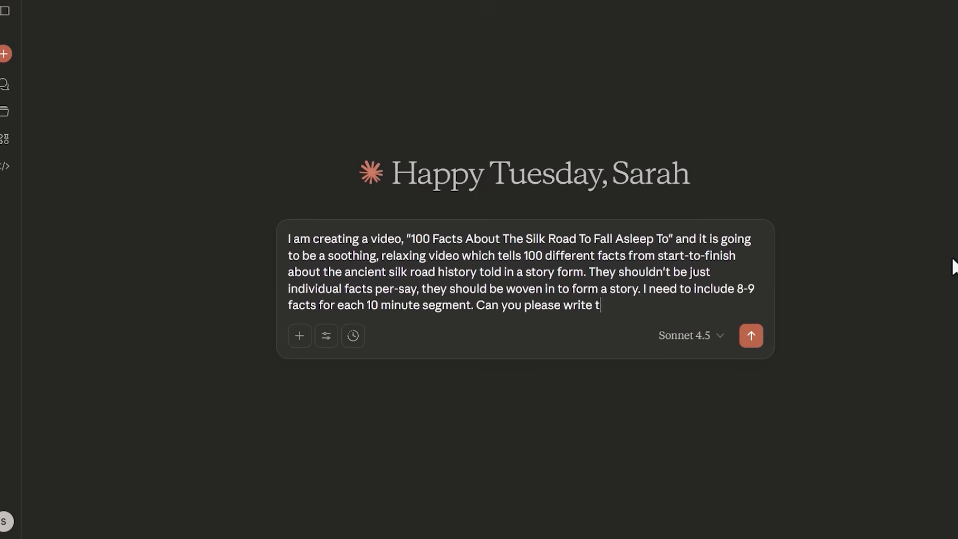
pyautogui.write('he first 10 minutes of script for me, including')
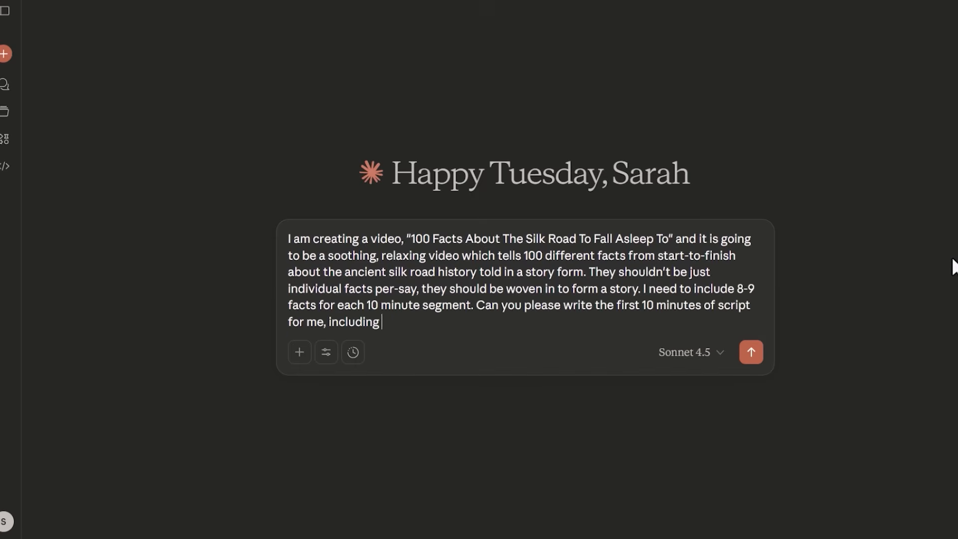
pyautogui.write('8-9 facts to start it off with.')
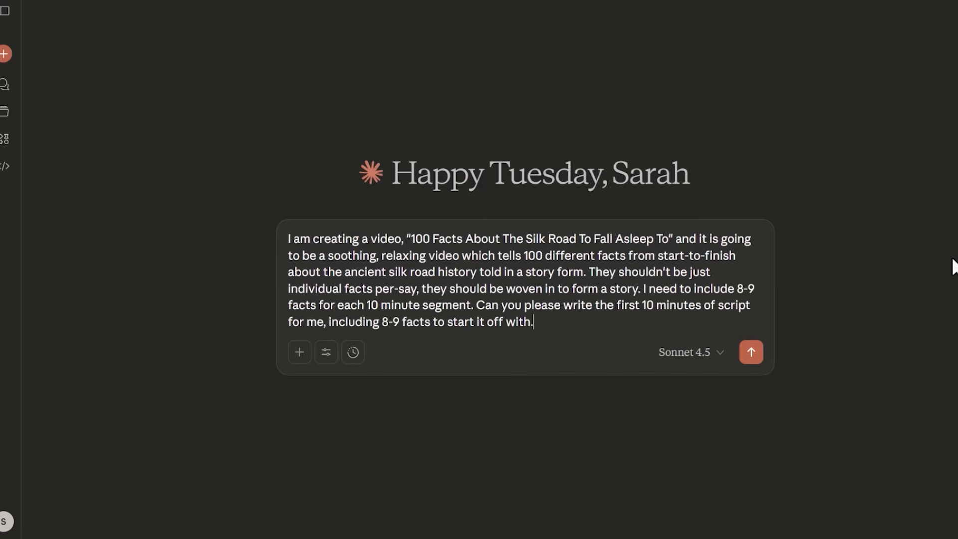
pyautogui.click(751, 352)
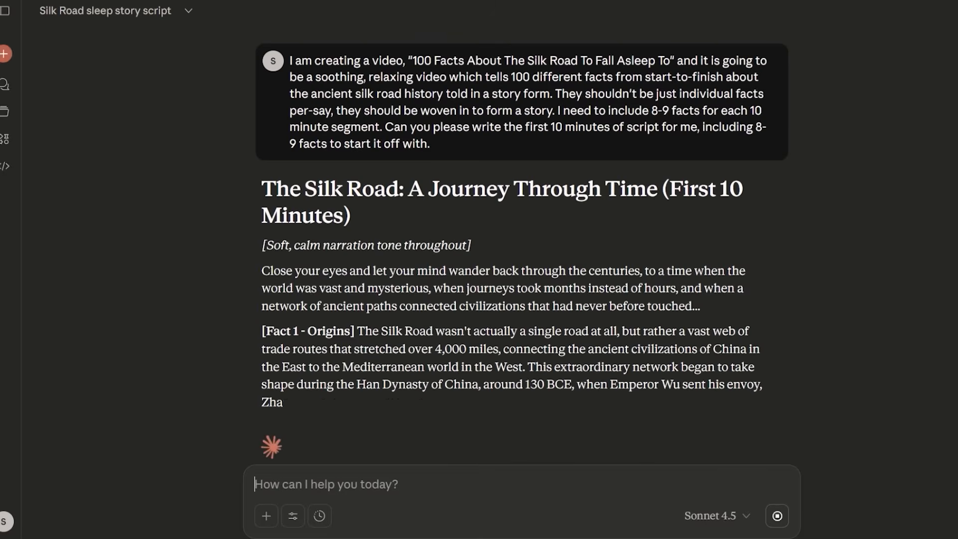
# - Review the opening script and send a follow-up asking for eight more facts
pyautogui.scroll(-3)
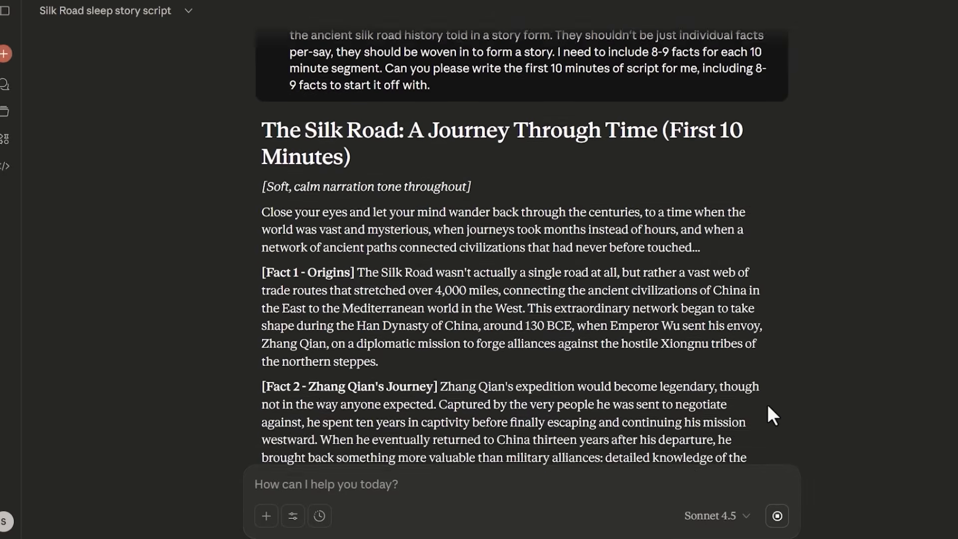
pyautogui.scroll(-3)
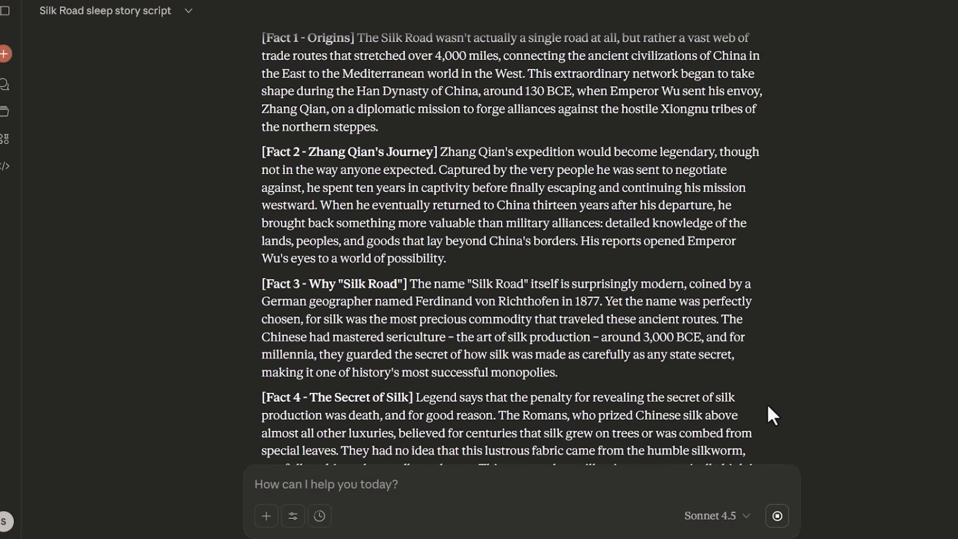
pyautogui.scroll(-3)
pyautogui.write('Great! Can you please continue this with 8 more facts, spread across 10 minutes')
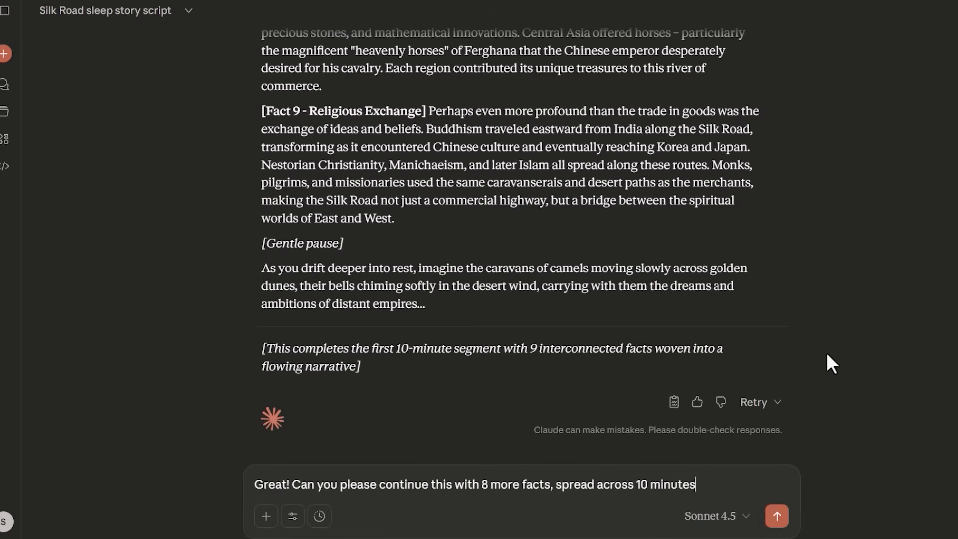
pyautogui.click(778, 516)
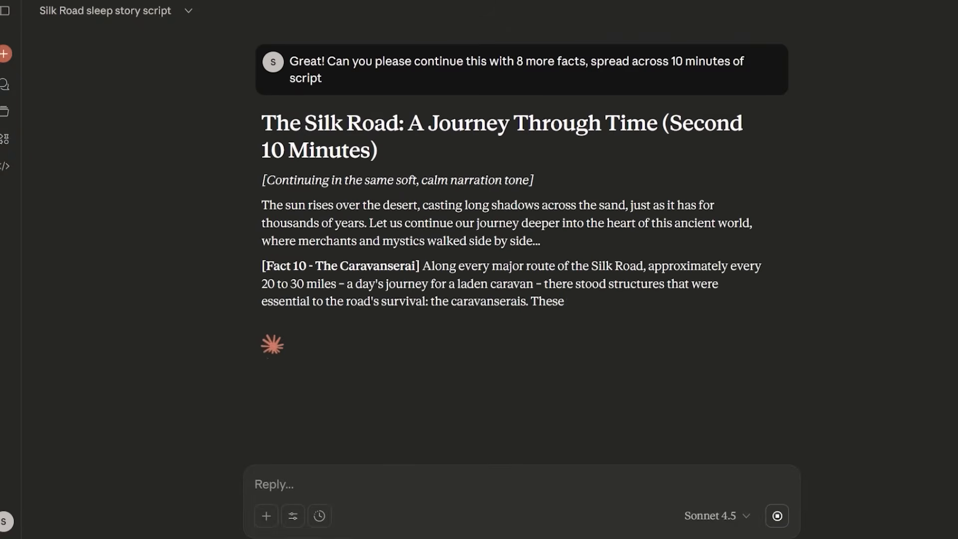
pyautogui.scroll(-3)
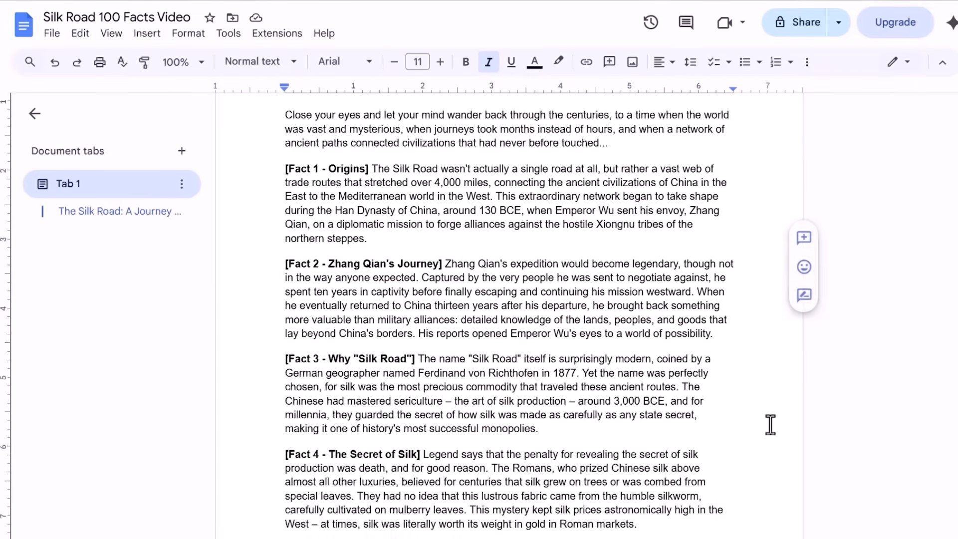
pyautogui.scroll(-3)
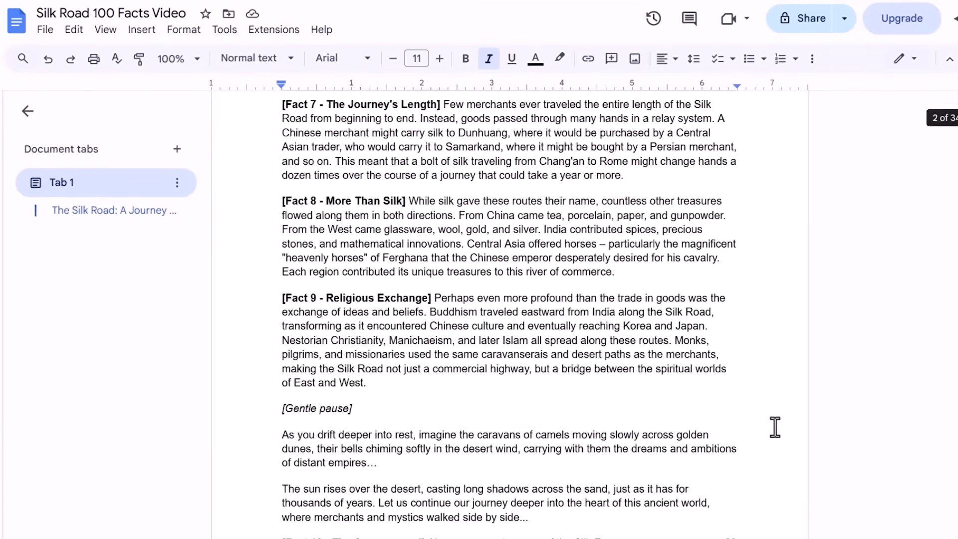
pyautogui.scroll(-3)
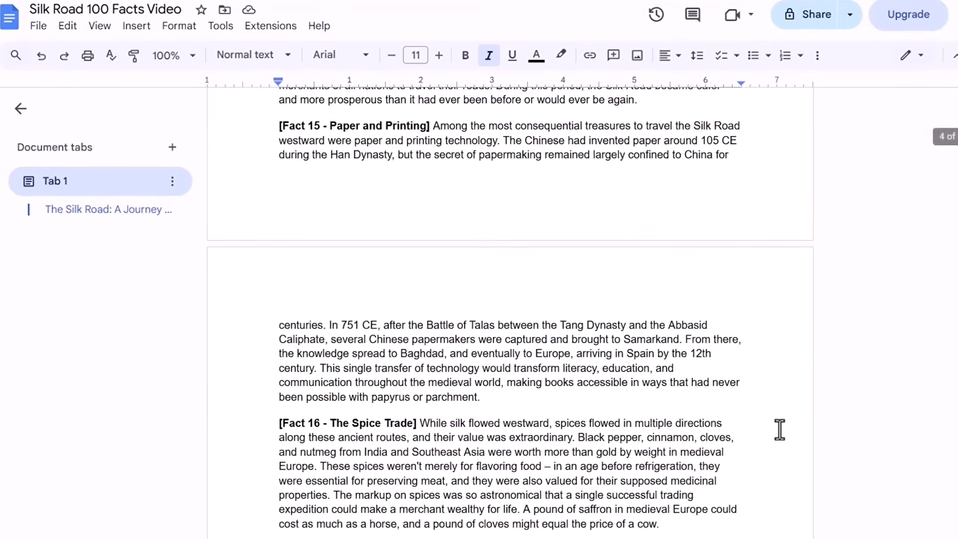
pyautogui.scroll(-3)
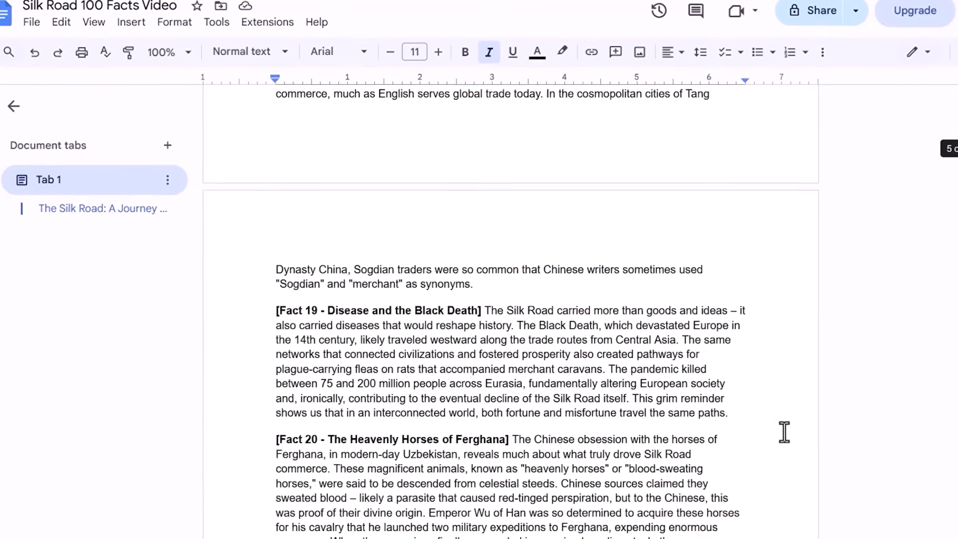
pyautogui.scroll(-3)
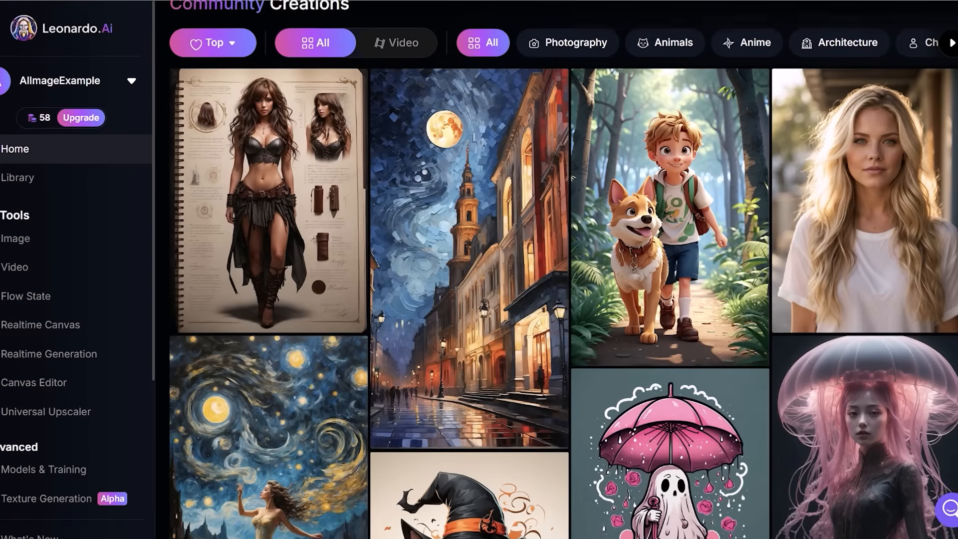
# - Generate 16:9 paintings of a trader on a camel riding the ancient Silk Road at night
pyautogui.scroll(-3)
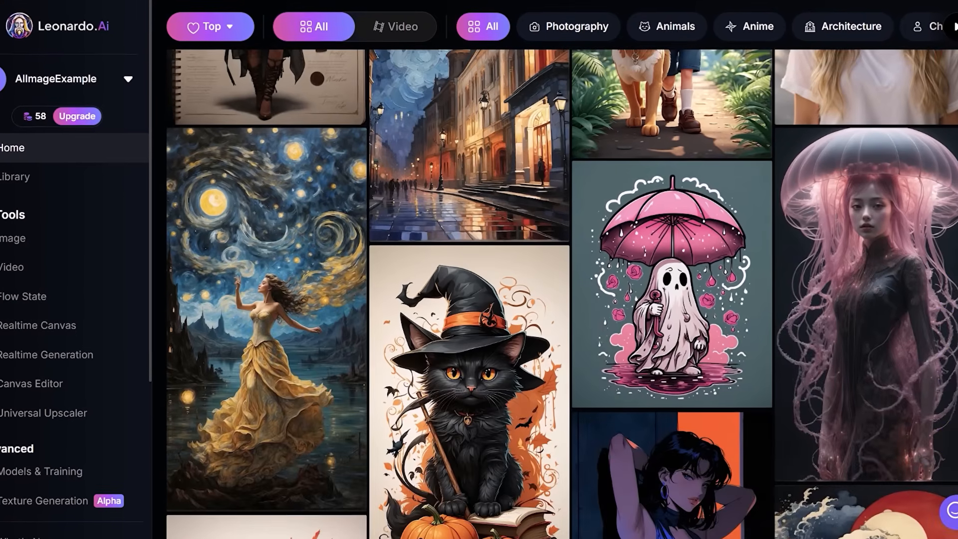
pyautogui.scroll(-3)
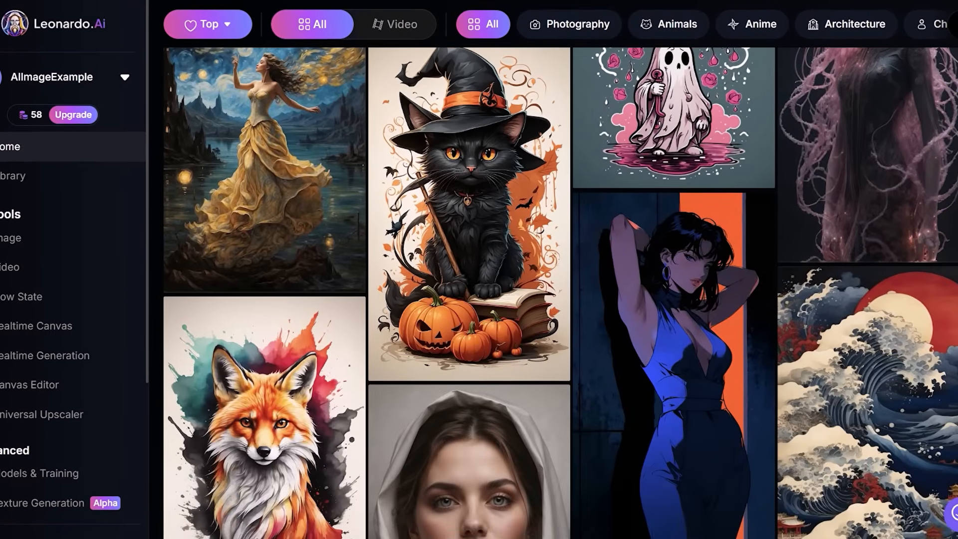
pyautogui.scroll(-3)
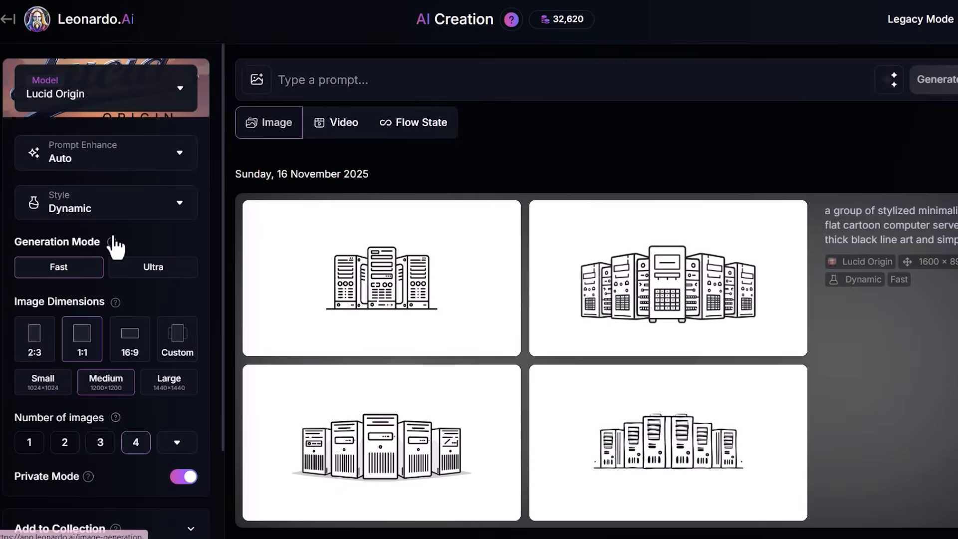
pyautogui.click(130, 339)
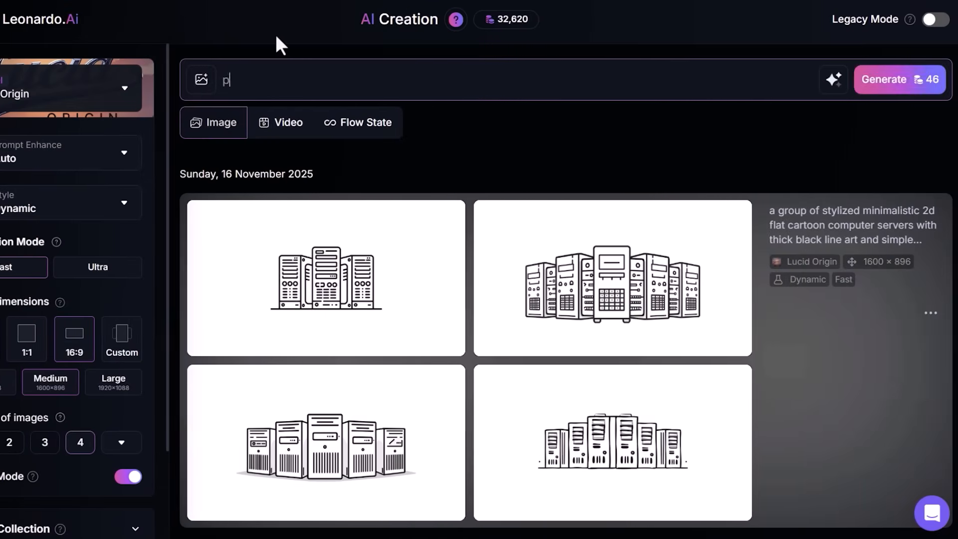
pyautogui.write('paint a picture of a trader on a camel riding along the ancient silk road at n')
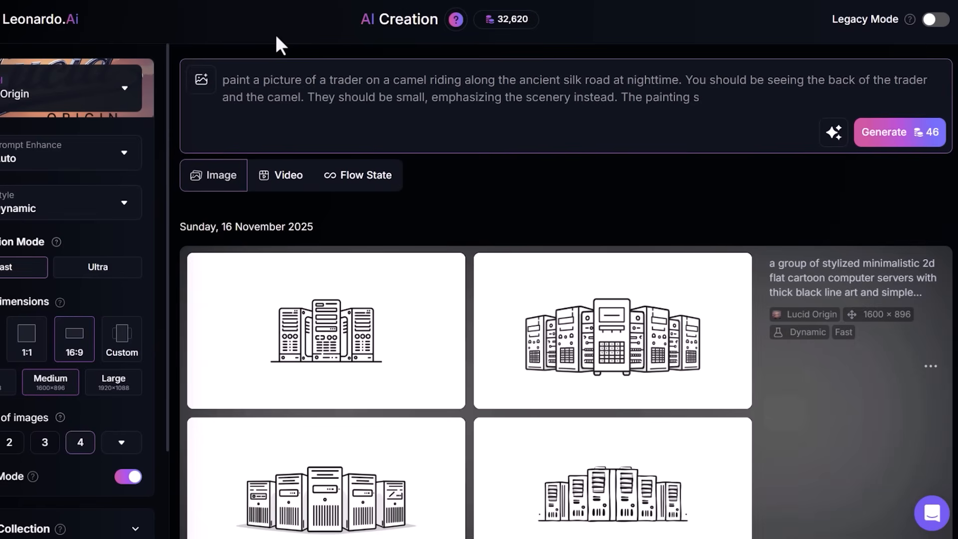
pyautogui.click(898, 133)
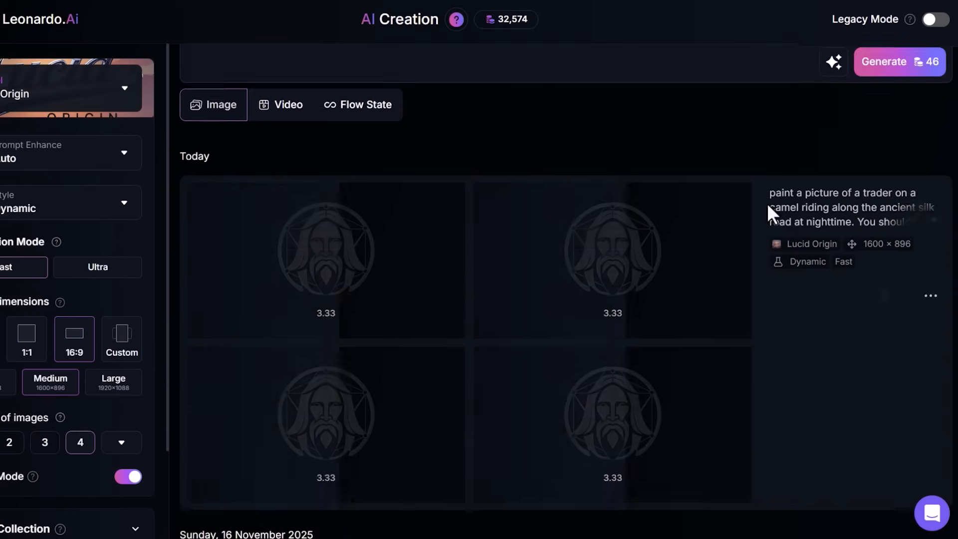
pyautogui.click(325, 255)
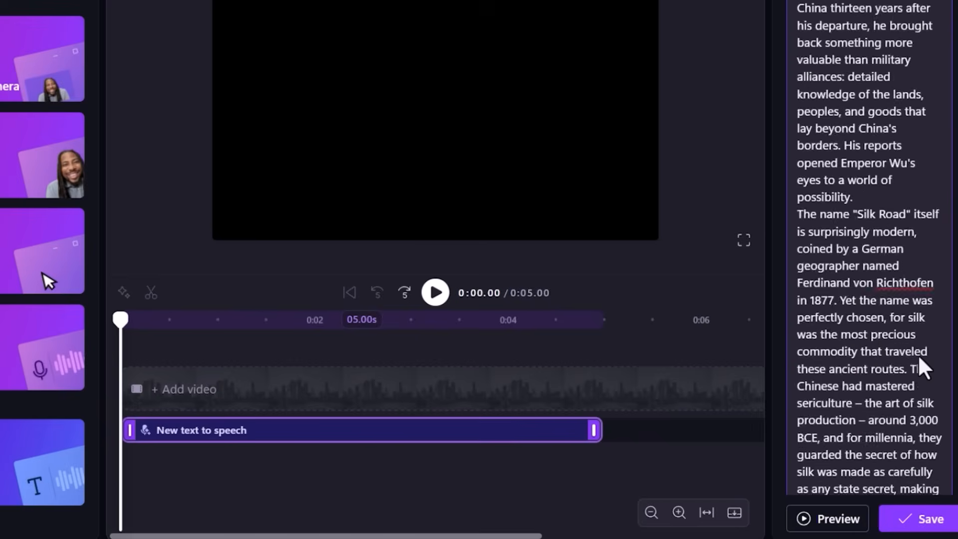
# - Choose the Tony narration voice with a Hopeful emotion
pyautogui.click(869, 99)
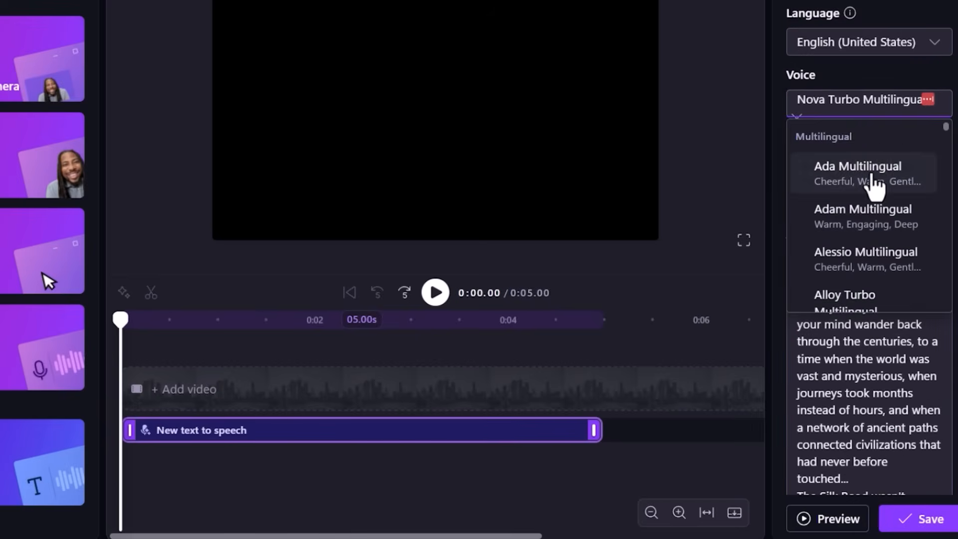
pyautogui.scroll(-3)
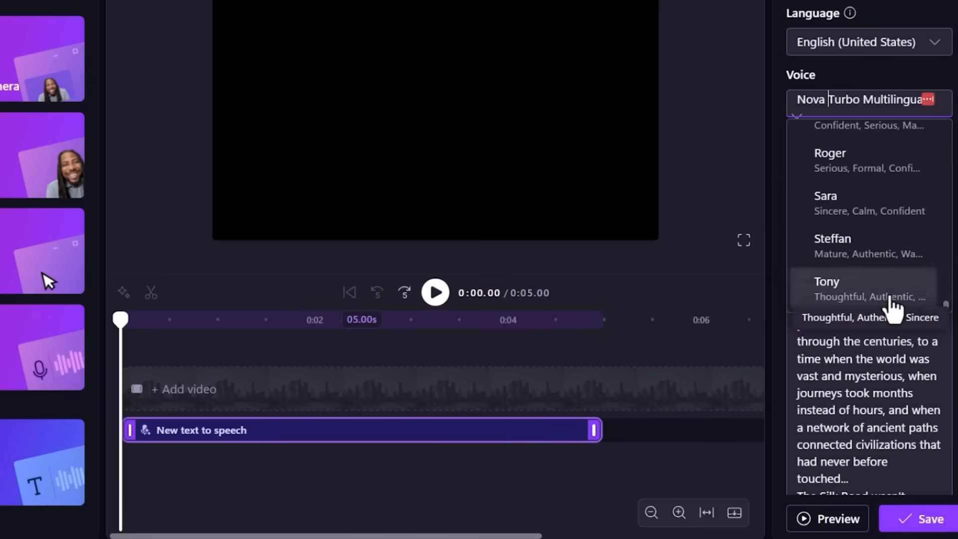
pyautogui.click(827, 282)
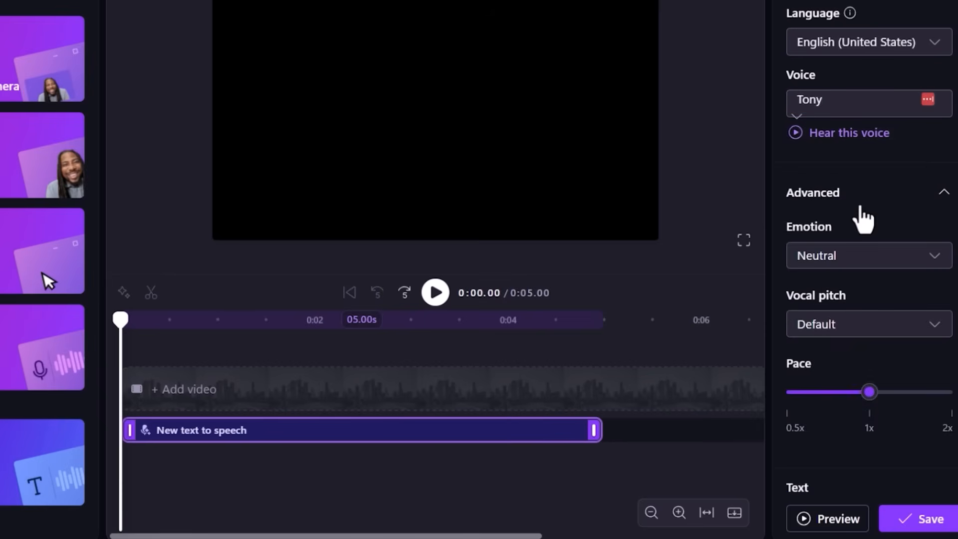
pyautogui.click(868, 255)
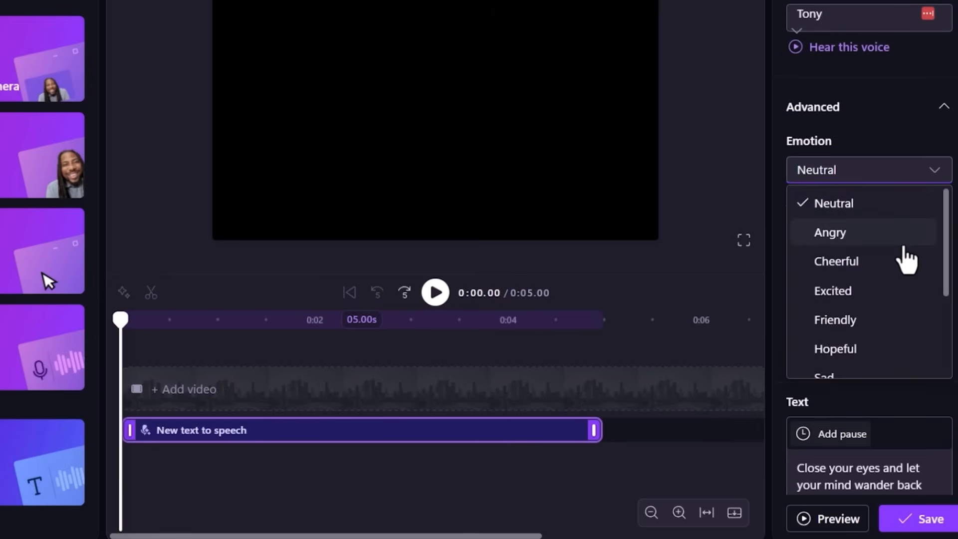
pyautogui.scroll(-3)
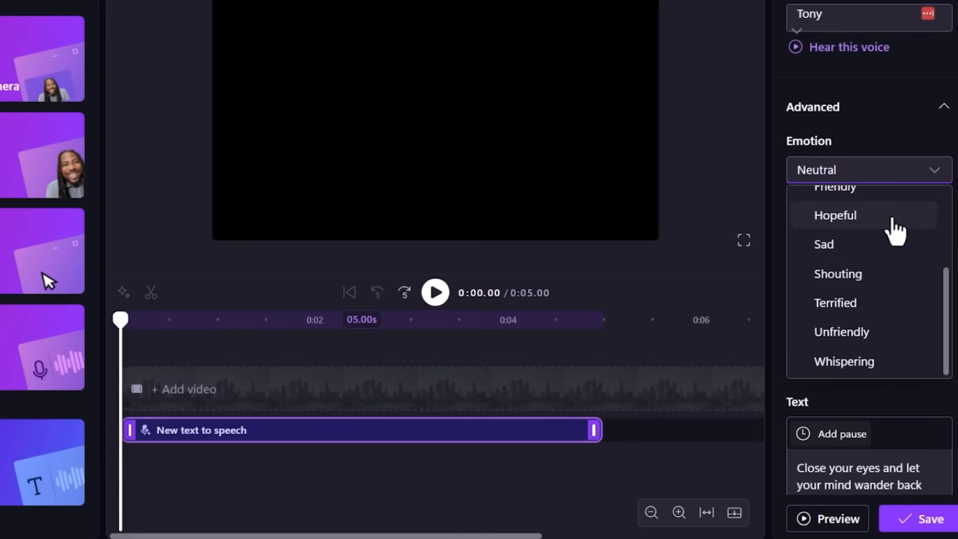
pyautogui.click(835, 215)
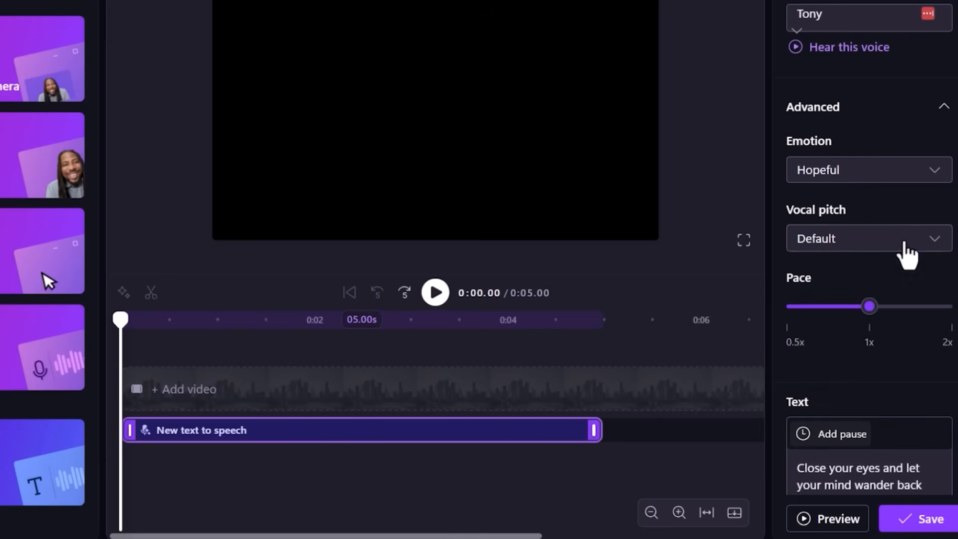
# - Set vocal pitch to Low, slow the pace below 1x and save the voice settings
pyautogui.click(869, 238)
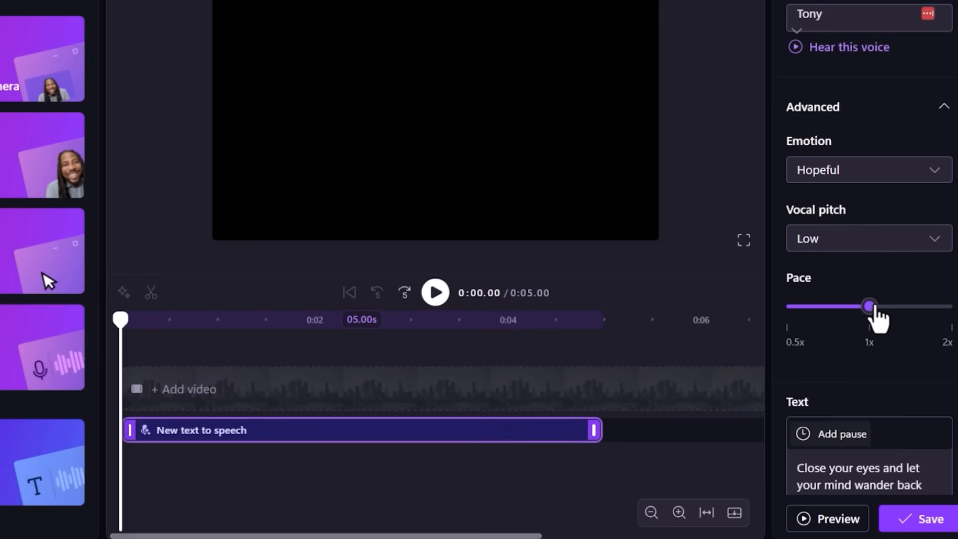
pyautogui.moveTo(869, 305); pyautogui.dragTo(843, 306)
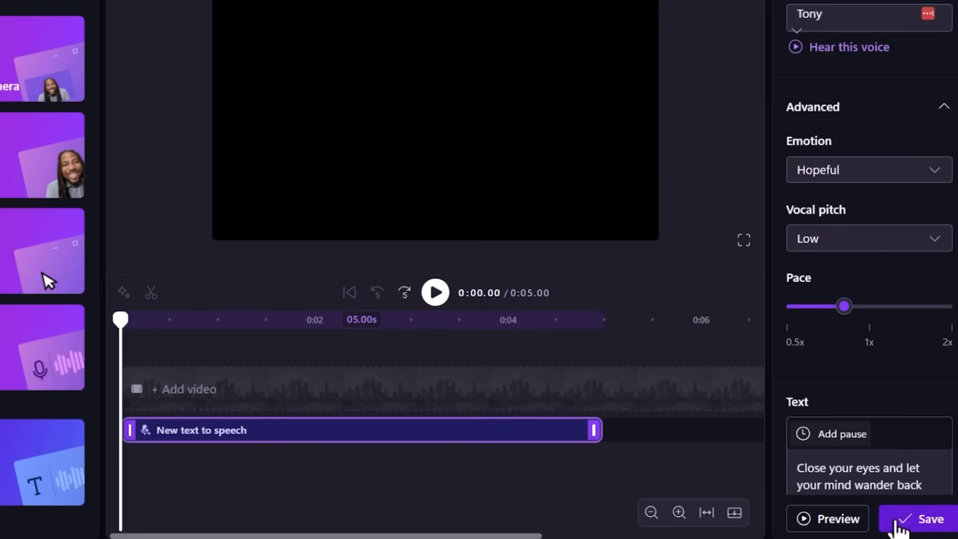
pyautogui.click(916, 533)
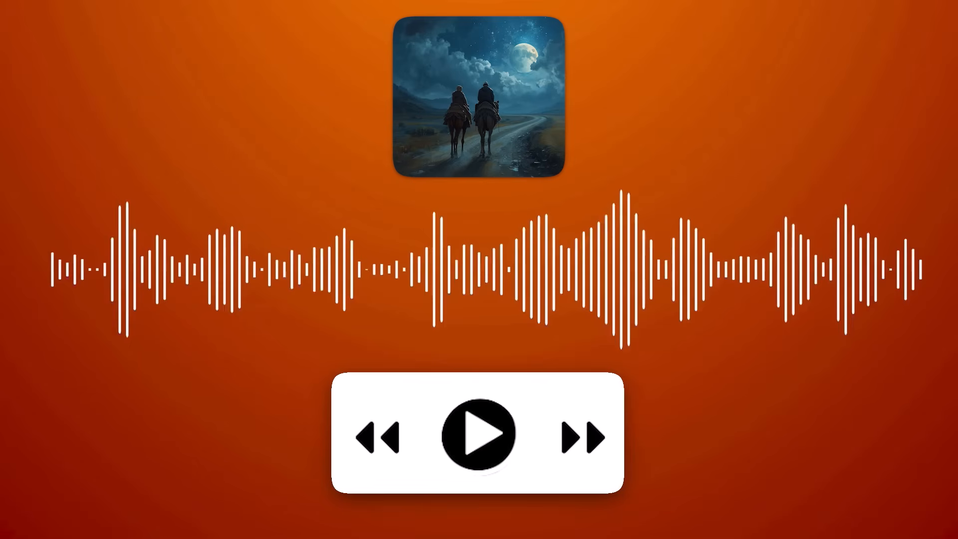
pyautogui.click(478, 435)
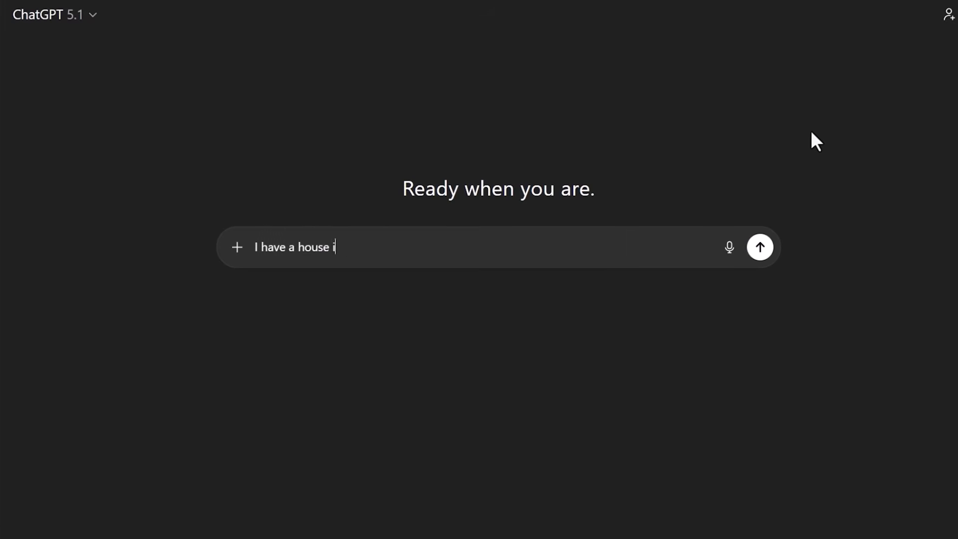
# - Ask which cleaning company to use for regular weekly cleans in Newcastle, Australia, and read the answer
pyautogui.write('n Newcastle, Australia, that needs to be cleaned. What')
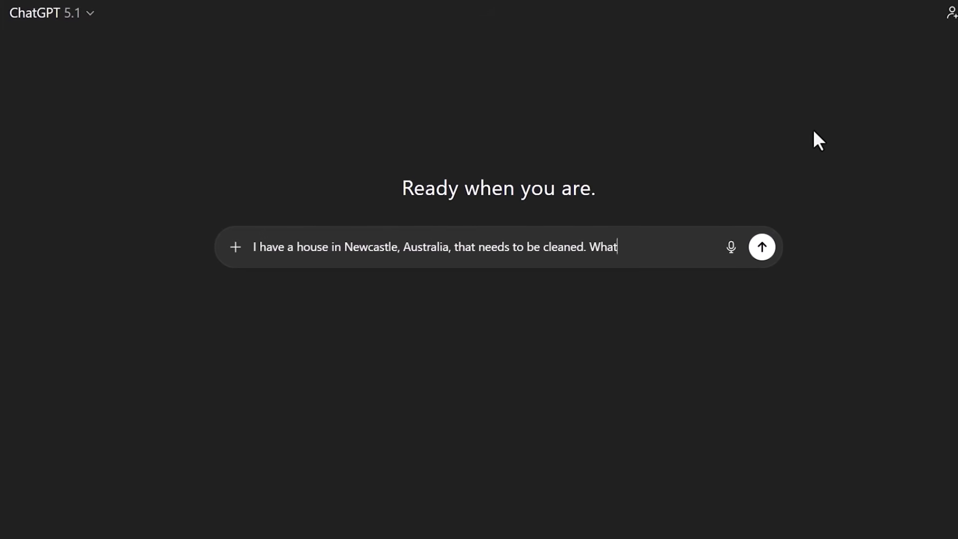
pyautogui.write('cleaning company would you suggest for regular, weekly cleans?')
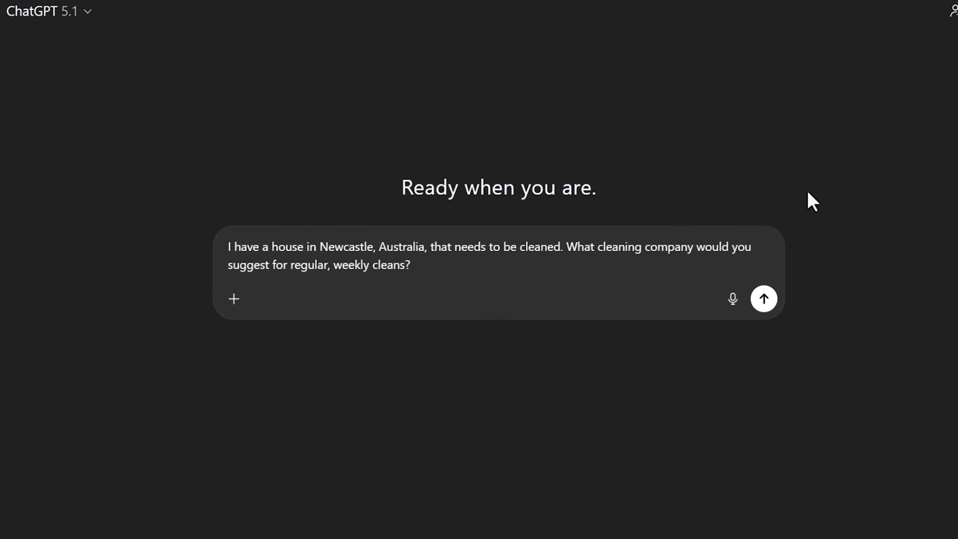
pyautogui.click(763, 298)
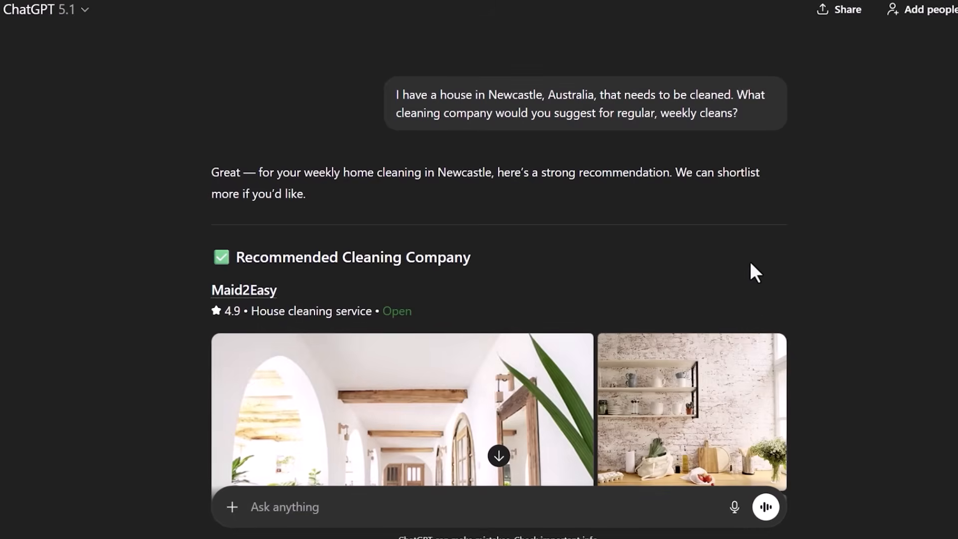
pyautogui.scroll(-3)
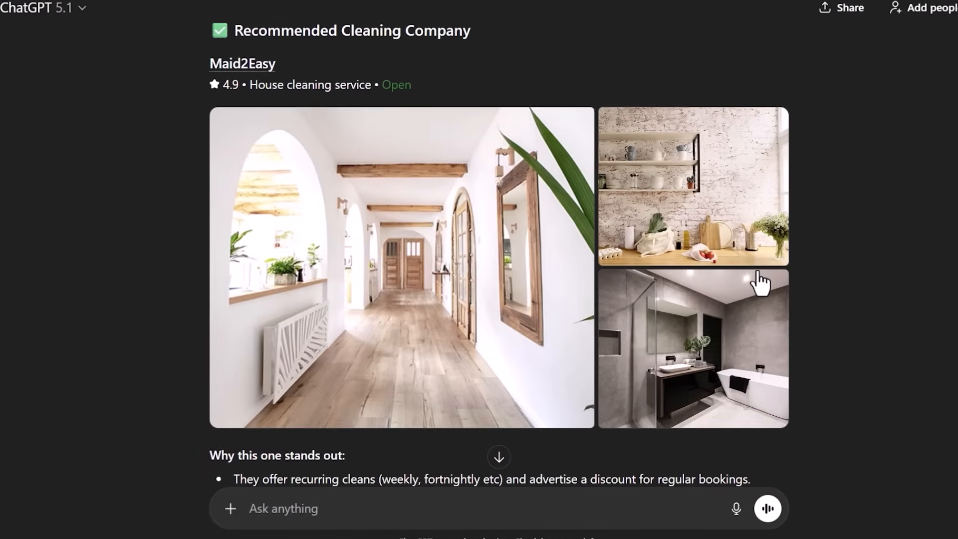
pyautogui.scroll(-3)
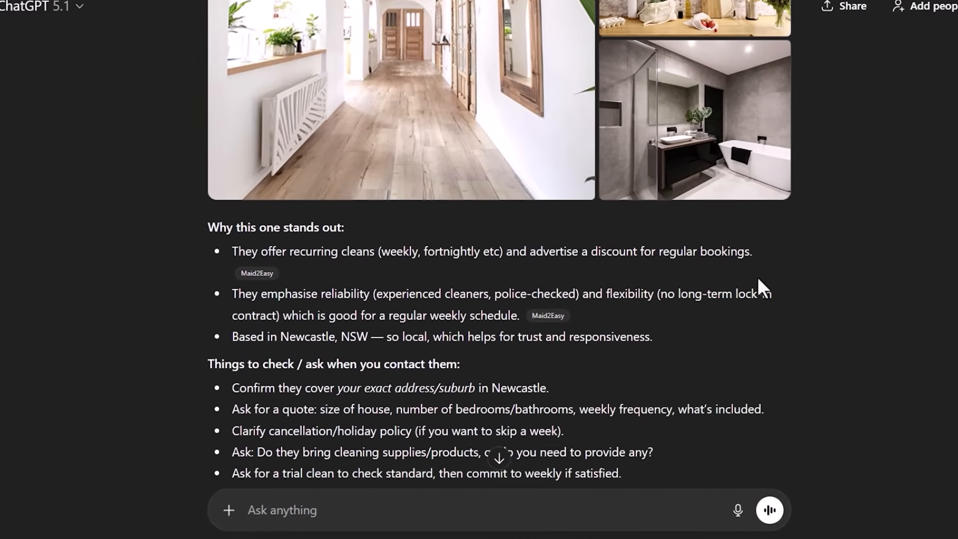
pyautogui.scroll(-3)
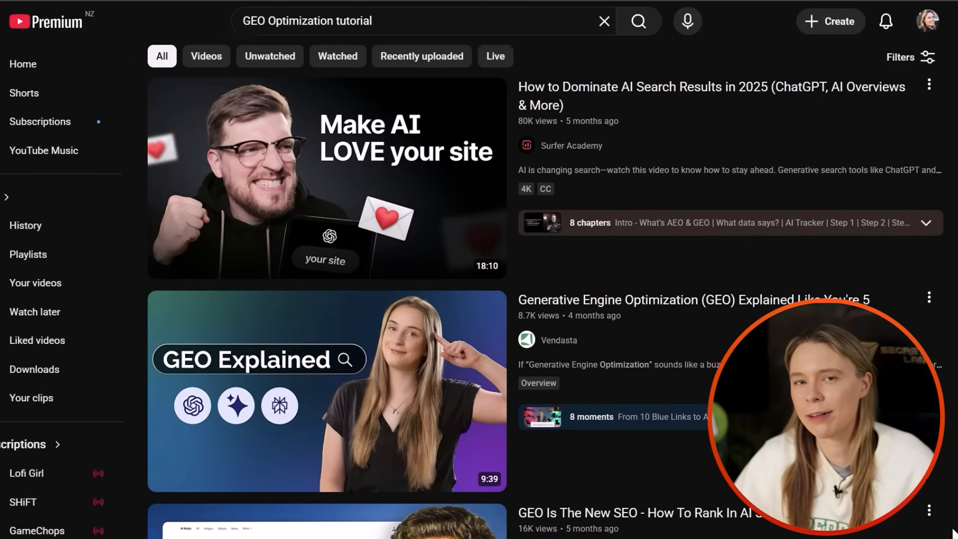
pyautogui.scroll(-3)
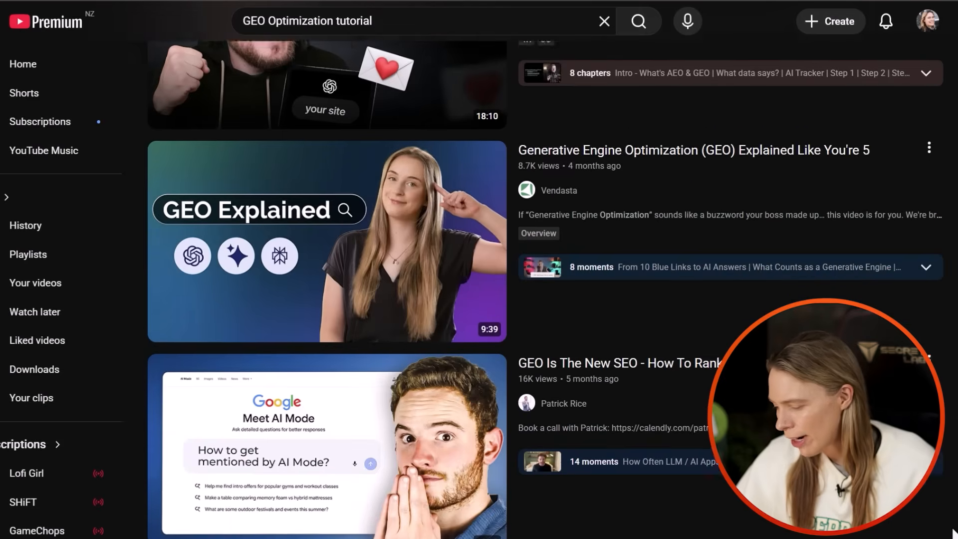
pyautogui.scroll(-3)
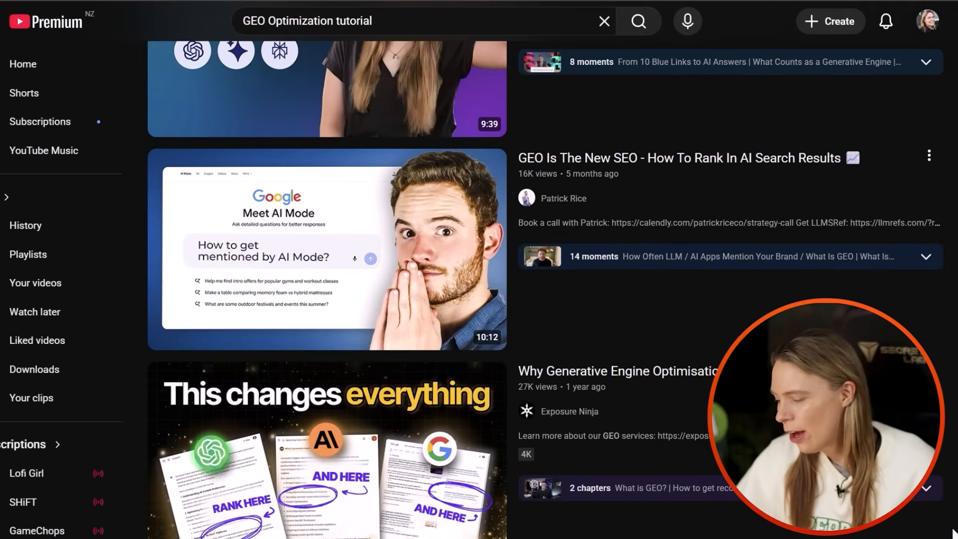
pyautogui.scroll(-3)
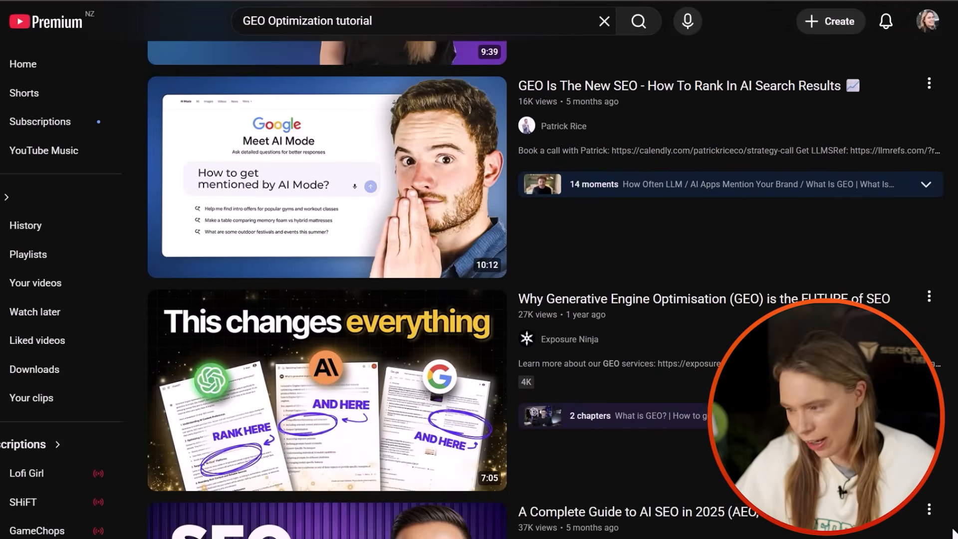
pyautogui.scroll(-3)
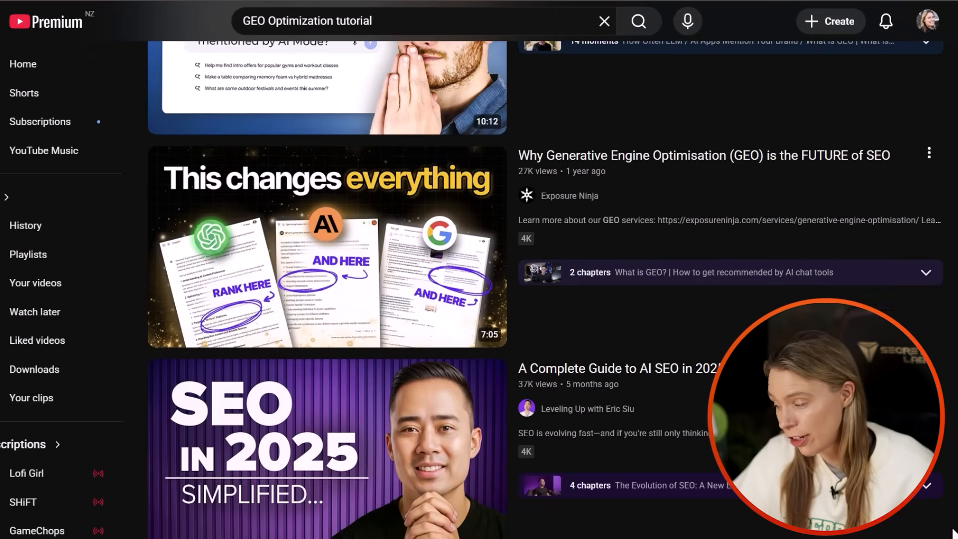
pyautogui.scroll(-3)
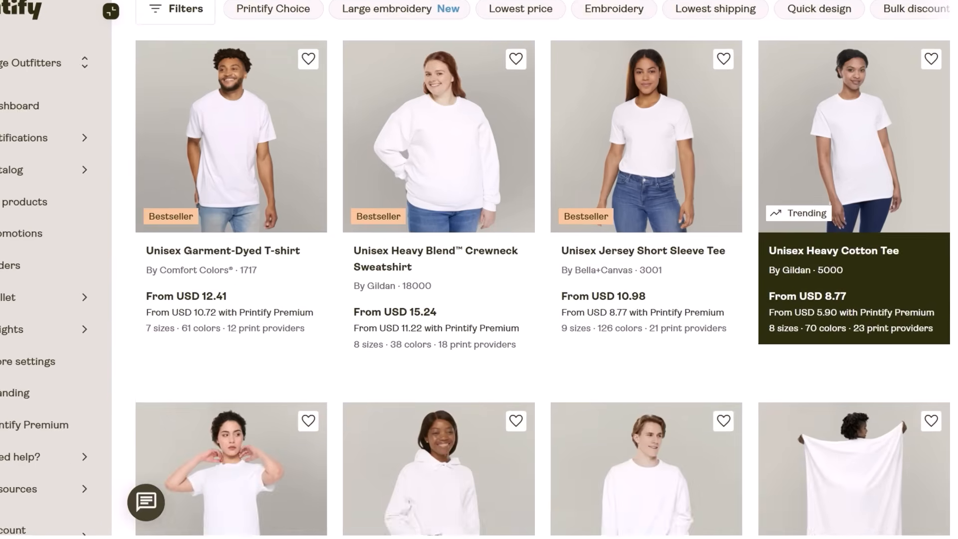
# - Browse the catalog and position the husky design on the grey t-shirt front
pyautogui.scroll(-3)
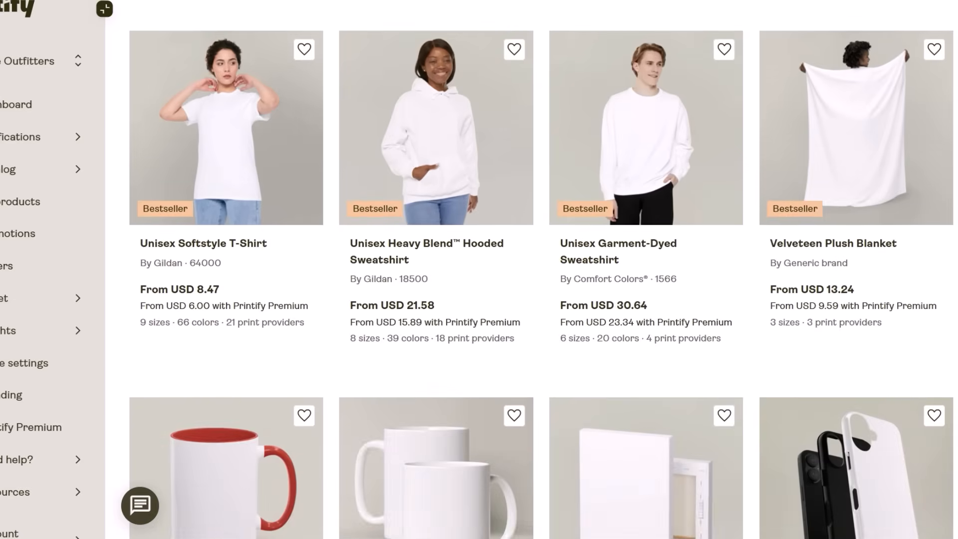
pyautogui.scroll(-3)
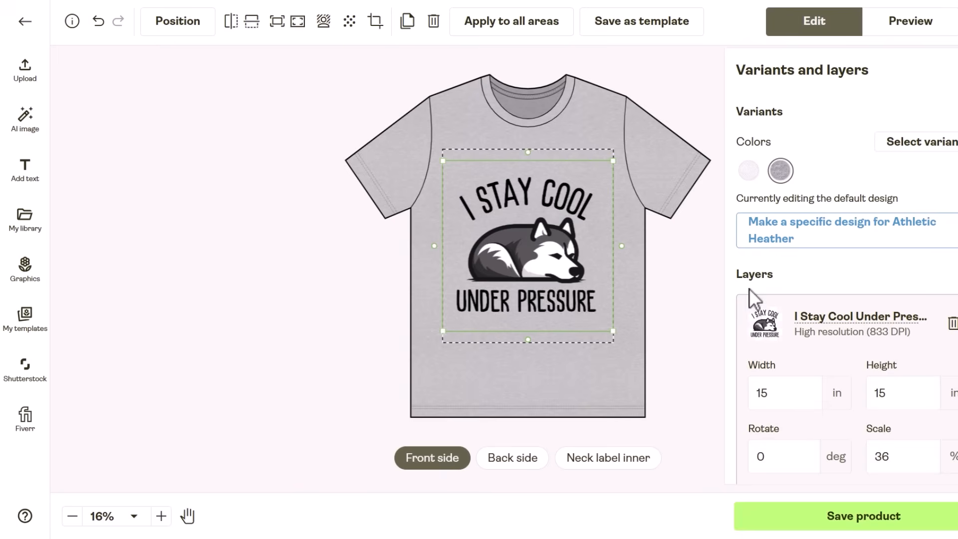
pyautogui.moveTo(620, 333); pyautogui.dragTo(597, 281)
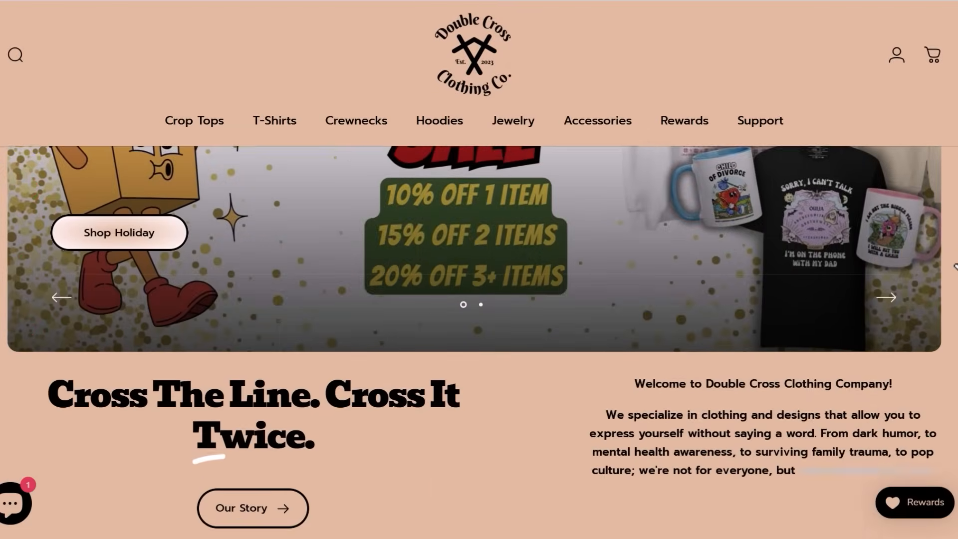
pyautogui.scroll(-3)
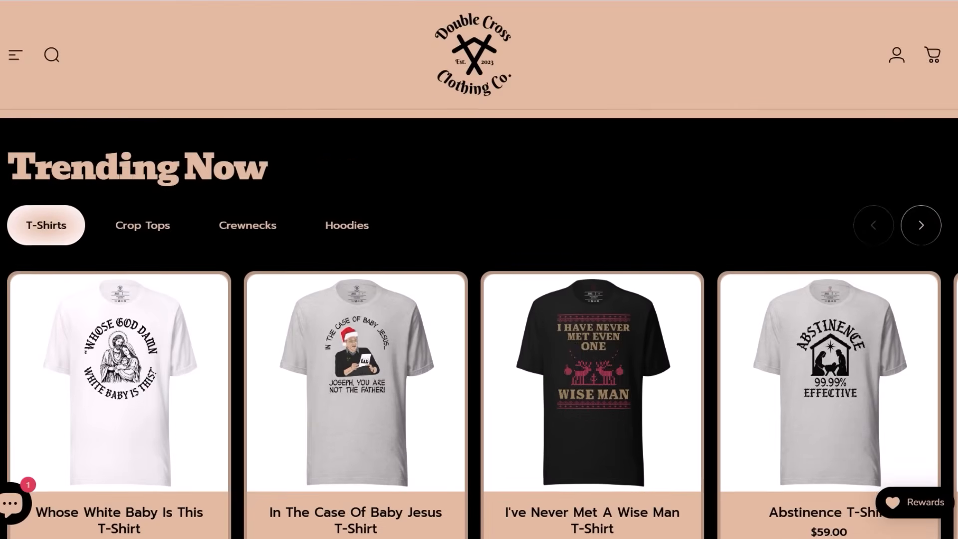
pyautogui.click(347, 226)
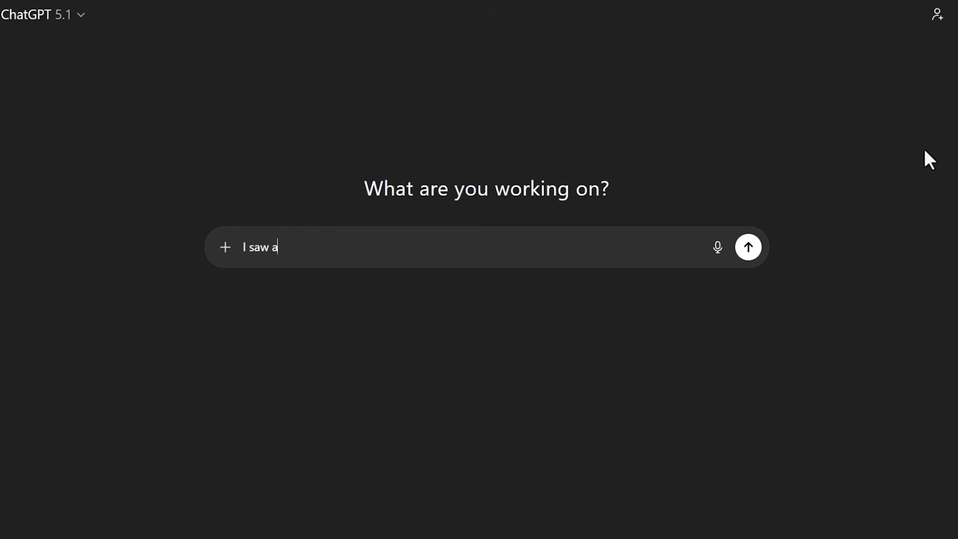
# - Ask for a programmer/developer version of the 'stop staring at my balls' t-shirt slogan
pyautogui.write('funny t-shirt. It had this slogan:')
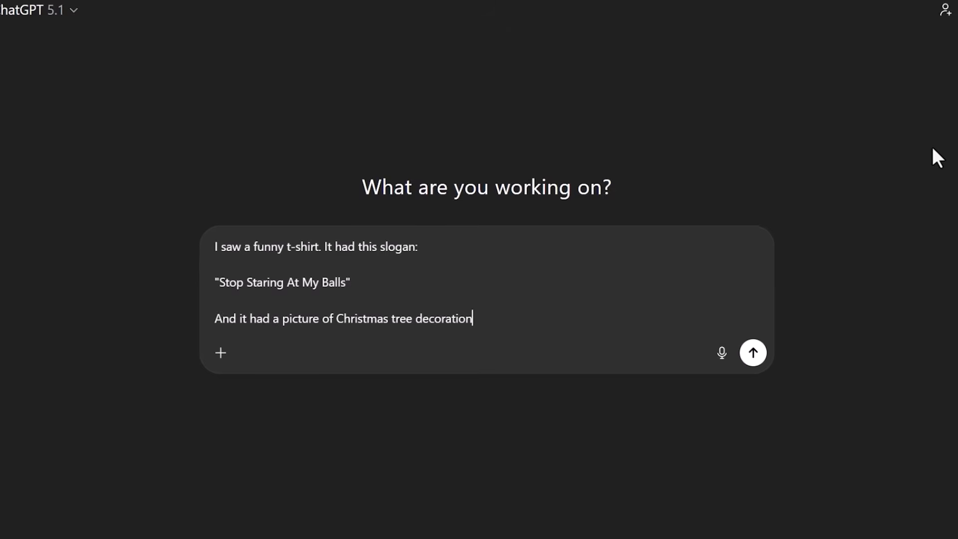
pyautogui.write('balls.')
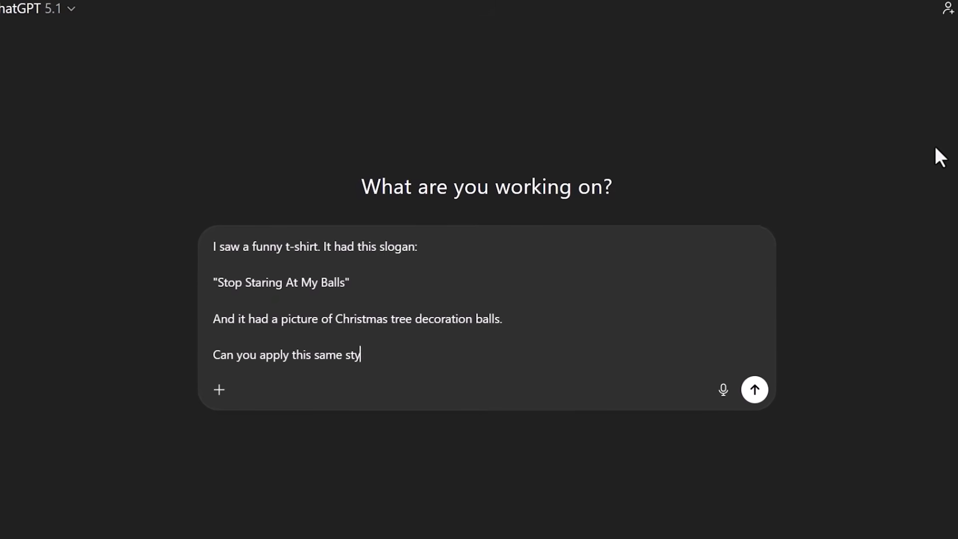
pyautogui.write('le of joke, but to programmers/devel')
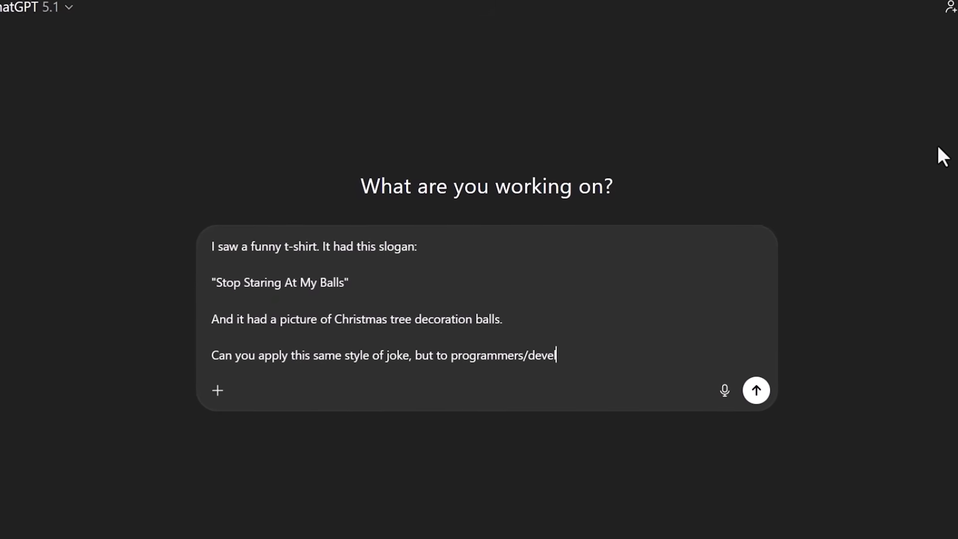
pyautogui.click(756, 390)
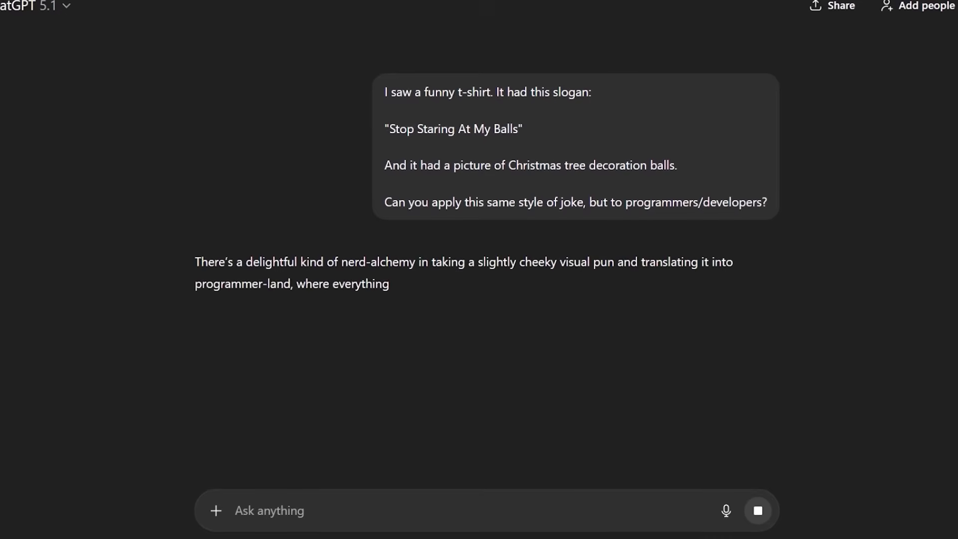
pyautogui.scroll(-3)
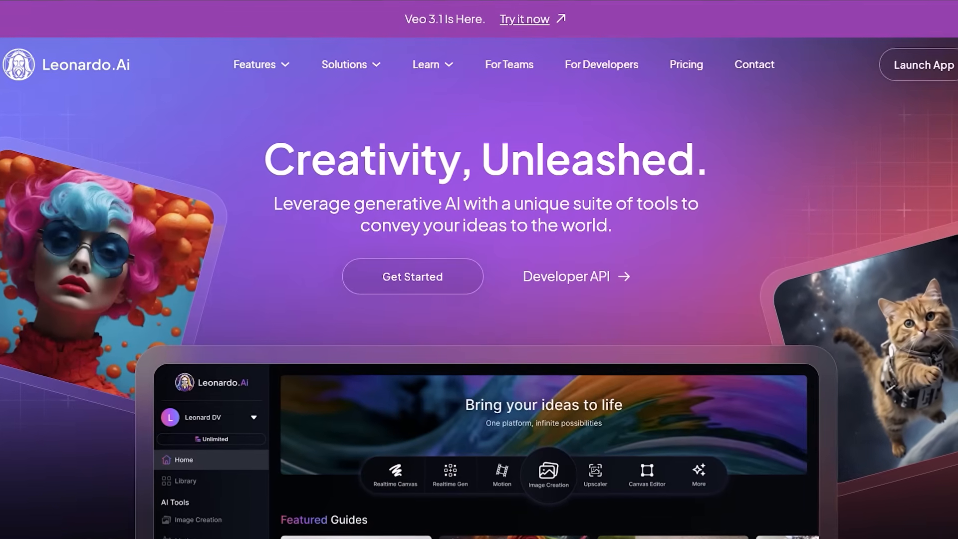
# - Generate cartoon computer servers with thick black line art close together on a white background
pyautogui.click(920, 65)
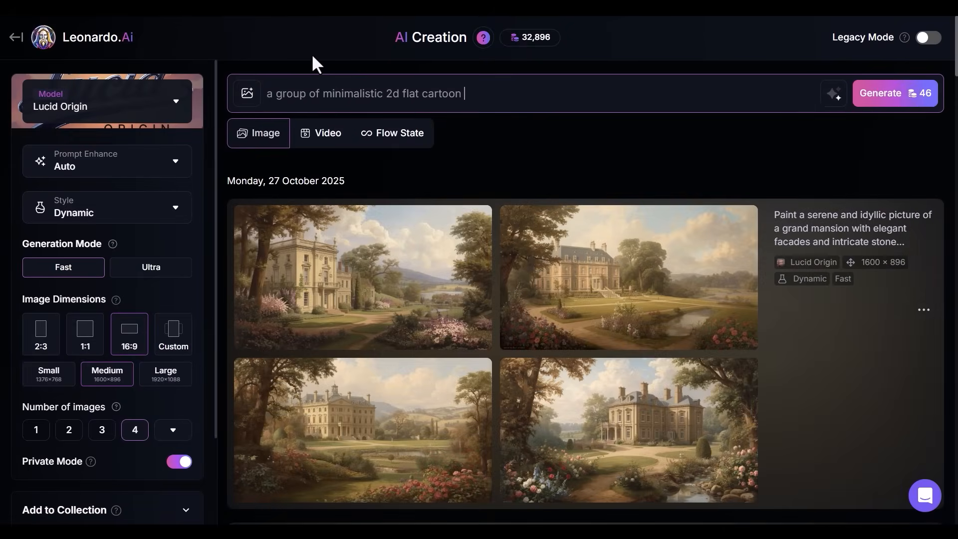
pyautogui.write('computer servers that have thick bblack line art sitting closely')
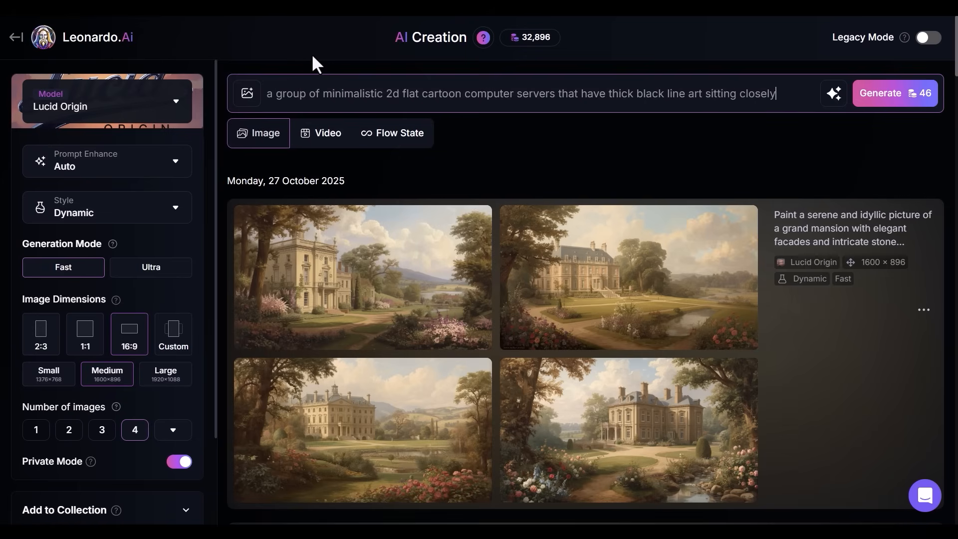
pyautogui.write('together on a white background')
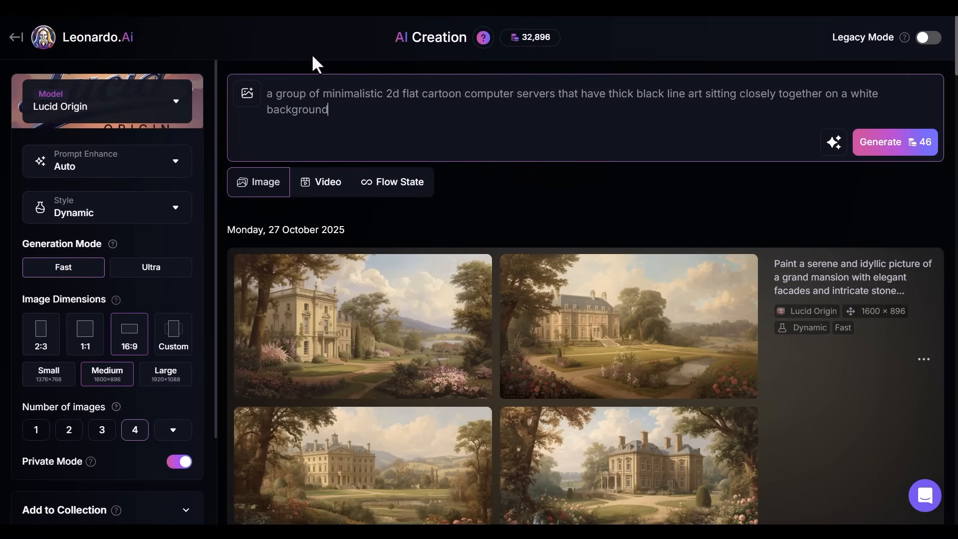
pyautogui.click(895, 142)
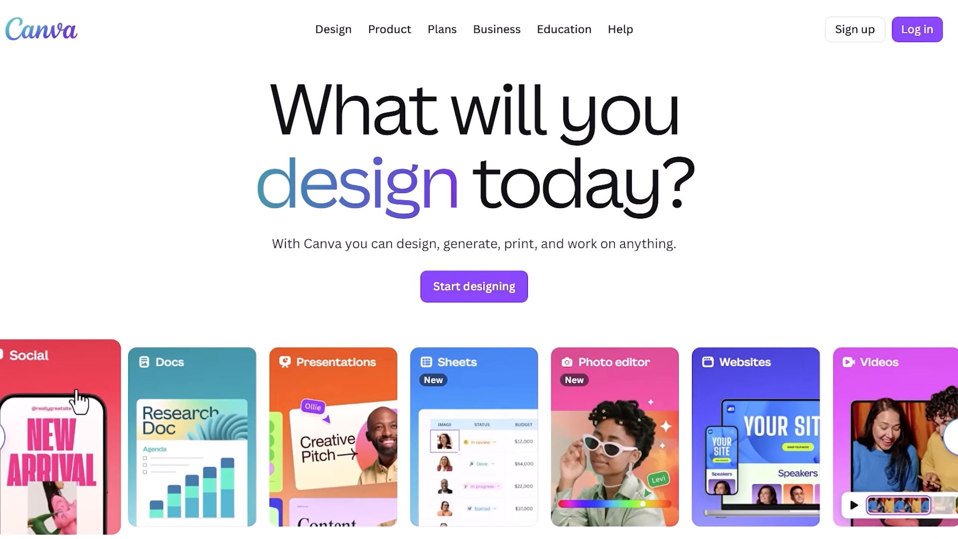
# - Look over the Pro features and start the Canva Pro free trial
pyautogui.scroll(-3)
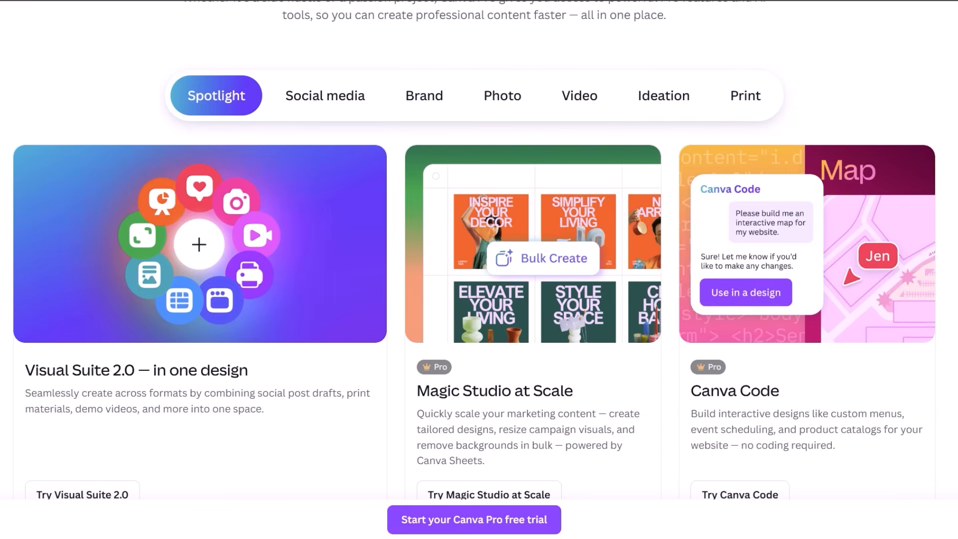
pyautogui.scroll(-3)
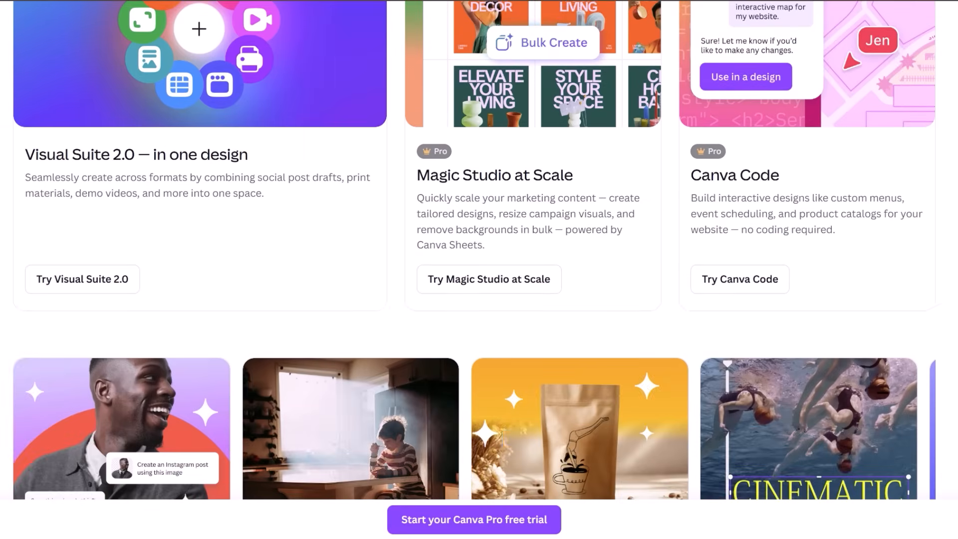
pyautogui.scroll(-3)
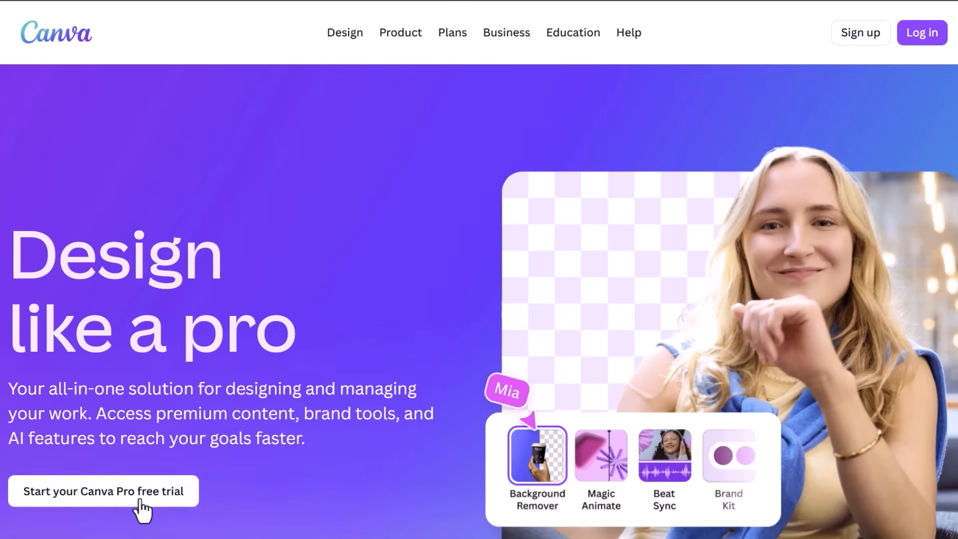
pyautogui.click(105, 491)
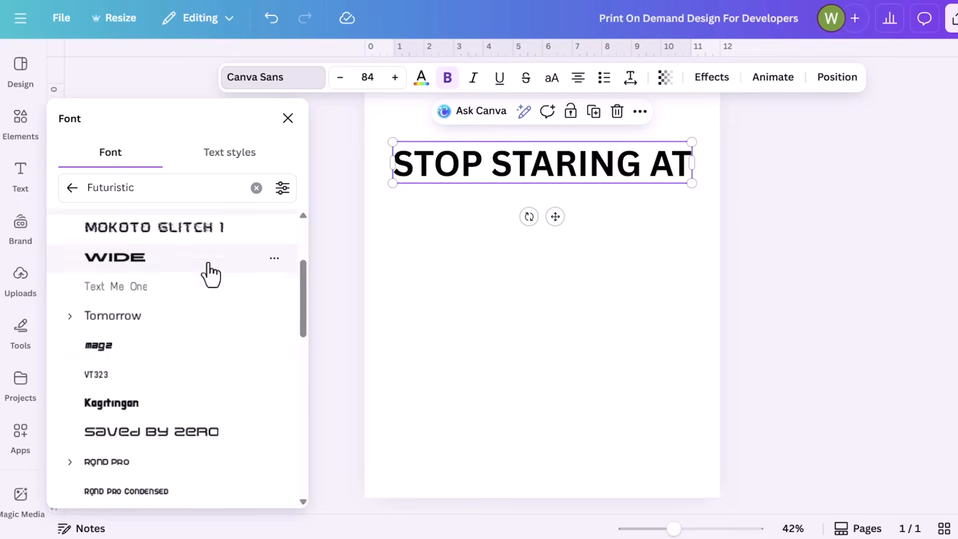
# - Enlarge the STOP STARING AT heading and add 'MY BACKEND' text
pyautogui.scroll(-3)
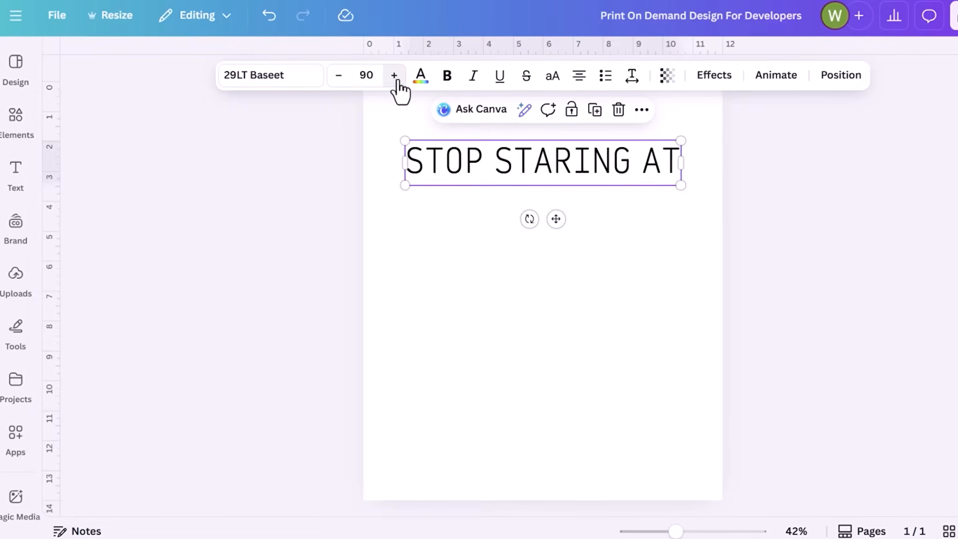
pyautogui.click(715, 75)
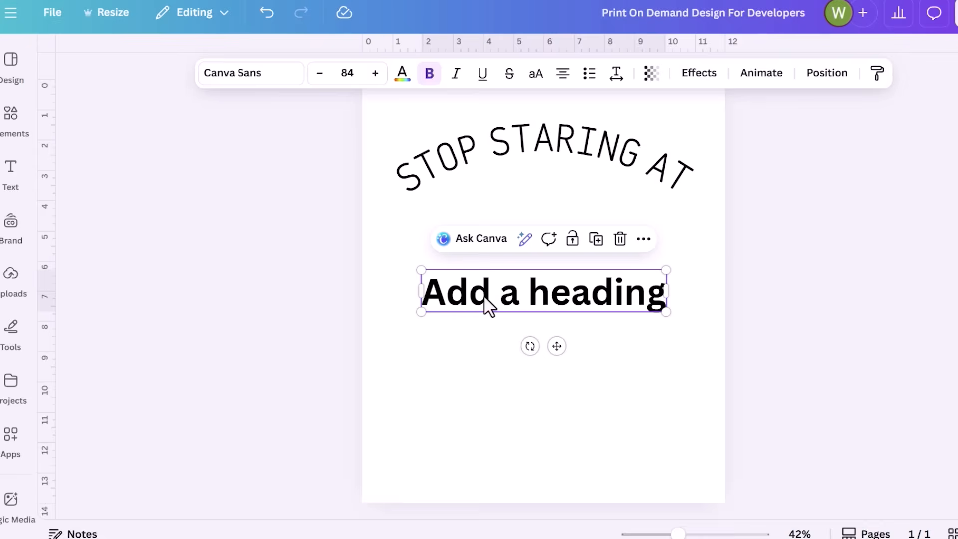
pyautogui.write('MY BACKEND')
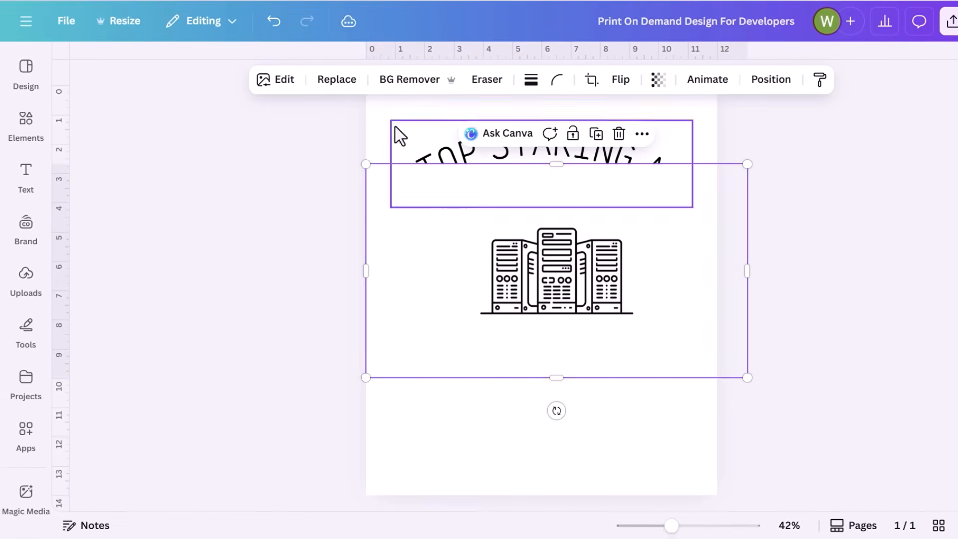
# - Upscale the server illustration with Image Upscaler and replace the original with it
pyautogui.click(278, 79)
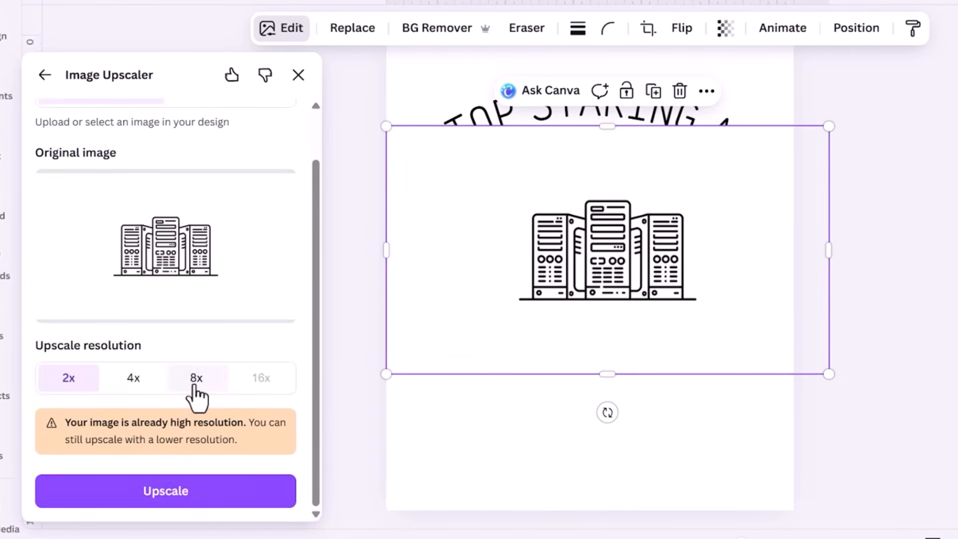
pyautogui.click(165, 491)
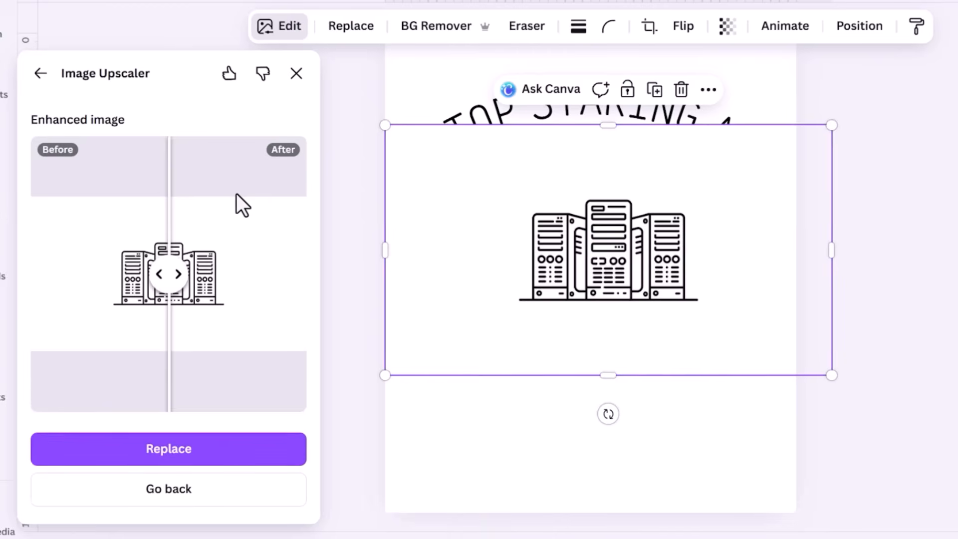
pyautogui.click(168, 448)
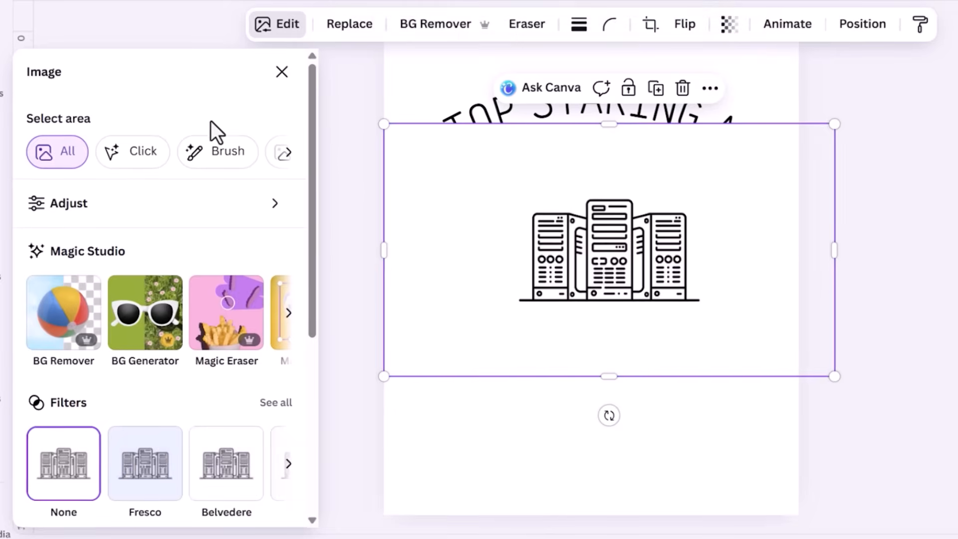
pyautogui.click(62, 312)
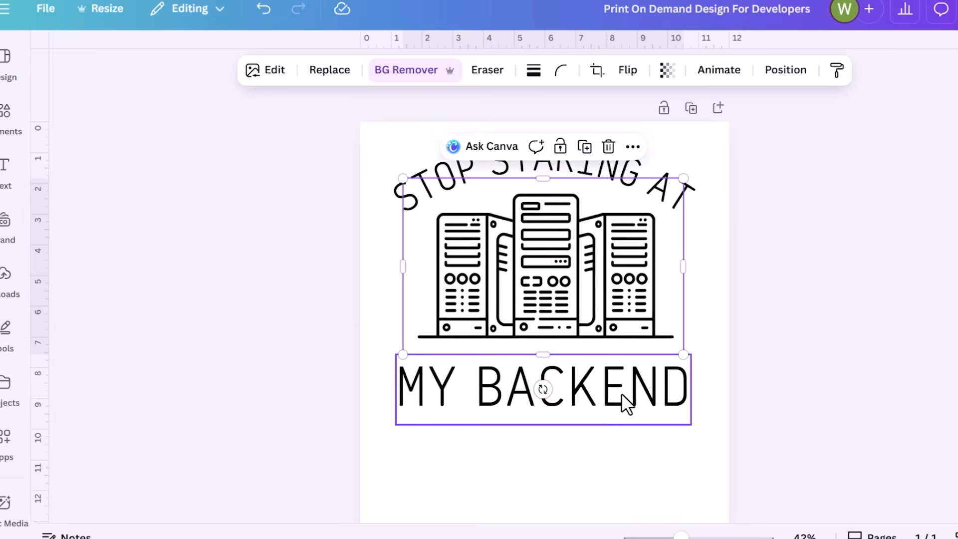
# - Set up a PNG download at 3× size with a transparent background
pyautogui.click(921, 19)
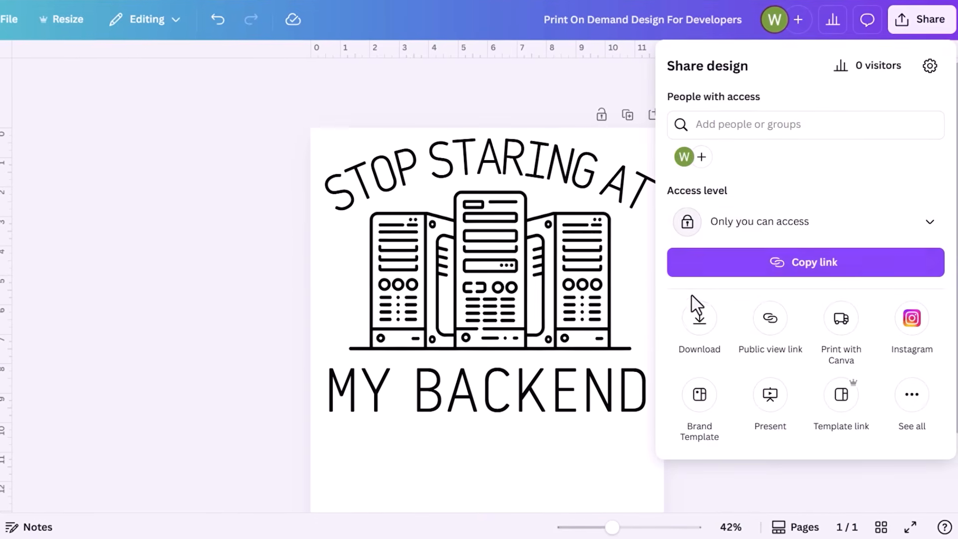
pyautogui.click(699, 318)
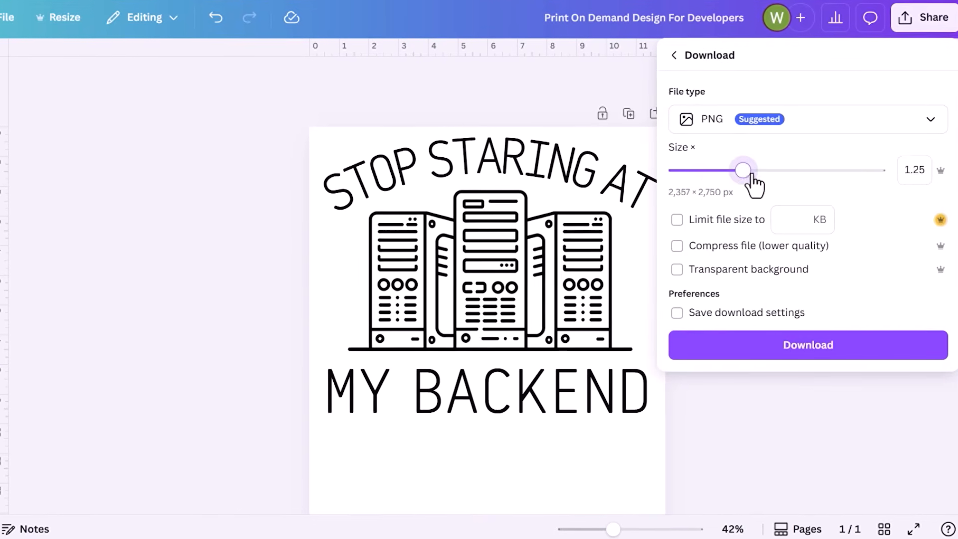
pyautogui.moveTo(743, 170); pyautogui.dragTo(871, 170)
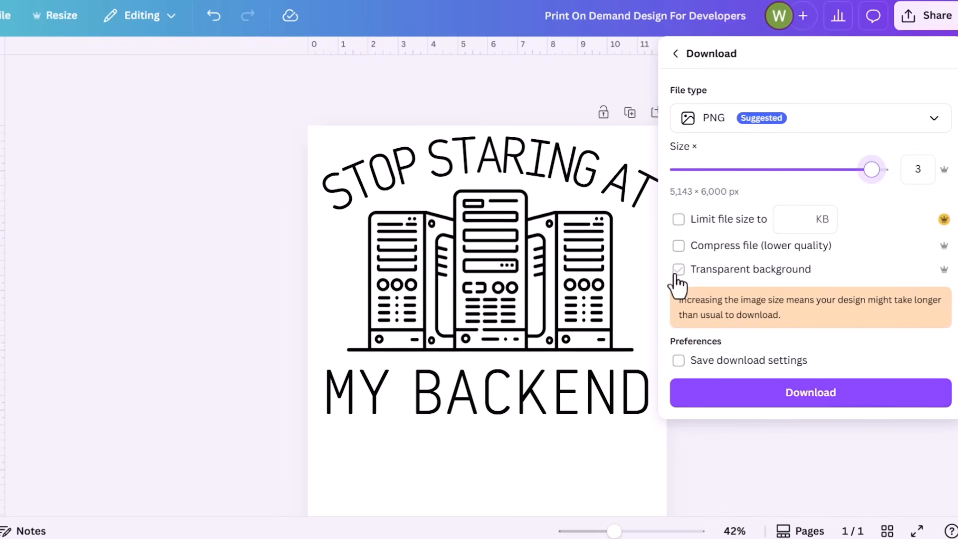
pyautogui.click(679, 270)
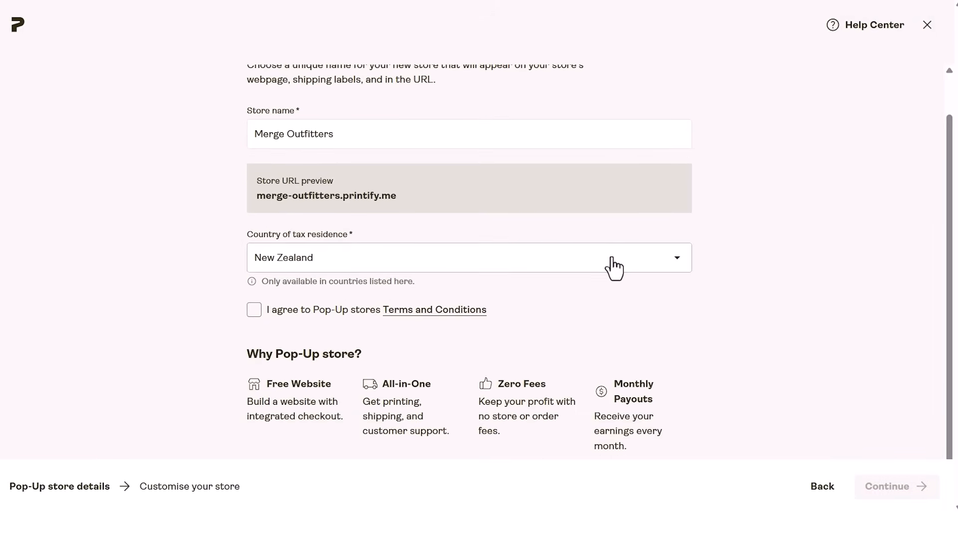
pyautogui.moveTo(728, 281)
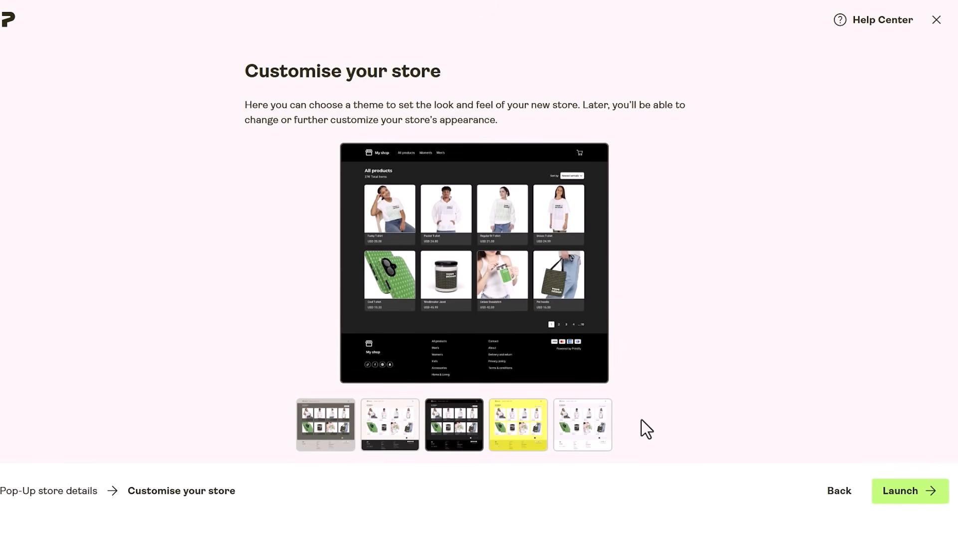
# - Launch the Merge Outfitters pop-up store based in New Zealand with the chosen theme
pyautogui.click(909, 491)
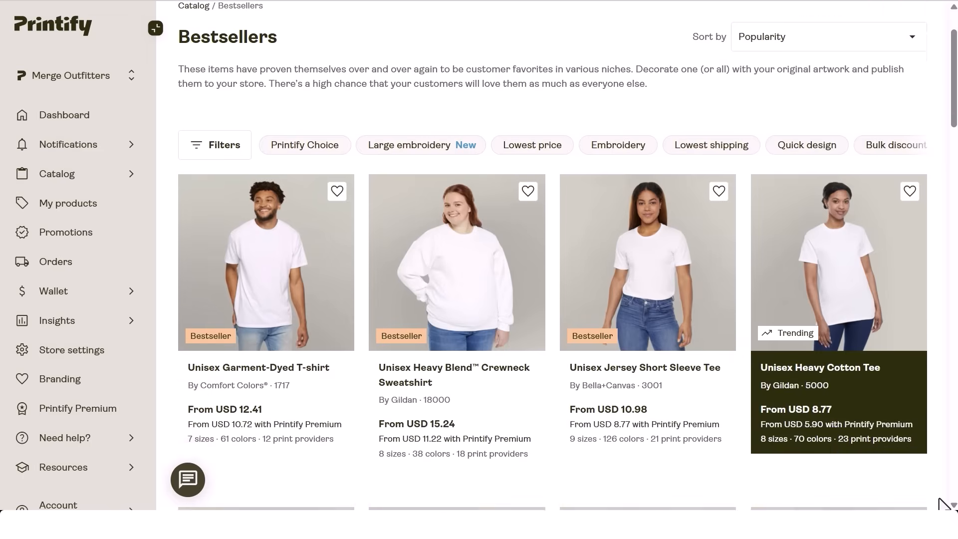
# - Scroll through the Bestsellers catalog of blank tees, sweatshirts and mugs
pyautogui.scroll(-3)
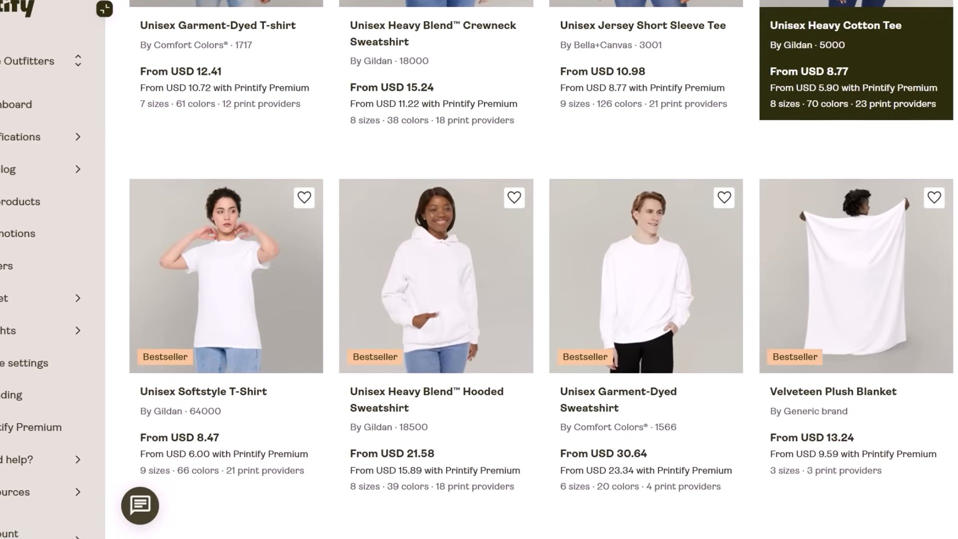
pyautogui.scroll(-3)
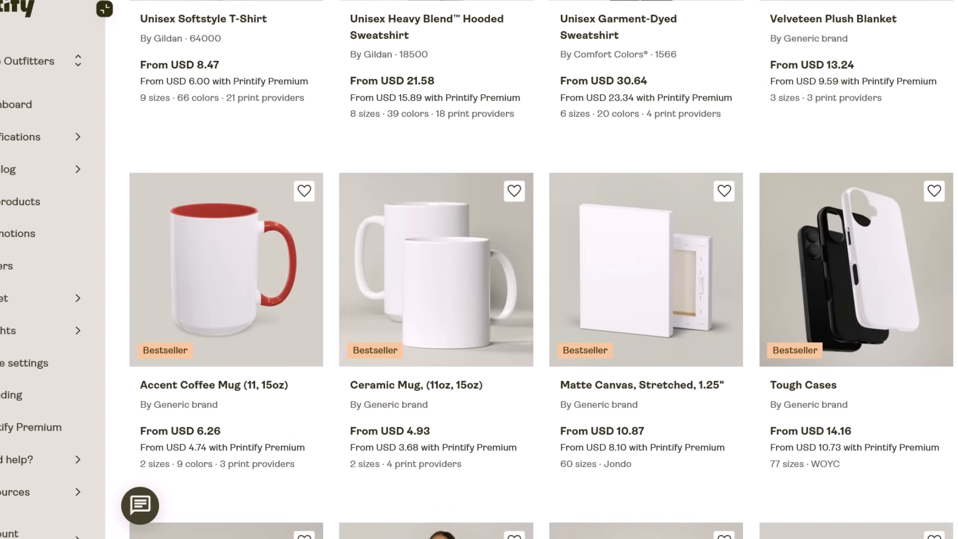
pyautogui.scroll(-3)
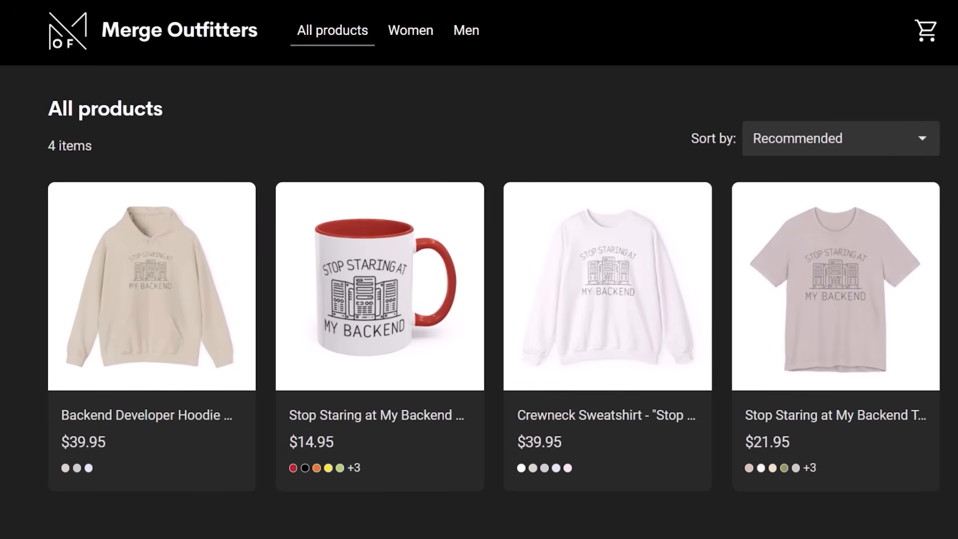
# - Review the Merge Outfitters All products page listing the backend-design hoodie, mug, sweatshirt and tee
pyautogui.click(376, 292)
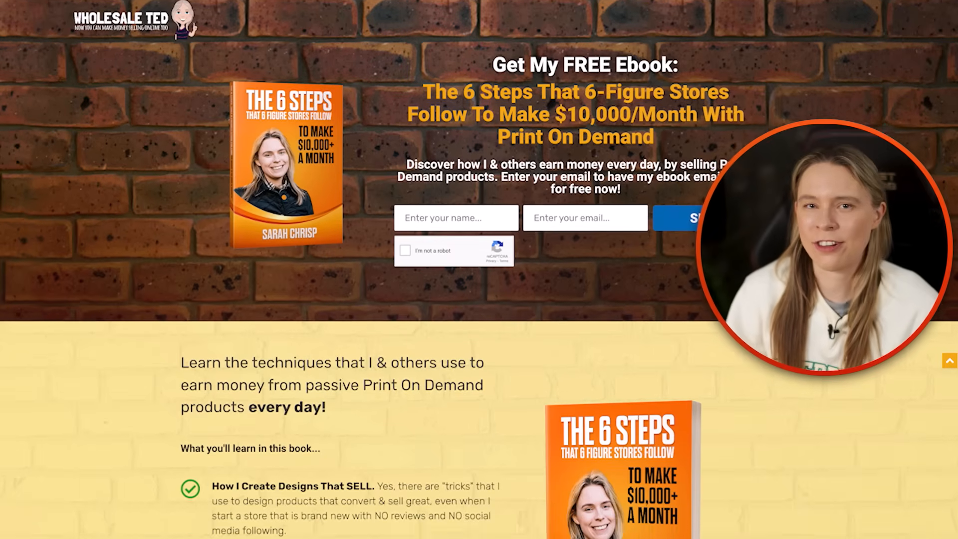
pyautogui.scroll(-3)
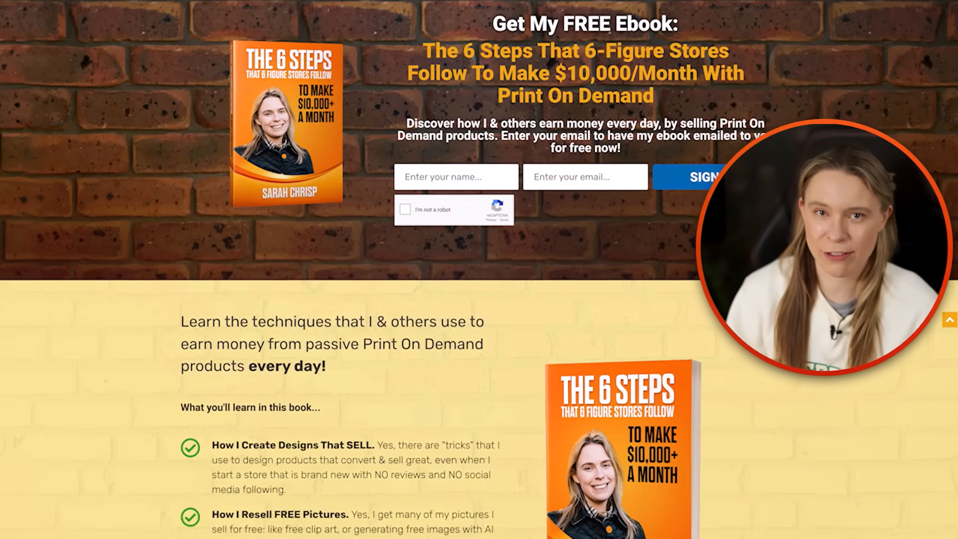
pyautogui.scroll(-3)
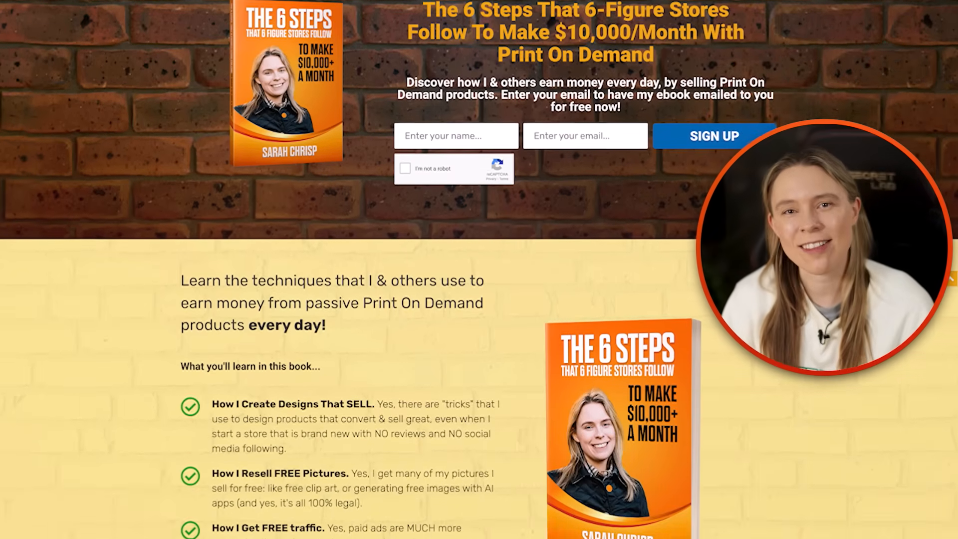
pyautogui.scroll(-3)
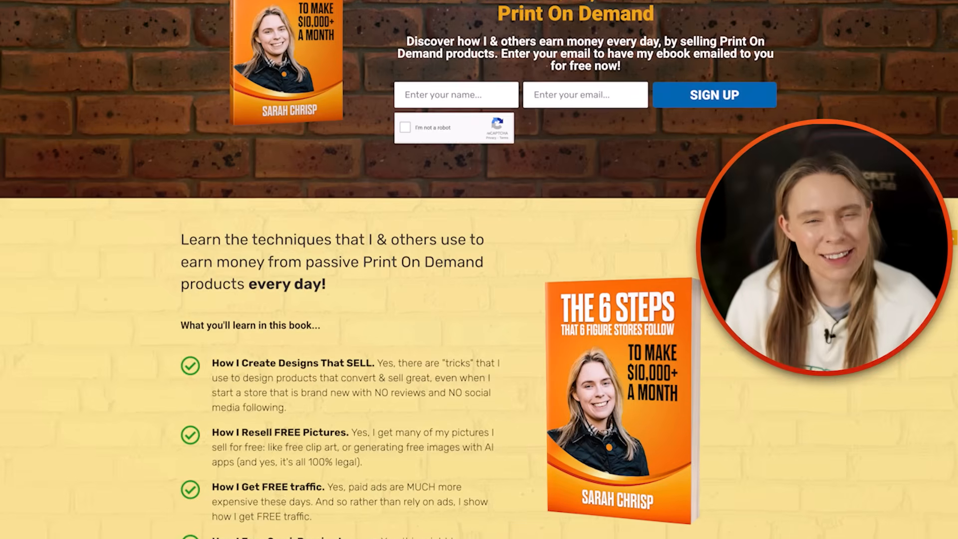
pyautogui.scroll(-3)
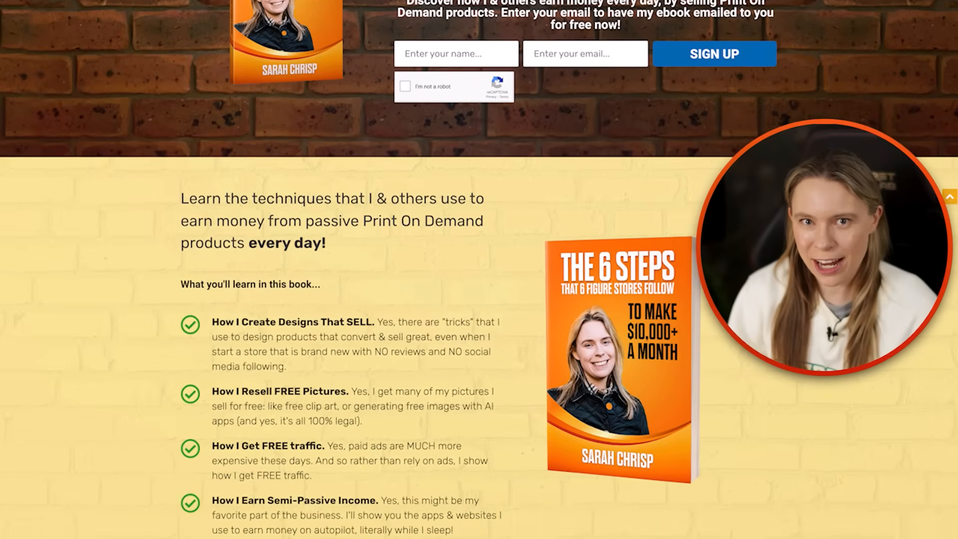
pyautogui.scroll(-3)
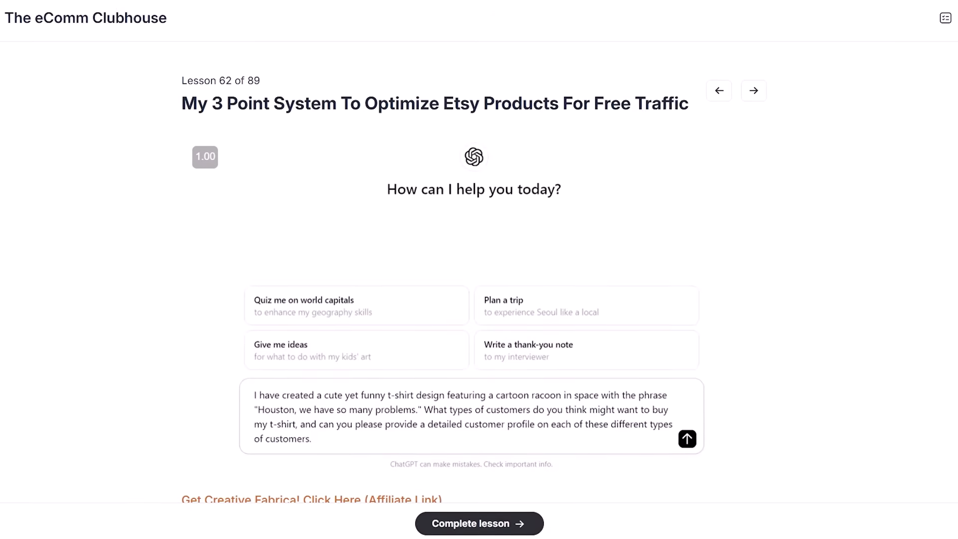
# - Open lesson 63, 'How I Optimize Etsy Store Profiles For Free Traffic', in the course
pyautogui.click(754, 90)
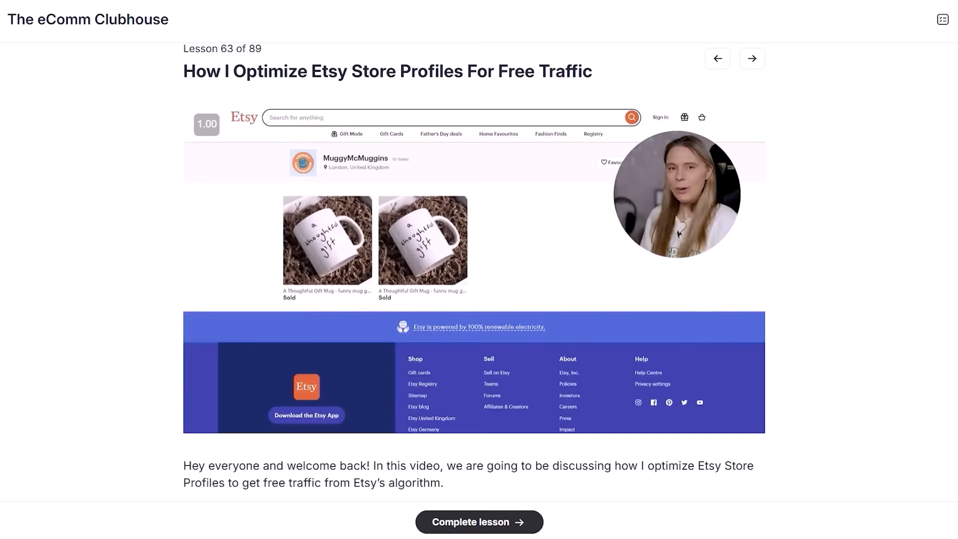
pyautogui.click(717, 58)
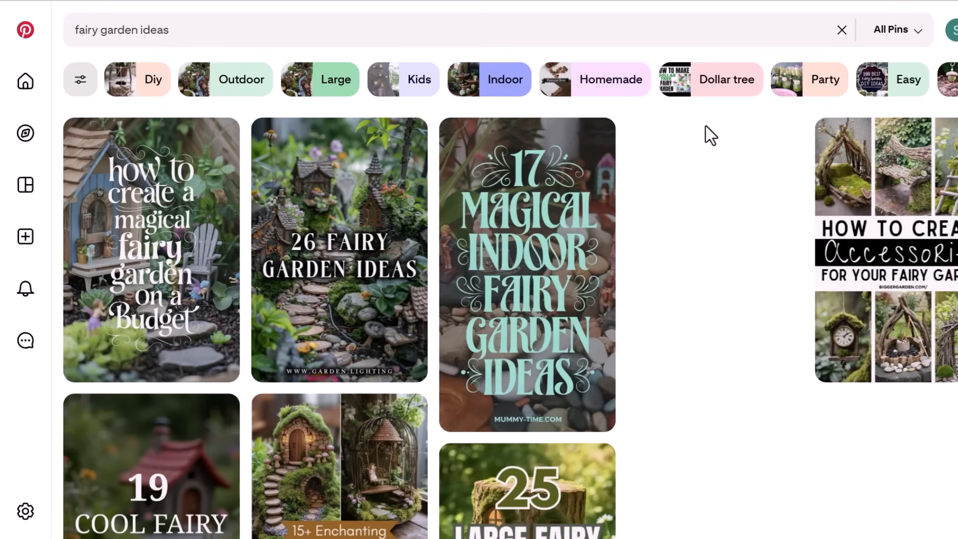
pyautogui.moveTo(328, 153)
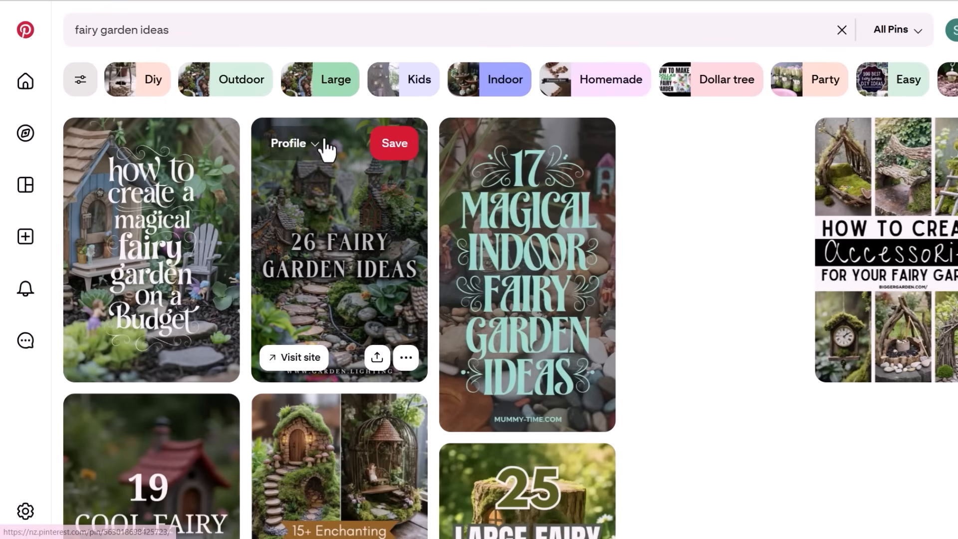
pyautogui.moveTo(345, 172)
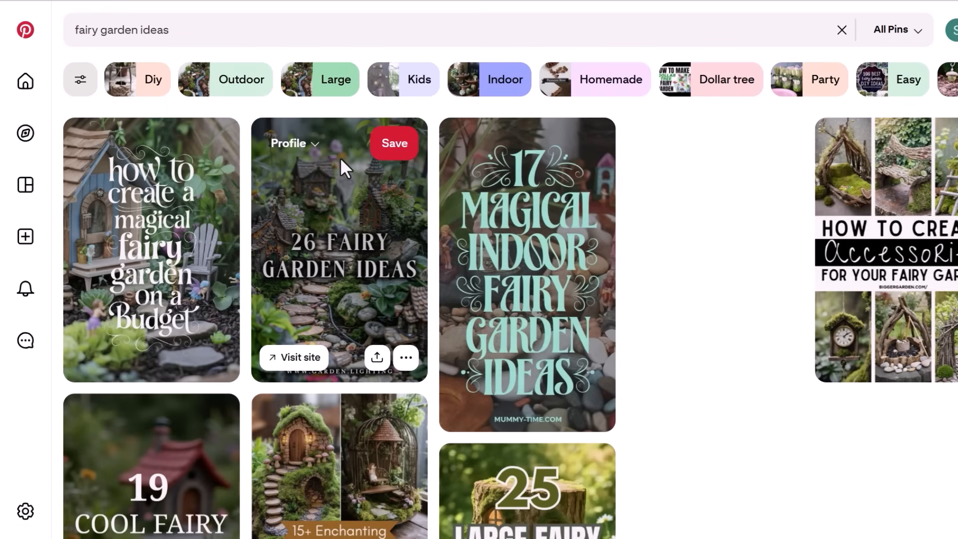
# - Open the '26 Fairy Garden Ideas' pin and visit its source Garden Lighting article
pyautogui.click(339, 249)
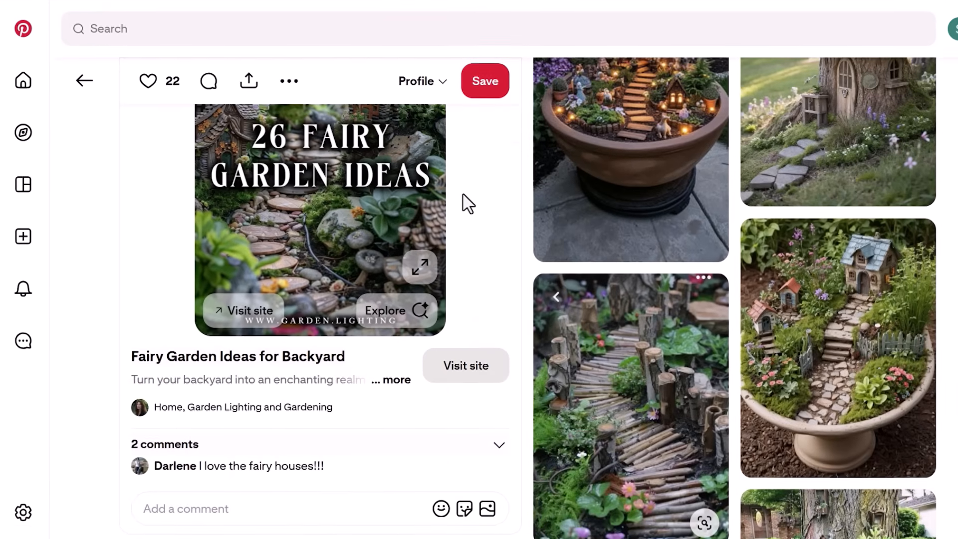
pyautogui.scroll(-3)
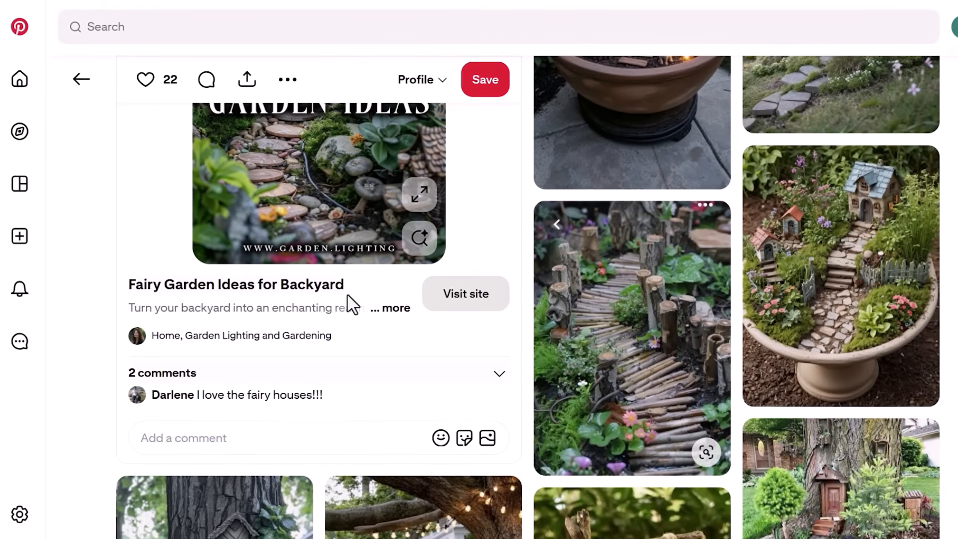
pyautogui.click(465, 294)
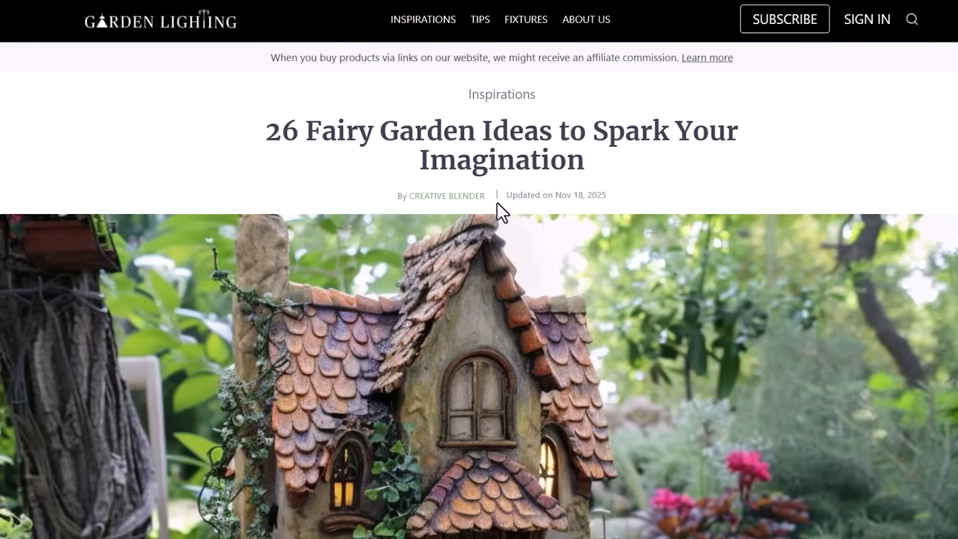
pyautogui.scroll(-3)
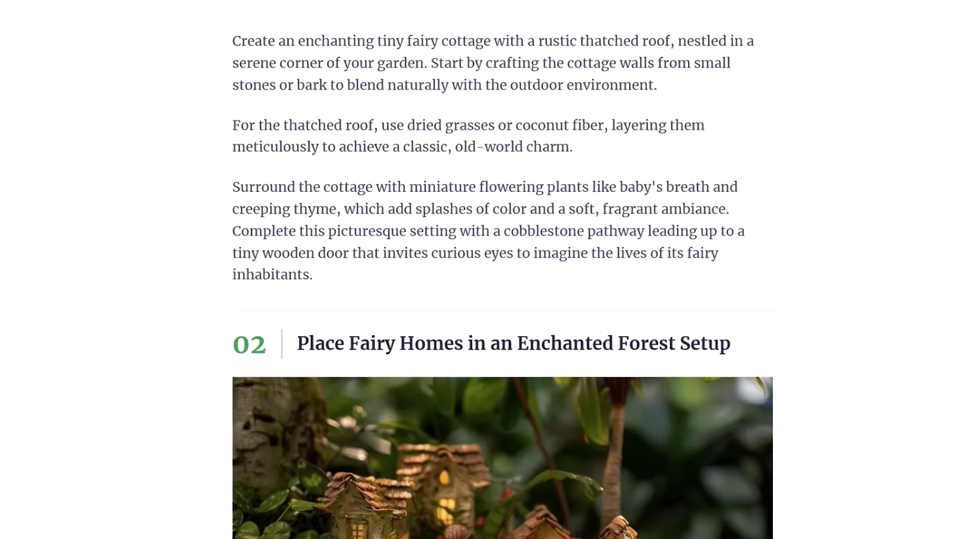
pyautogui.scroll(-3)
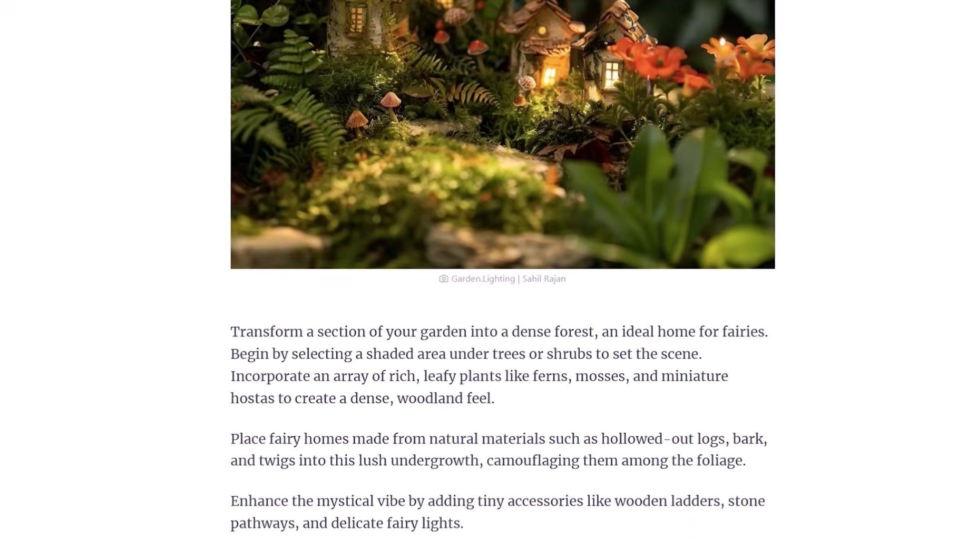
pyautogui.scroll(-3)
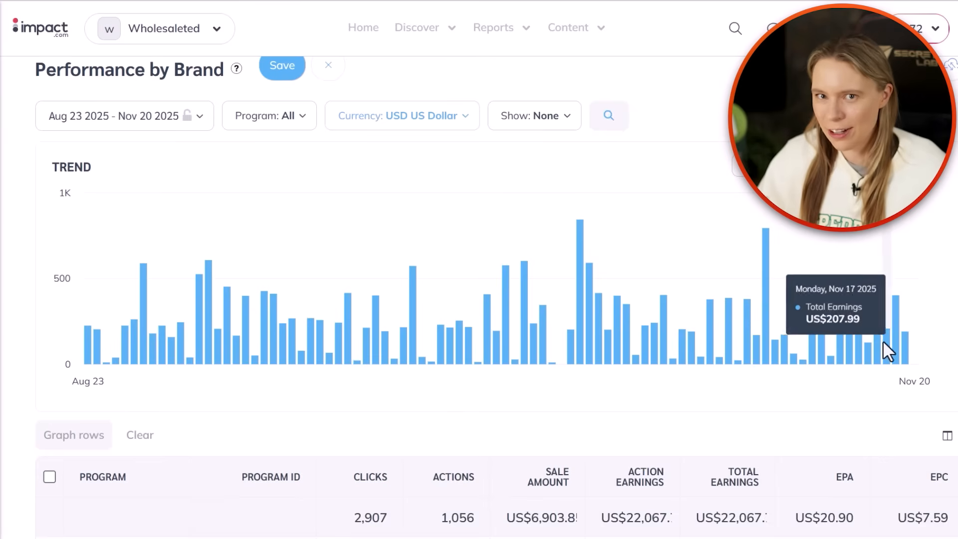
pyautogui.moveTo(766, 360)
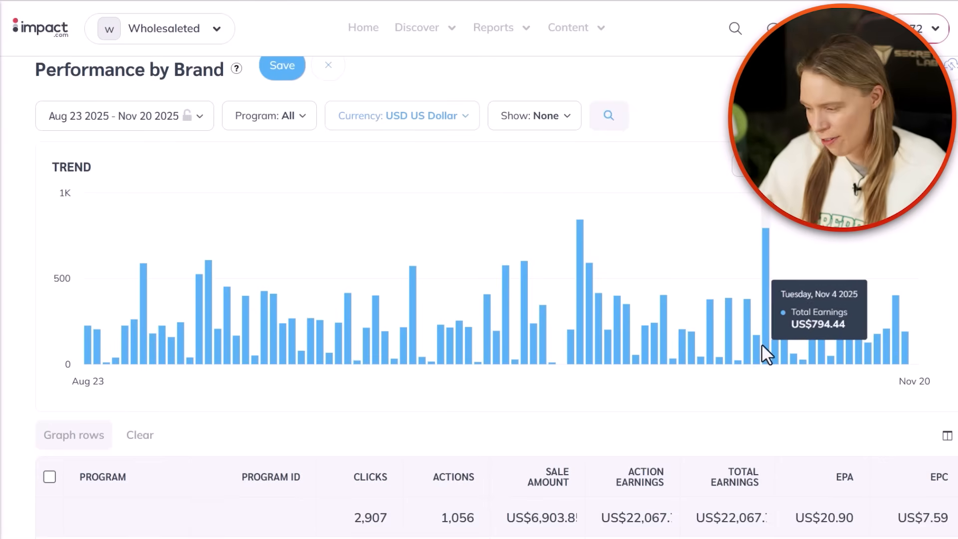
pyautogui.moveTo(718, 361)
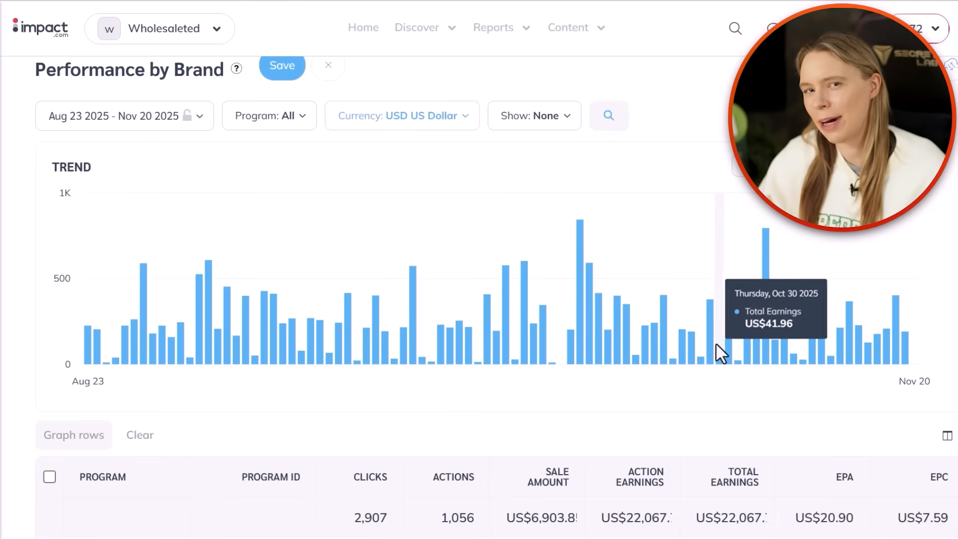
pyautogui.moveTo(624, 349)
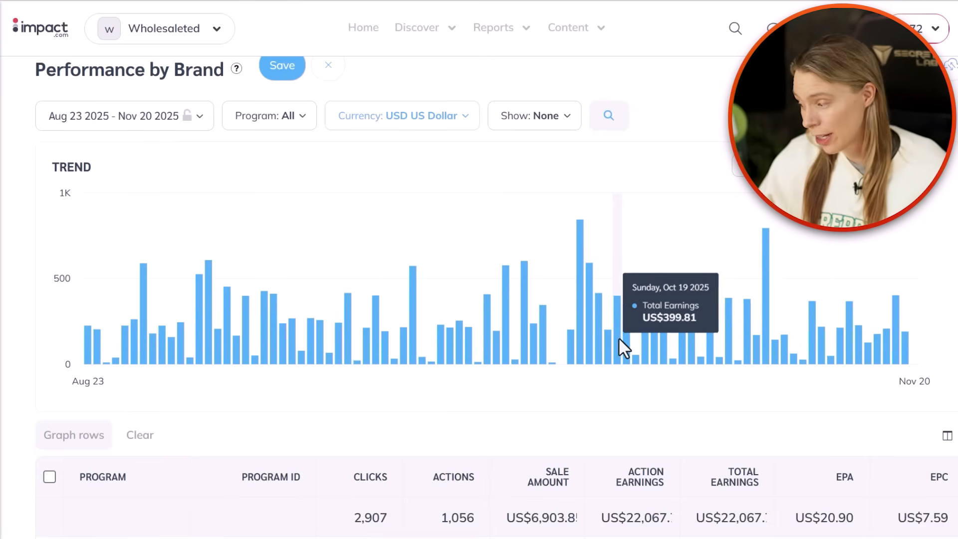
pyautogui.moveTo(584, 346)
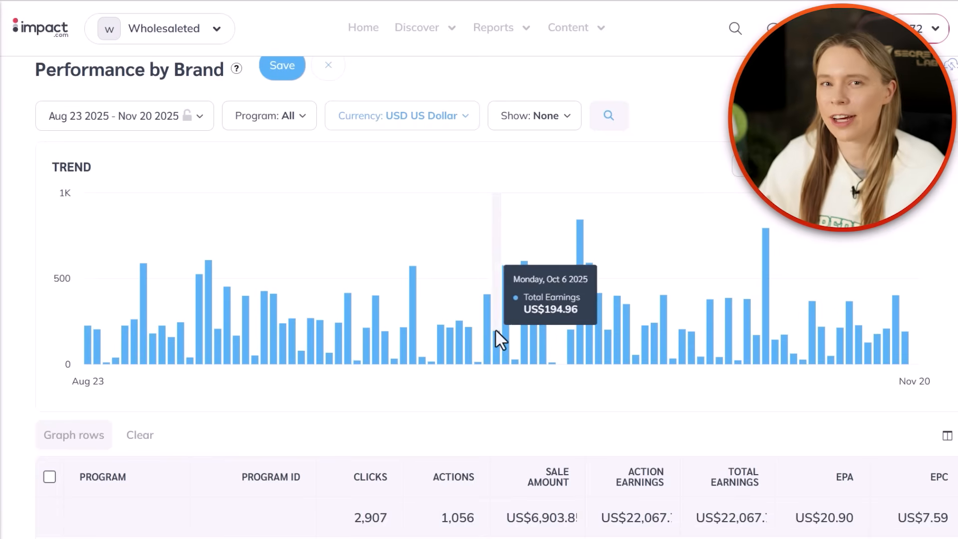
pyautogui.moveTo(431, 336)
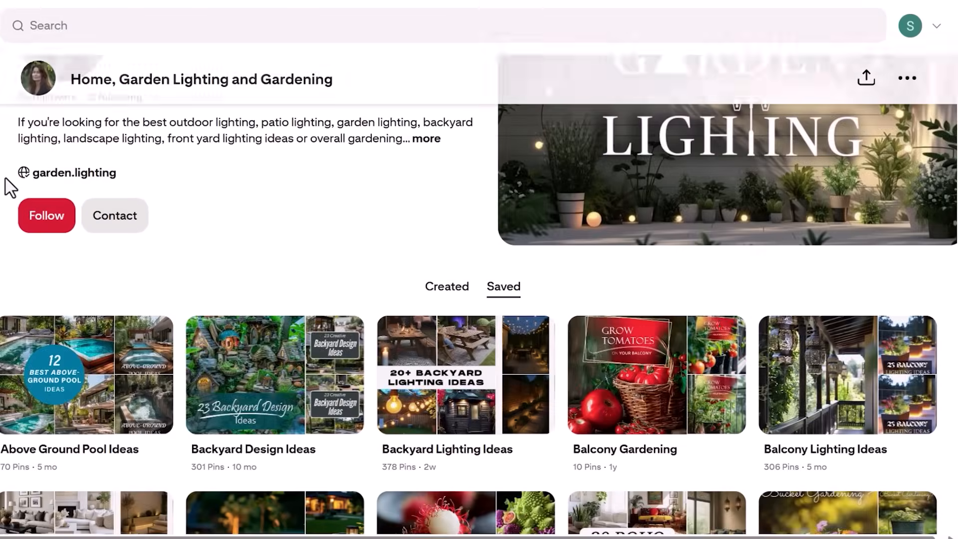
pyautogui.scroll(-3)
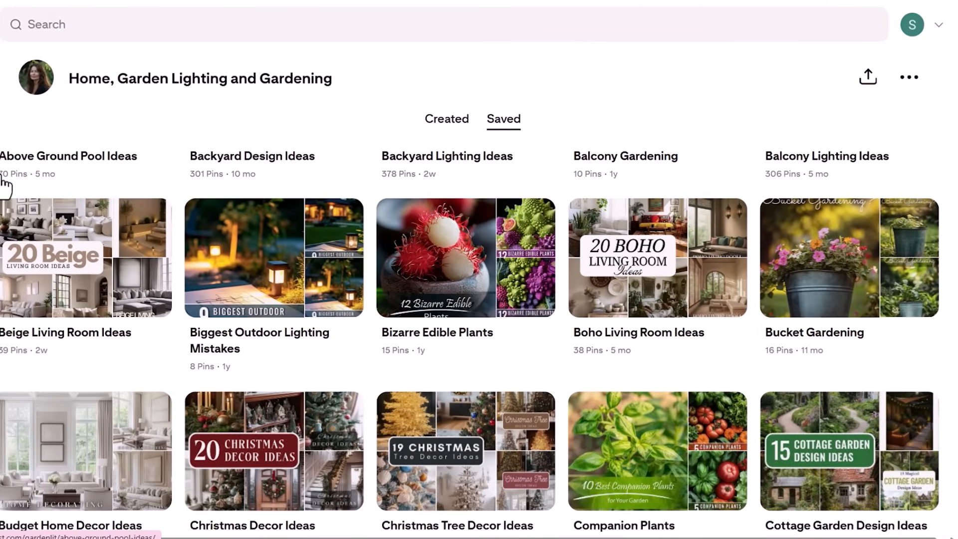
pyautogui.scroll(-3)
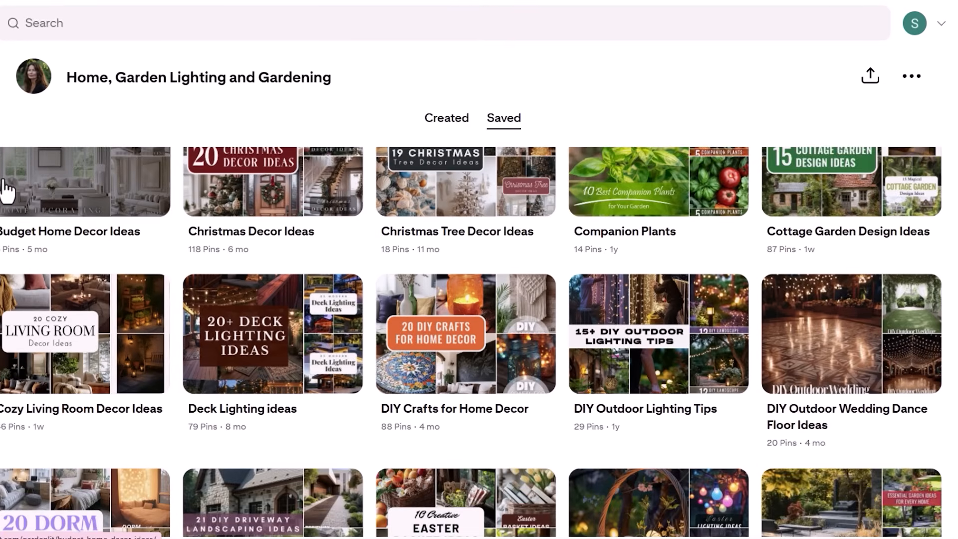
pyautogui.scroll(-3)
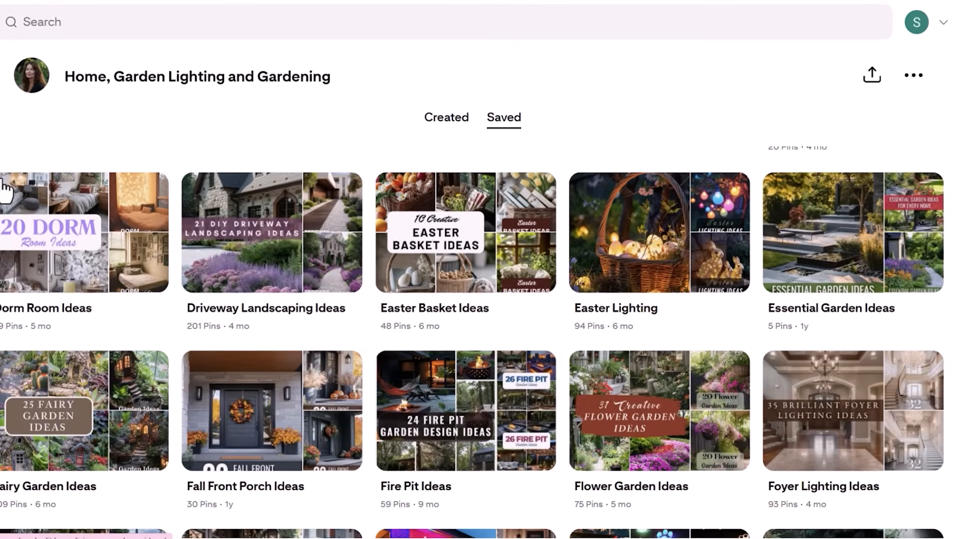
pyautogui.scroll(-3)
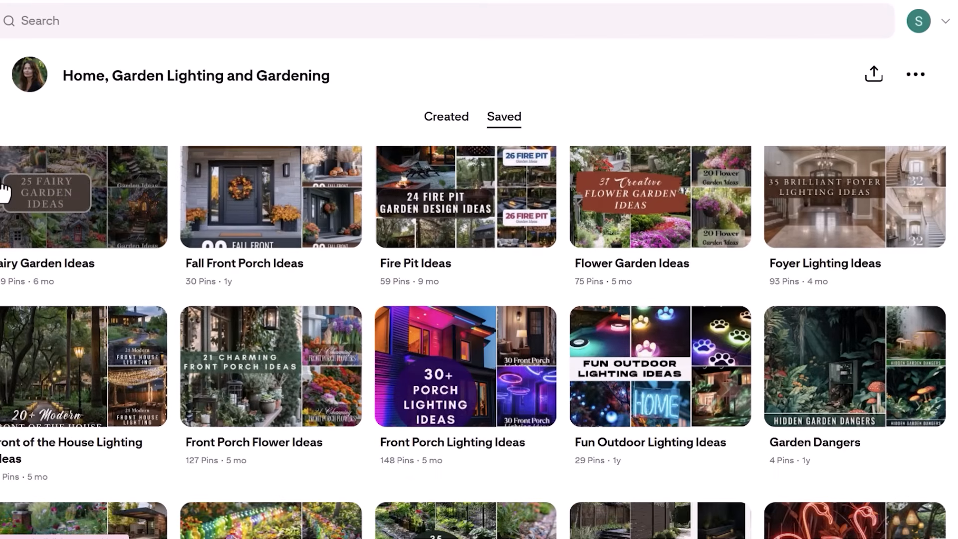
pyautogui.scroll(-3)
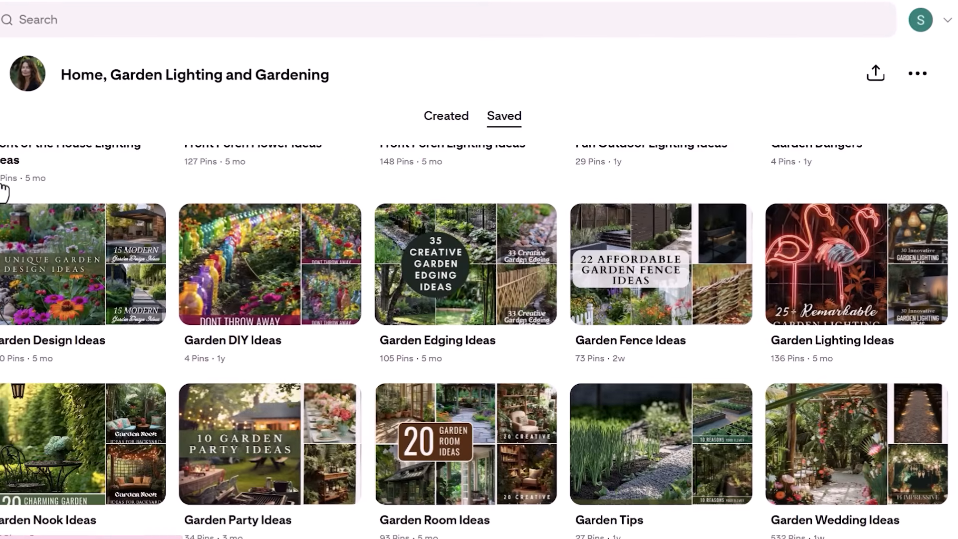
pyautogui.scroll(-3)
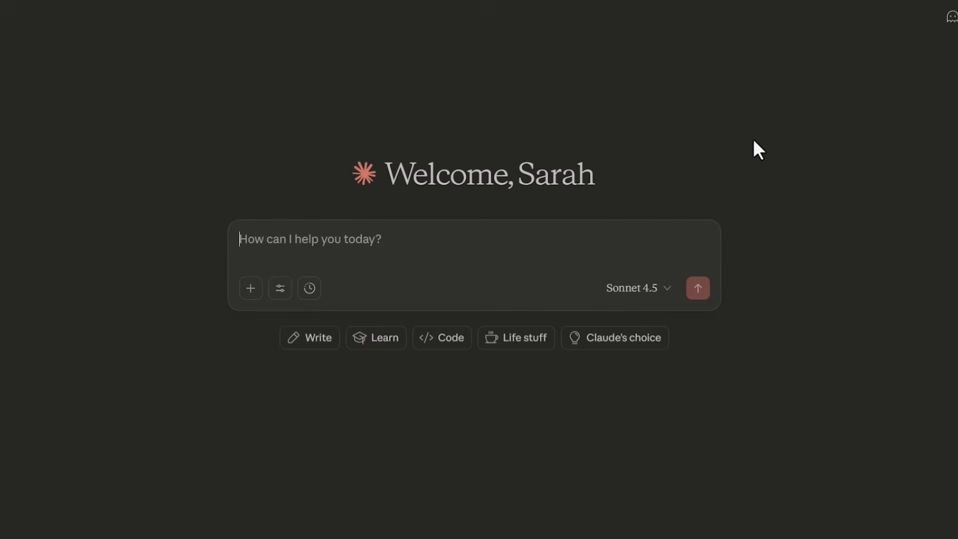
# - Ask Claude for an article on 15 English cottage garden accessories available on Amazon
pyautogui.write('Could you write for me an article that contains 15 different garden accessories that you can use for a English cottag')
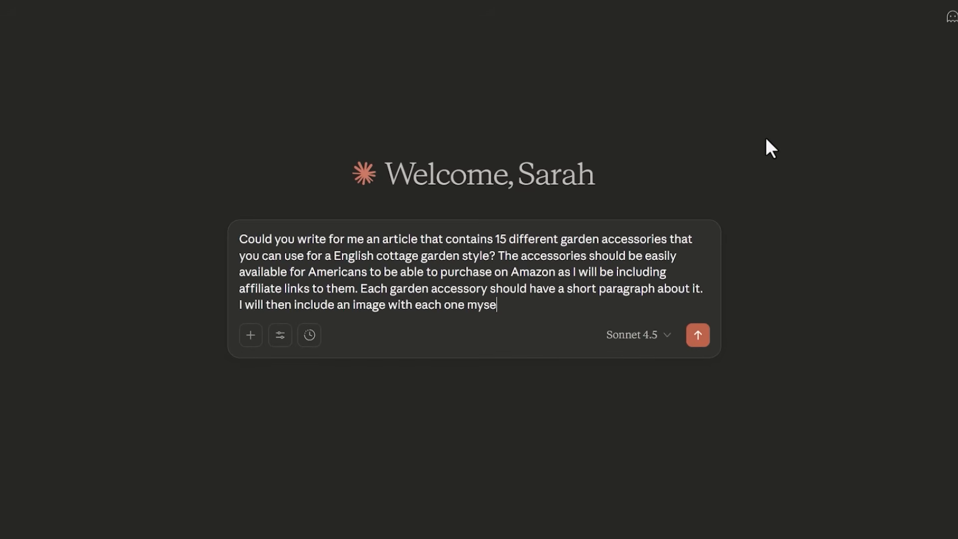
pyautogui.click(698, 335)
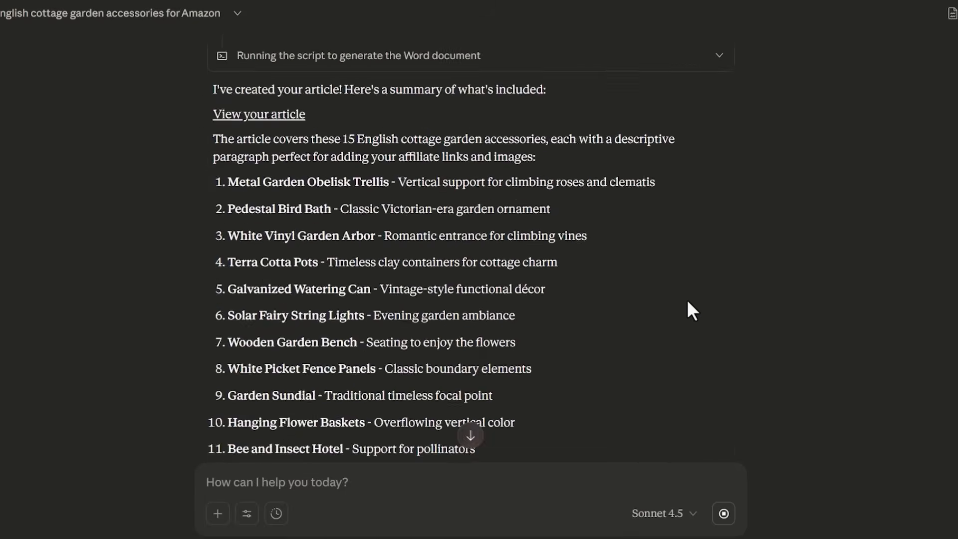
# - Review the generated six-page Word article in the DOCX preview
pyautogui.click(259, 114)
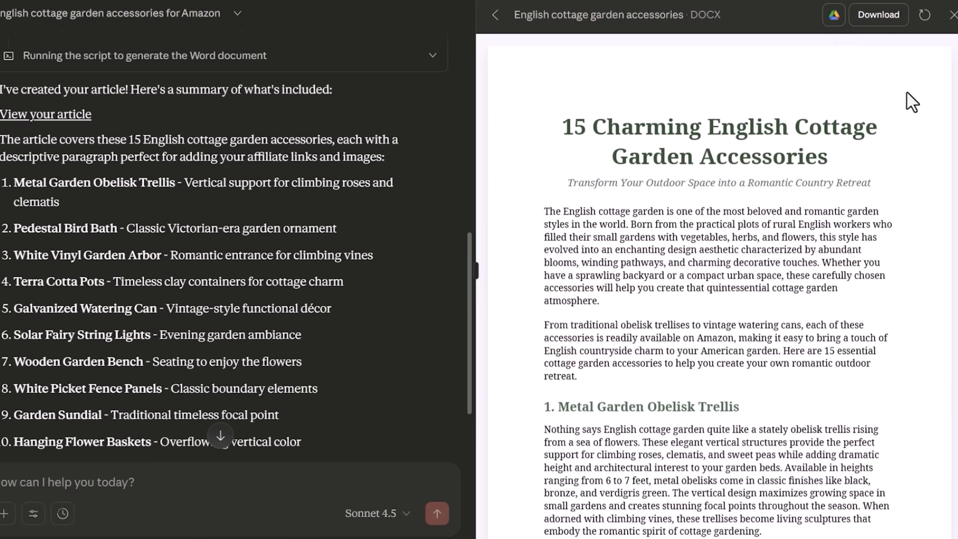
pyautogui.scroll(-3)
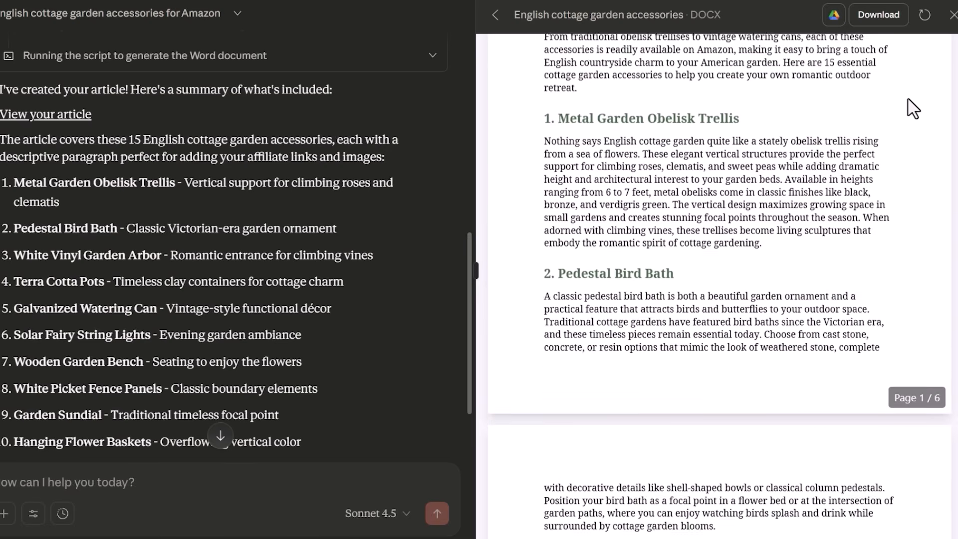
pyautogui.scroll(-3)
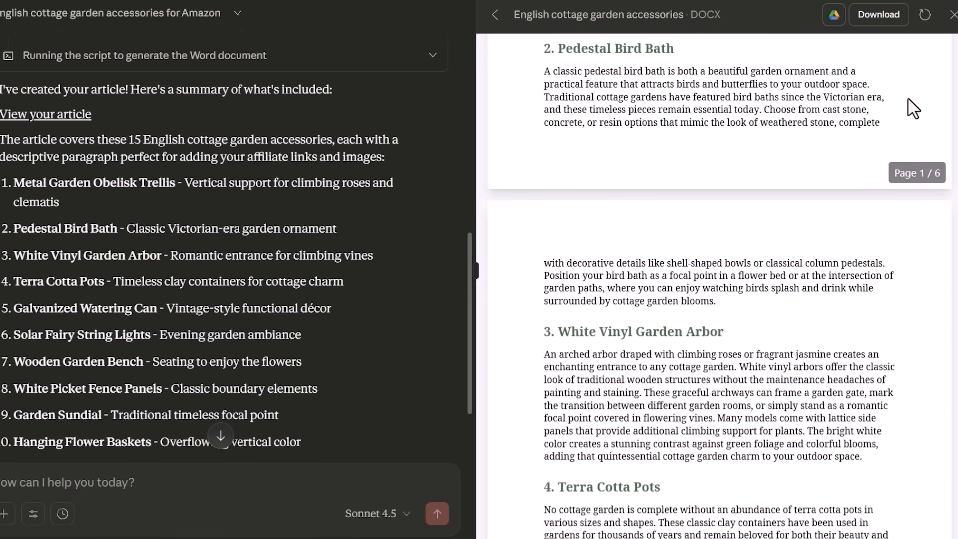
pyautogui.scroll(-3)
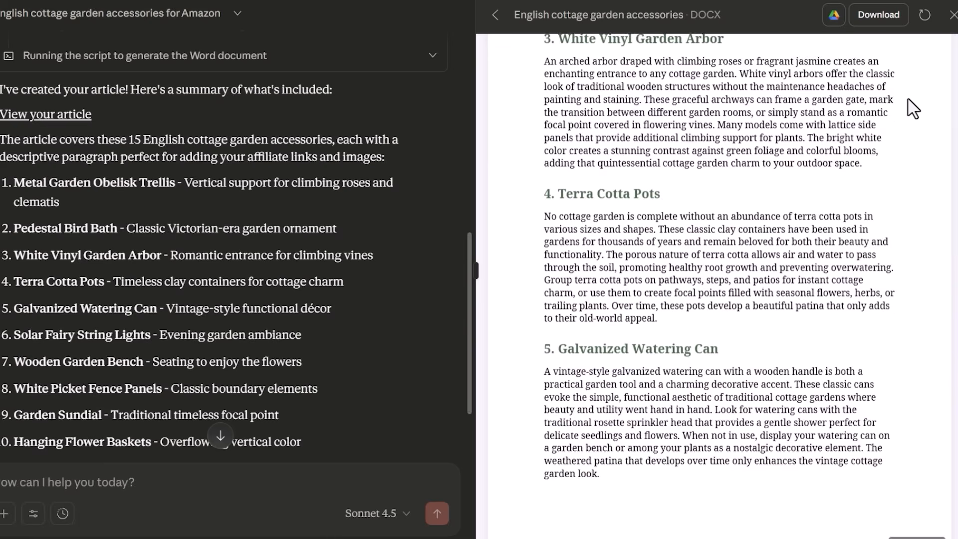
pyautogui.scroll(-3)
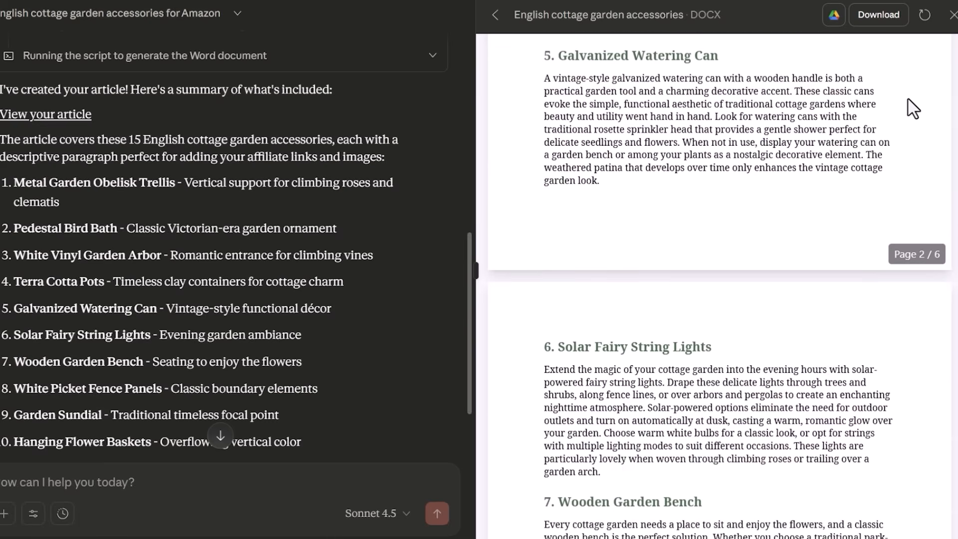
pyautogui.scroll(-3)
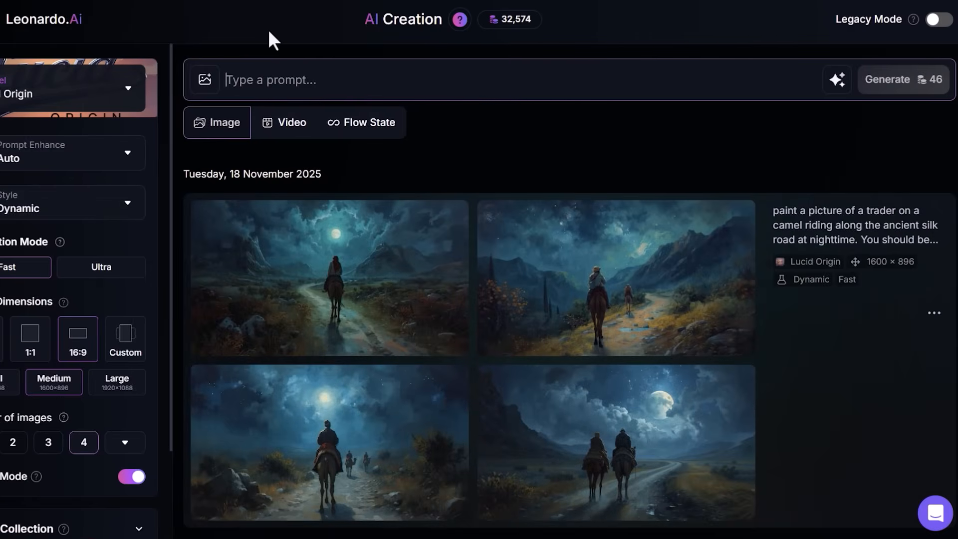
# - Generate images of a typical American home with a vibrant British cottage-style backyard garden
pyautogui.write('A typical American home that has a backyard')
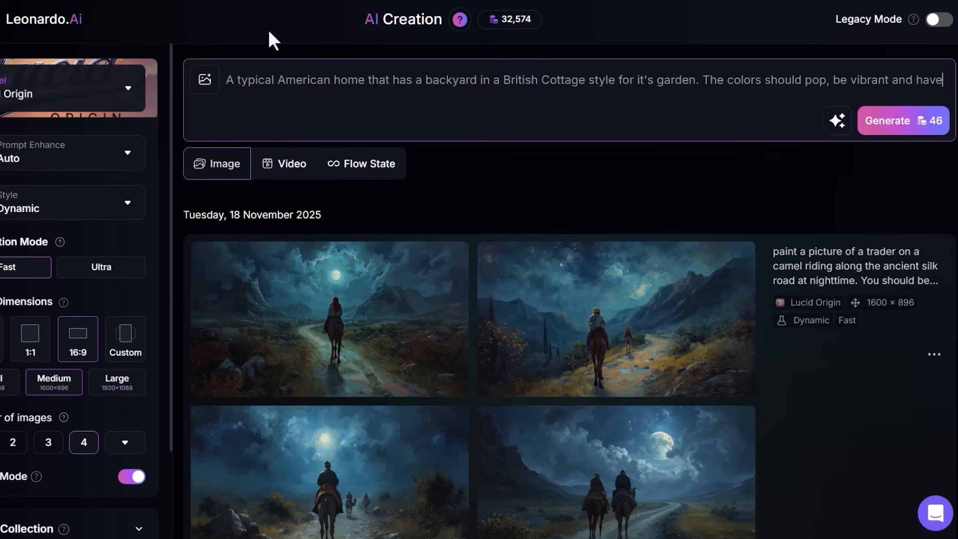
pyautogui.click(900, 121)
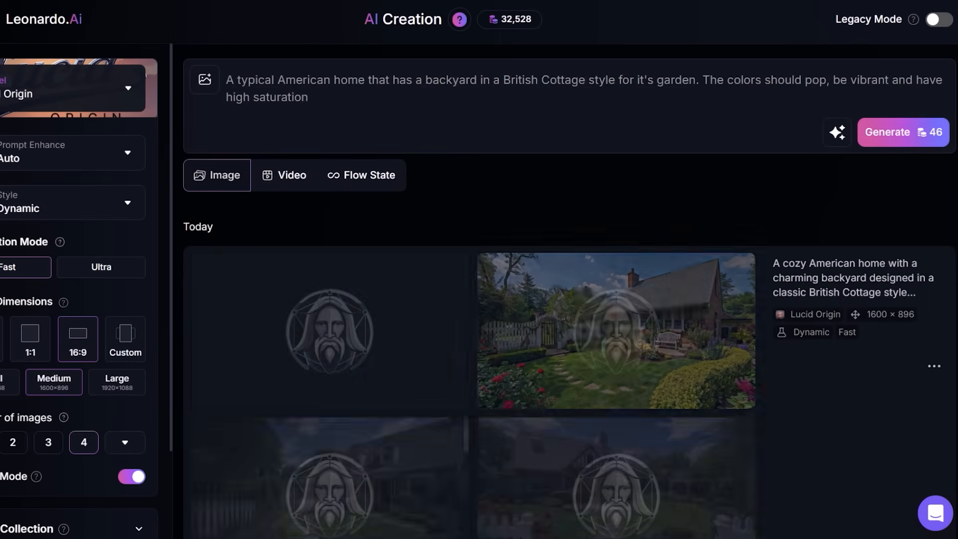
pyautogui.click(615, 335)
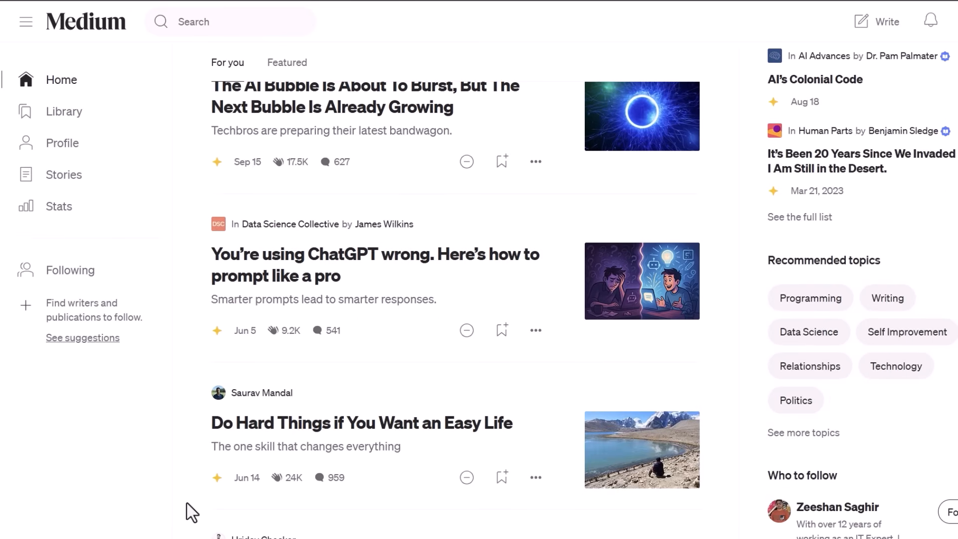
# - Read through the Amazon Associates program's sign up, recommend and earn steps
pyautogui.scroll(-3)
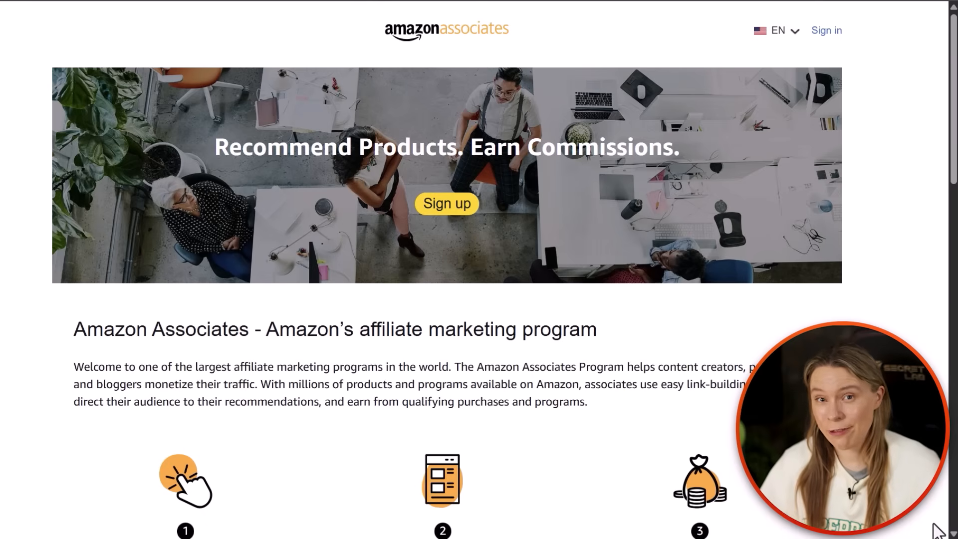
pyautogui.scroll(-3)
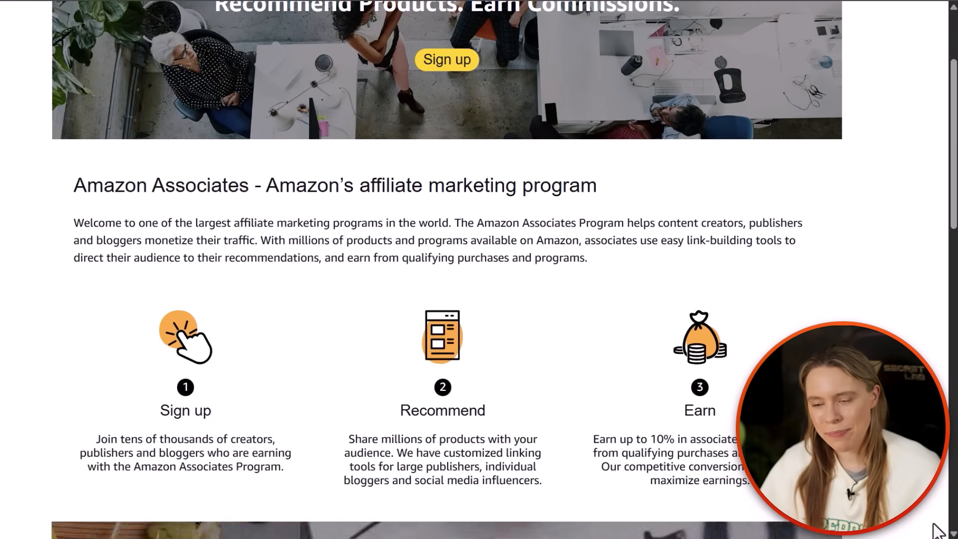
pyautogui.scroll(-3)
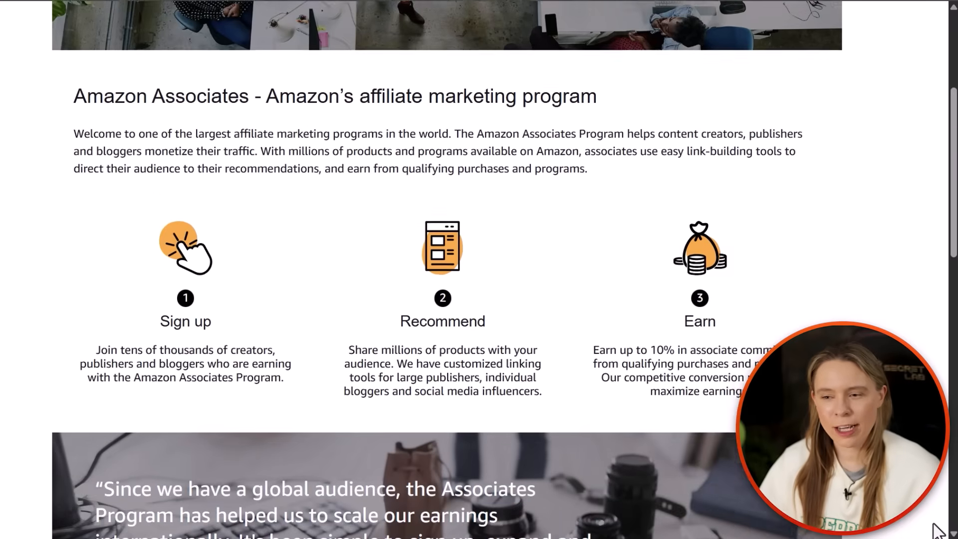
pyautogui.scroll(-3)
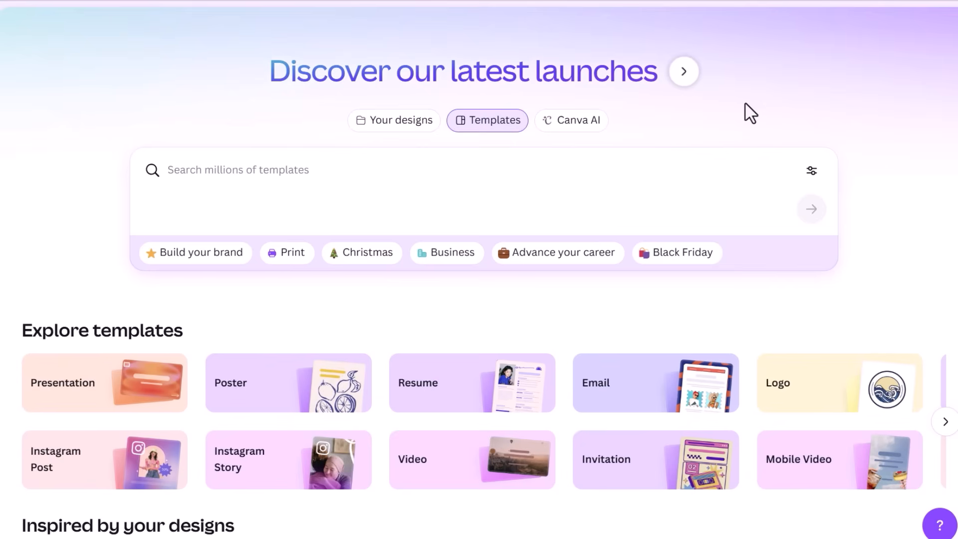
# - Find 'garden idea' pin templates and customize the Brown and Beige Collage Cozy Home Fall template
pyautogui.write('garden idea pinterest pin')
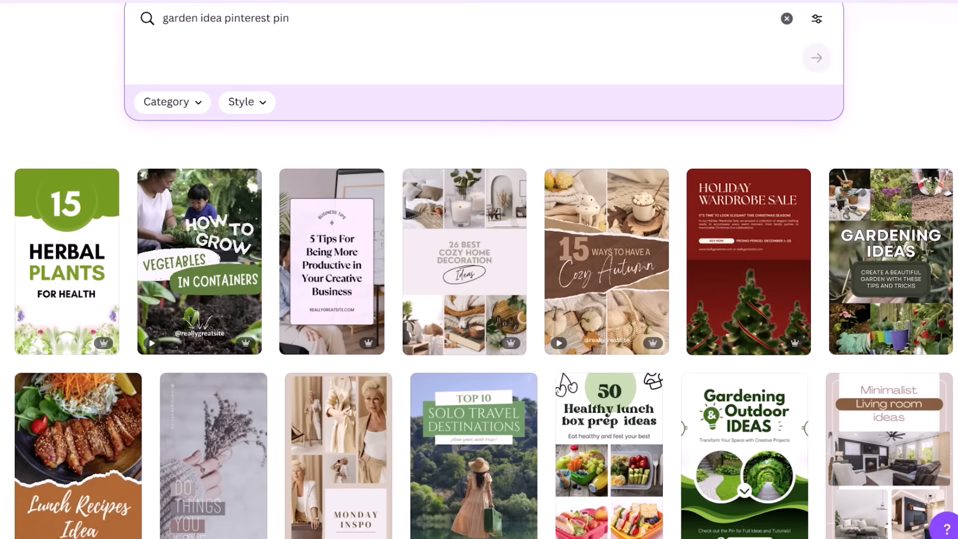
pyautogui.scroll(-3)
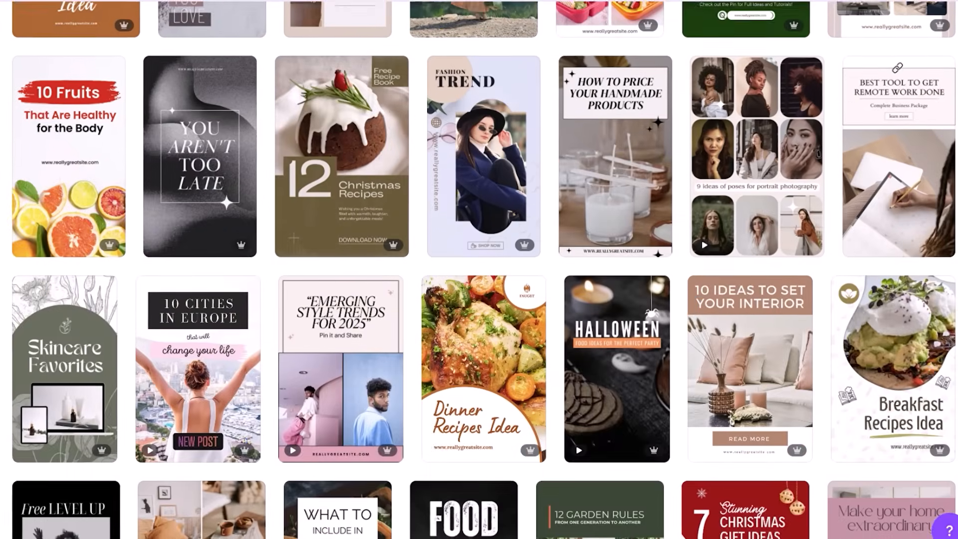
pyautogui.scroll(-3)
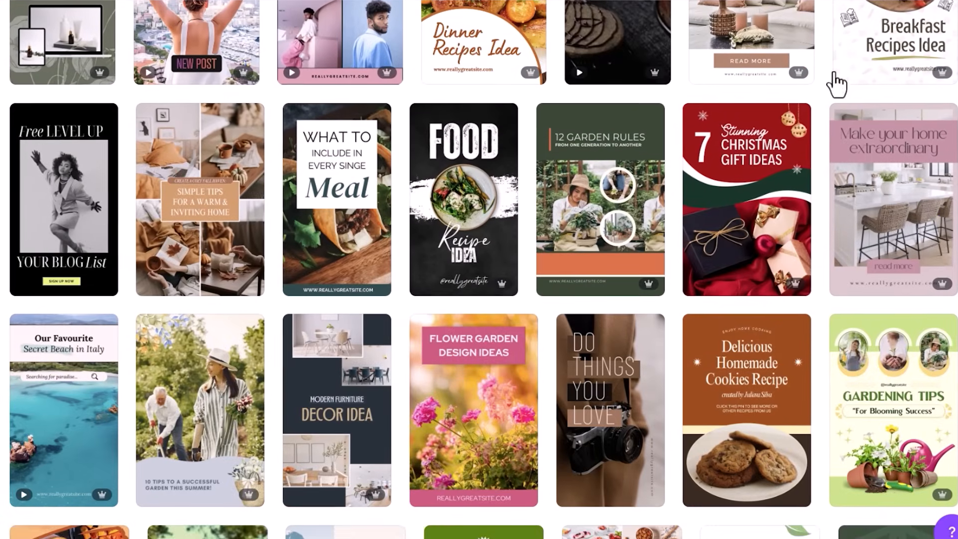
pyautogui.click(201, 201)
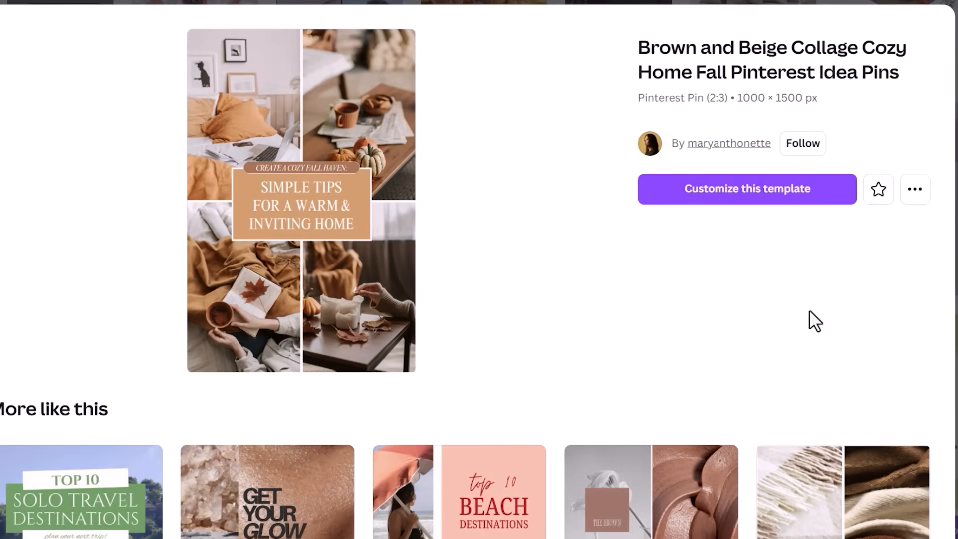
pyautogui.click(747, 189)
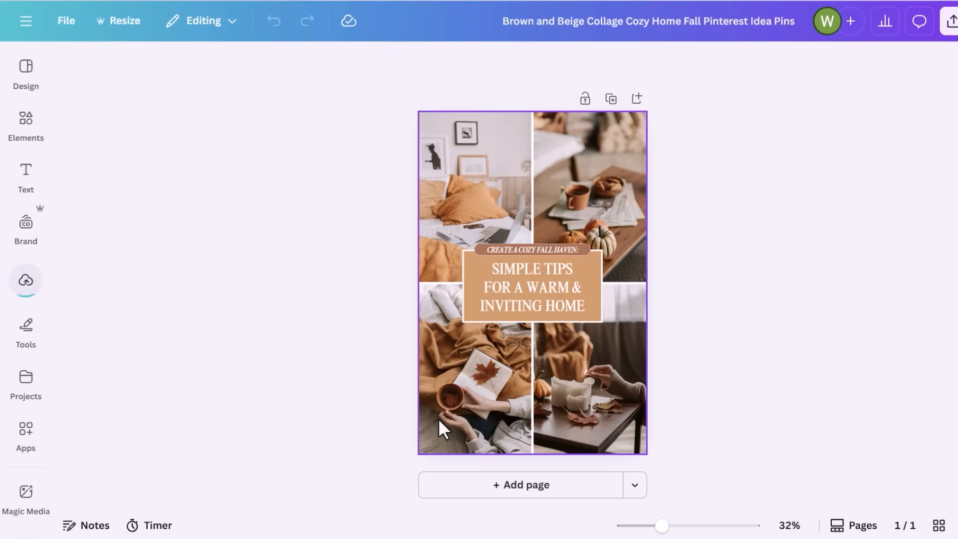
# - Swap the bottom-right collage photo for a Leonardo cottage-garden house image from Uploads
pyautogui.click(811, 419)
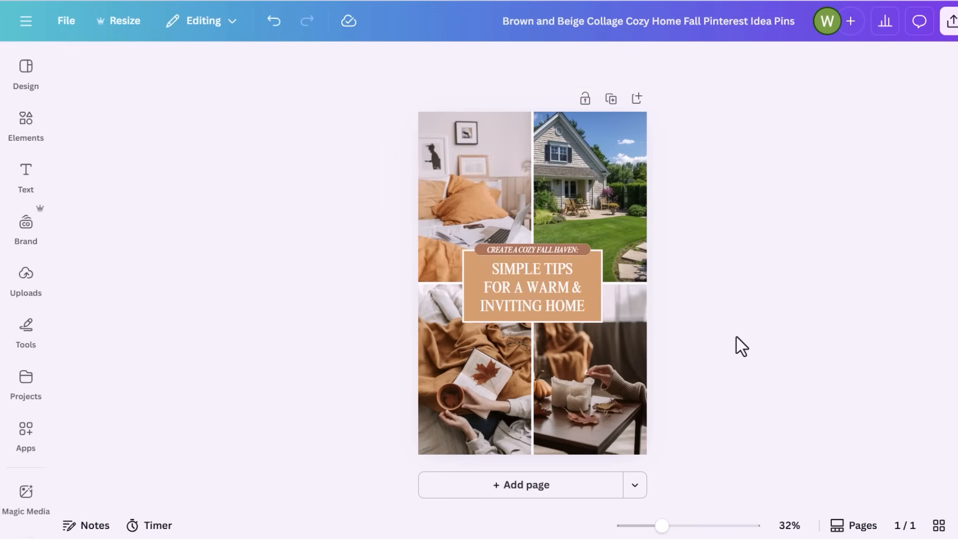
pyautogui.moveTo(627, 412)
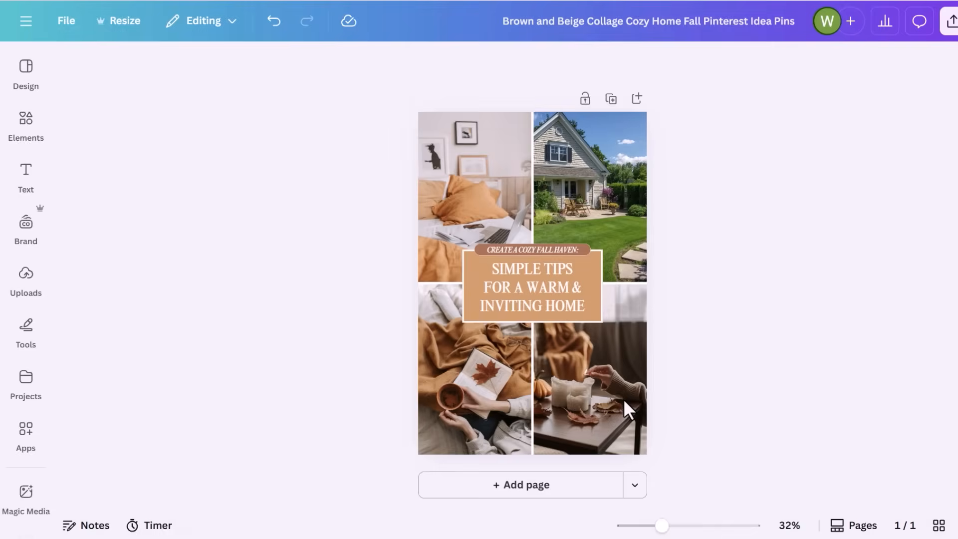
pyautogui.click(531, 287)
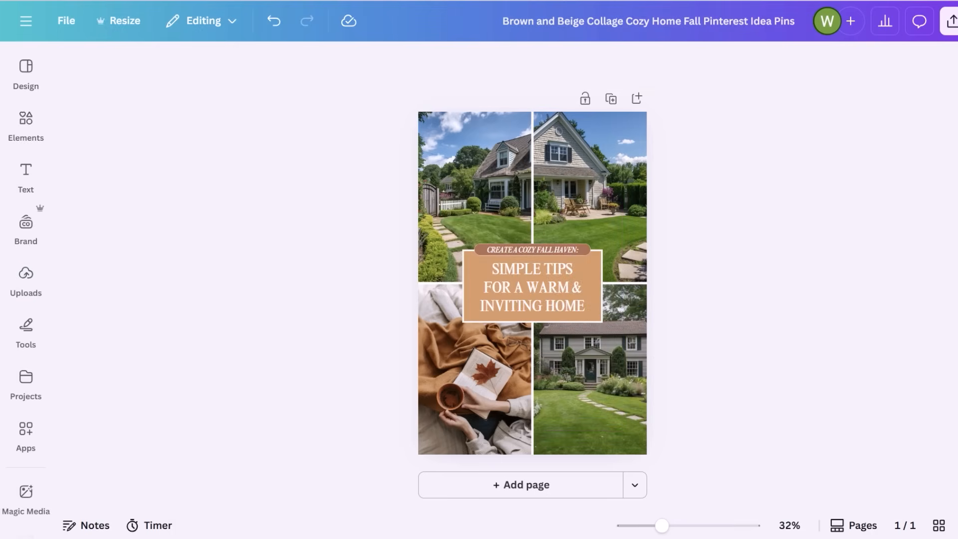
pyautogui.click(531, 284)
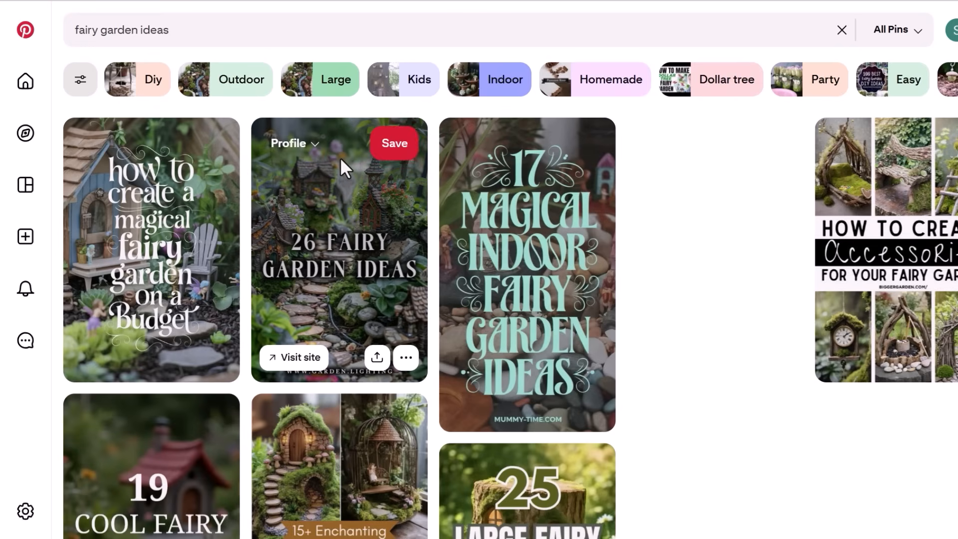
# - Run a Pinterest search for 'fairy garden ideas' and review the pins returned
pyautogui.click(340, 249)
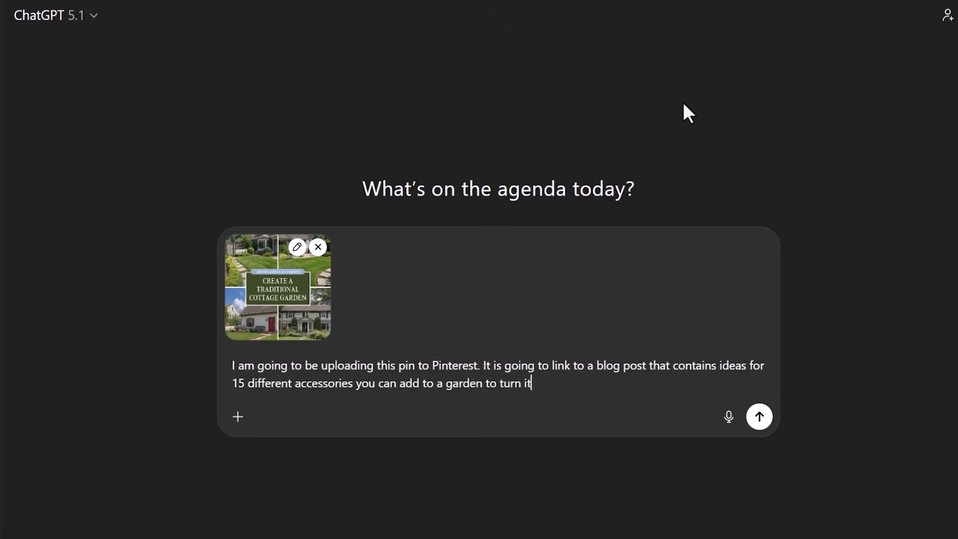
# - Finish the prompt describing a British-style cottage garden pin for a global audience and ask ChatGPT to optimize it for Pinterest
pyautogui.write('into a cottage garden, the sort you find in Britain, although this will be aimed at')
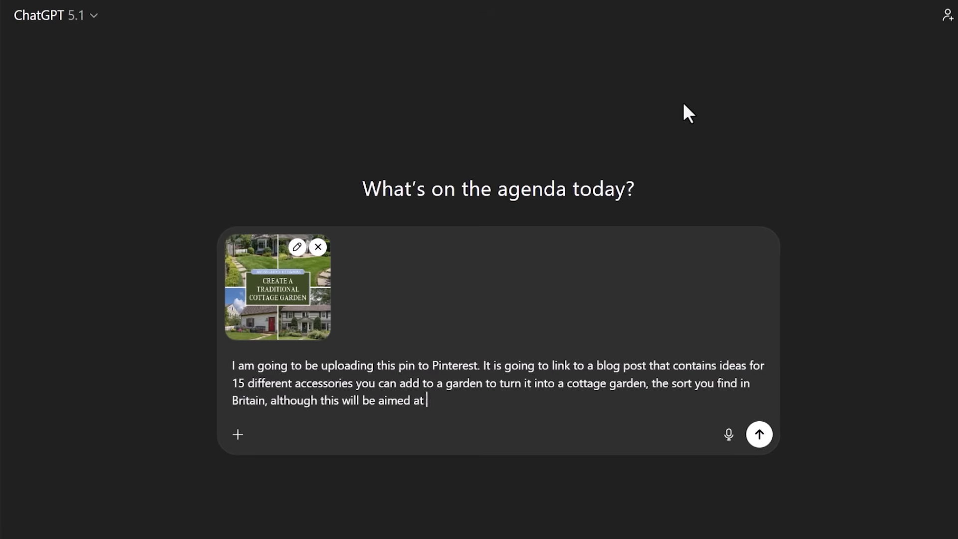
pyautogui.write('a global audience, Americans included. Can you optimize my Pin for the Pinterest')
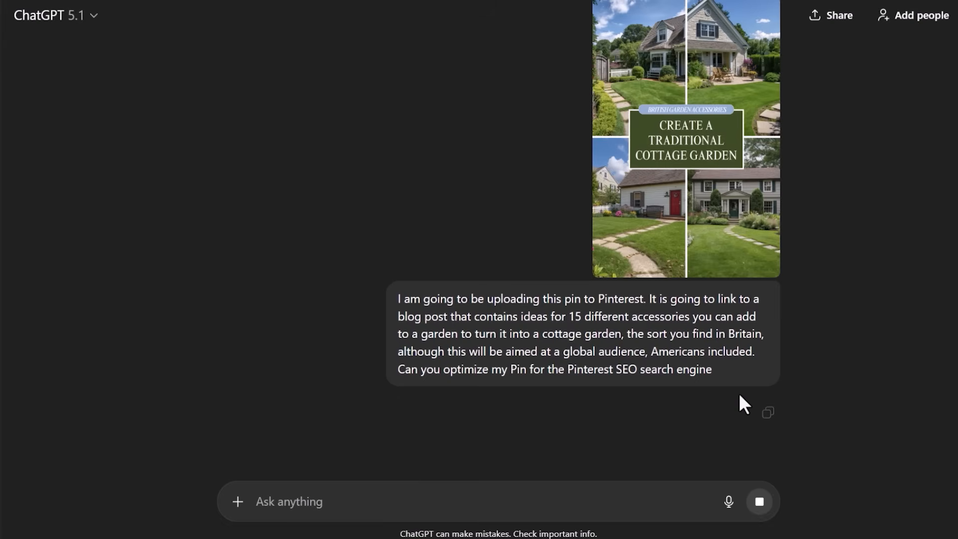
pyautogui.moveTo(726, 412)
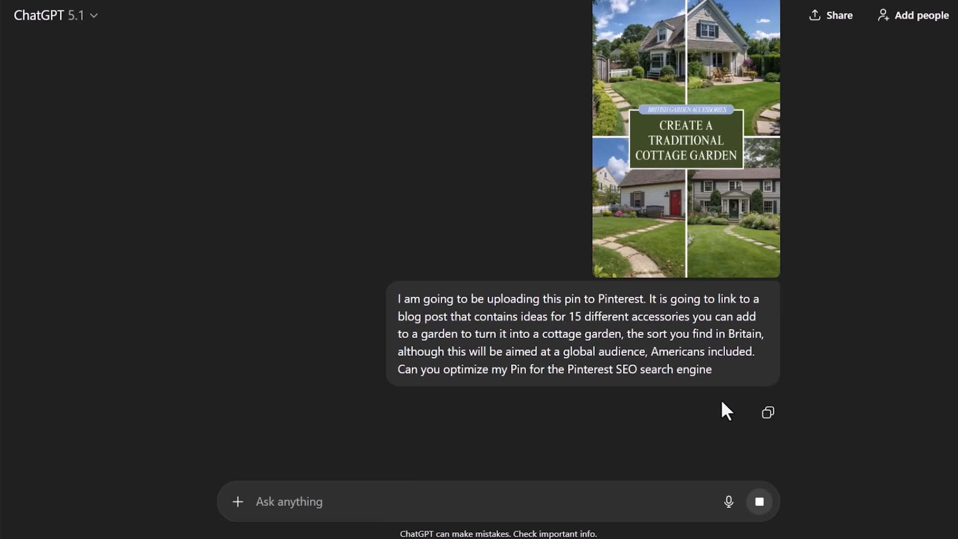
# - Scroll through ChatGPT's reply with the optimized title, description, hashtags and hidden keywords
pyautogui.scroll(-3)
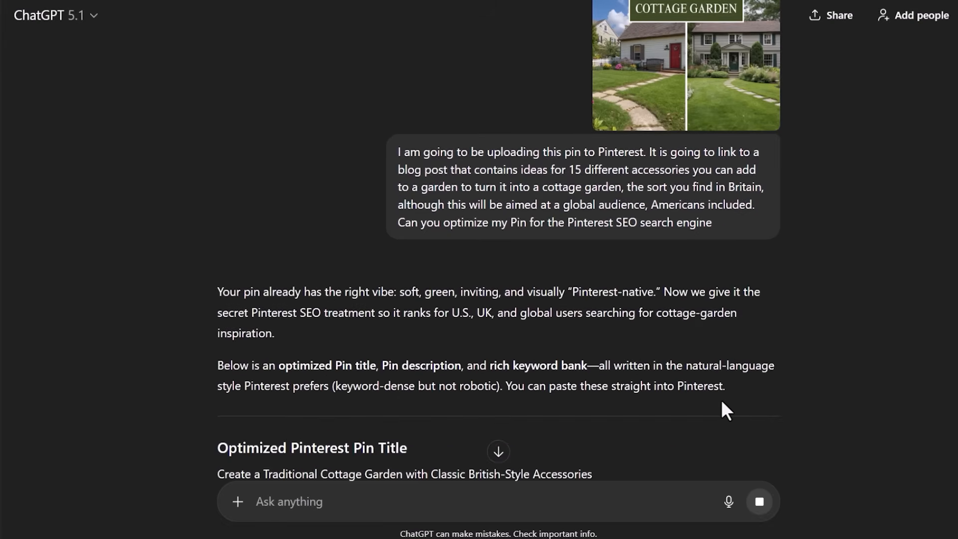
pyautogui.scroll(-3)
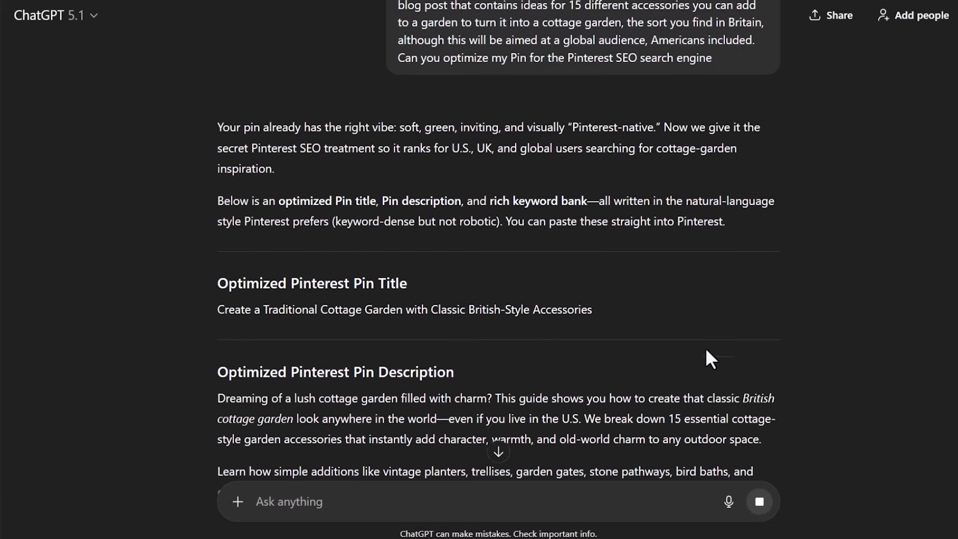
pyautogui.scroll(-3)
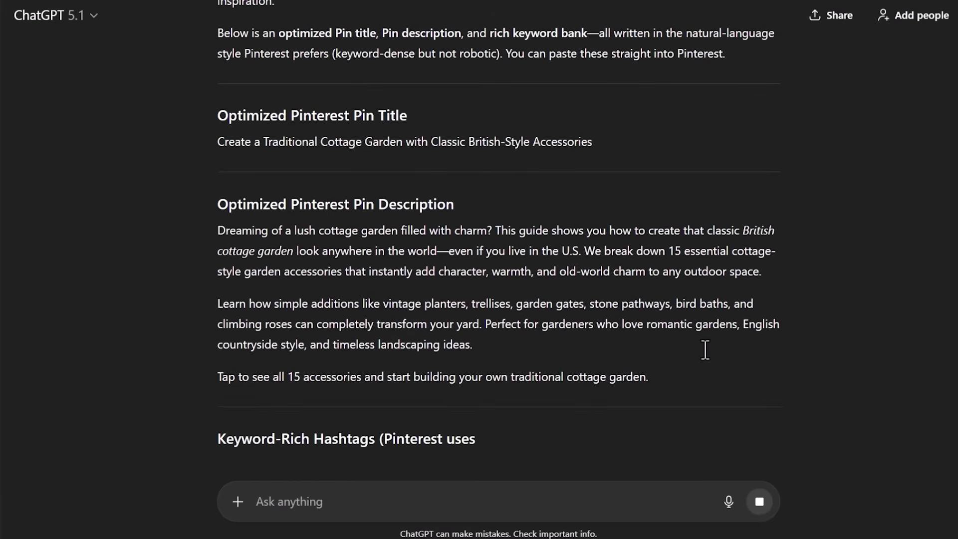
pyautogui.scroll(-3)
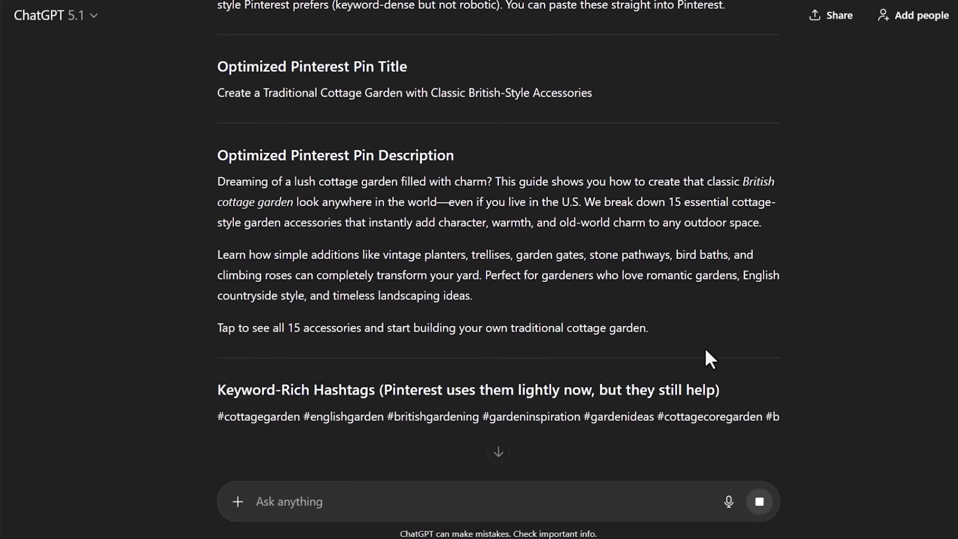
pyautogui.scroll(-3)
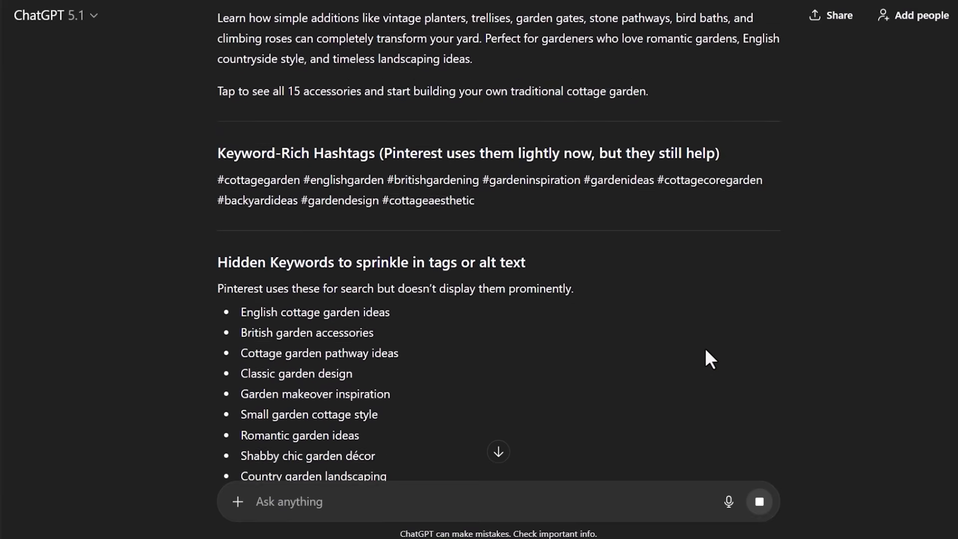
pyautogui.scroll(-3)
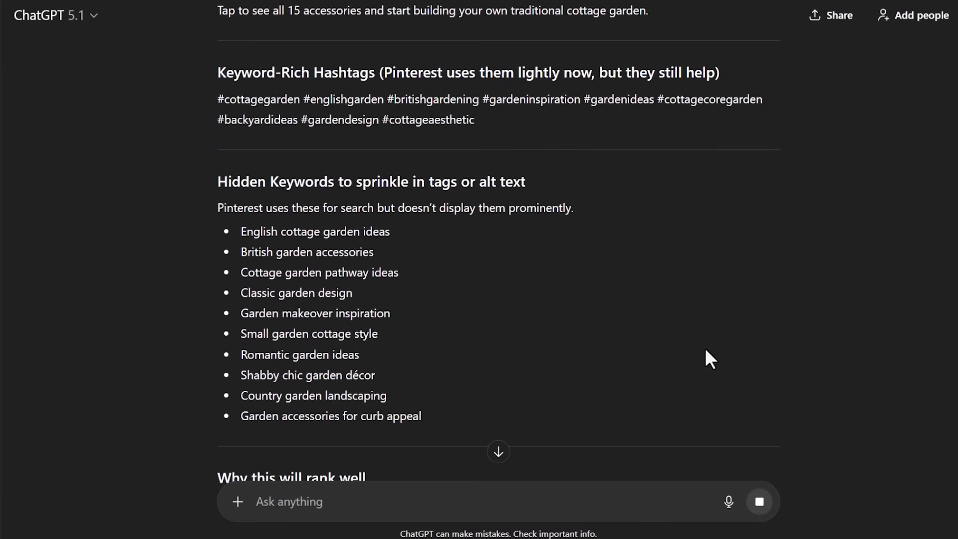
pyautogui.scroll(-3)
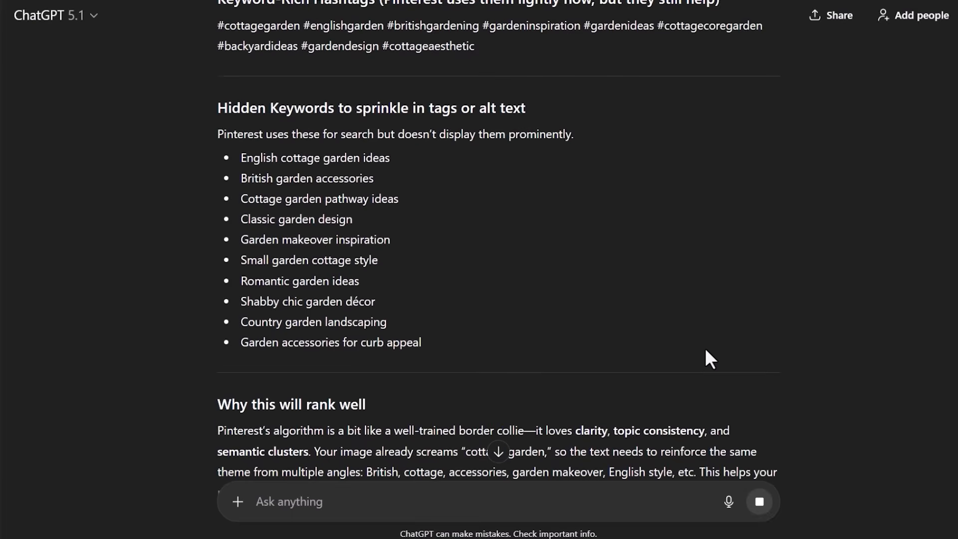
pyautogui.scroll(-3)
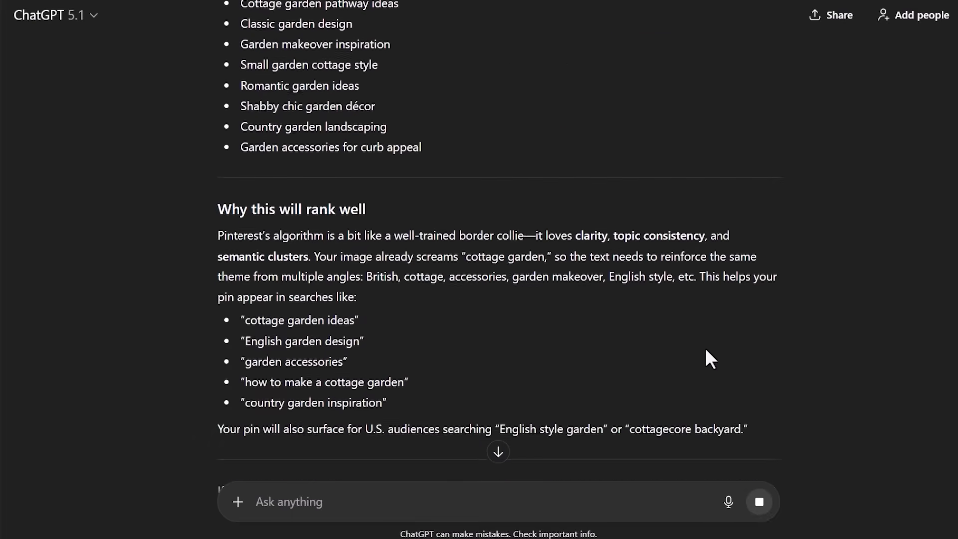
pyautogui.scroll(-3)
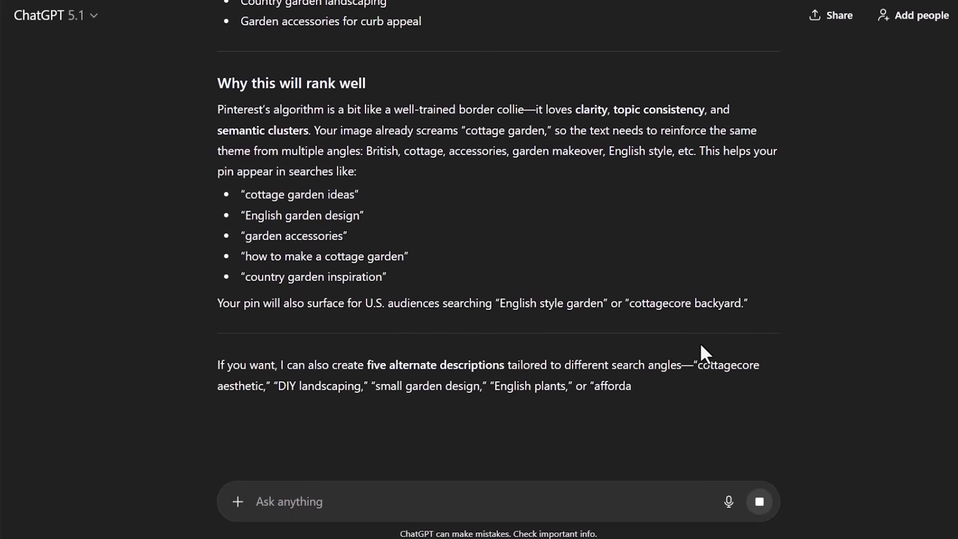